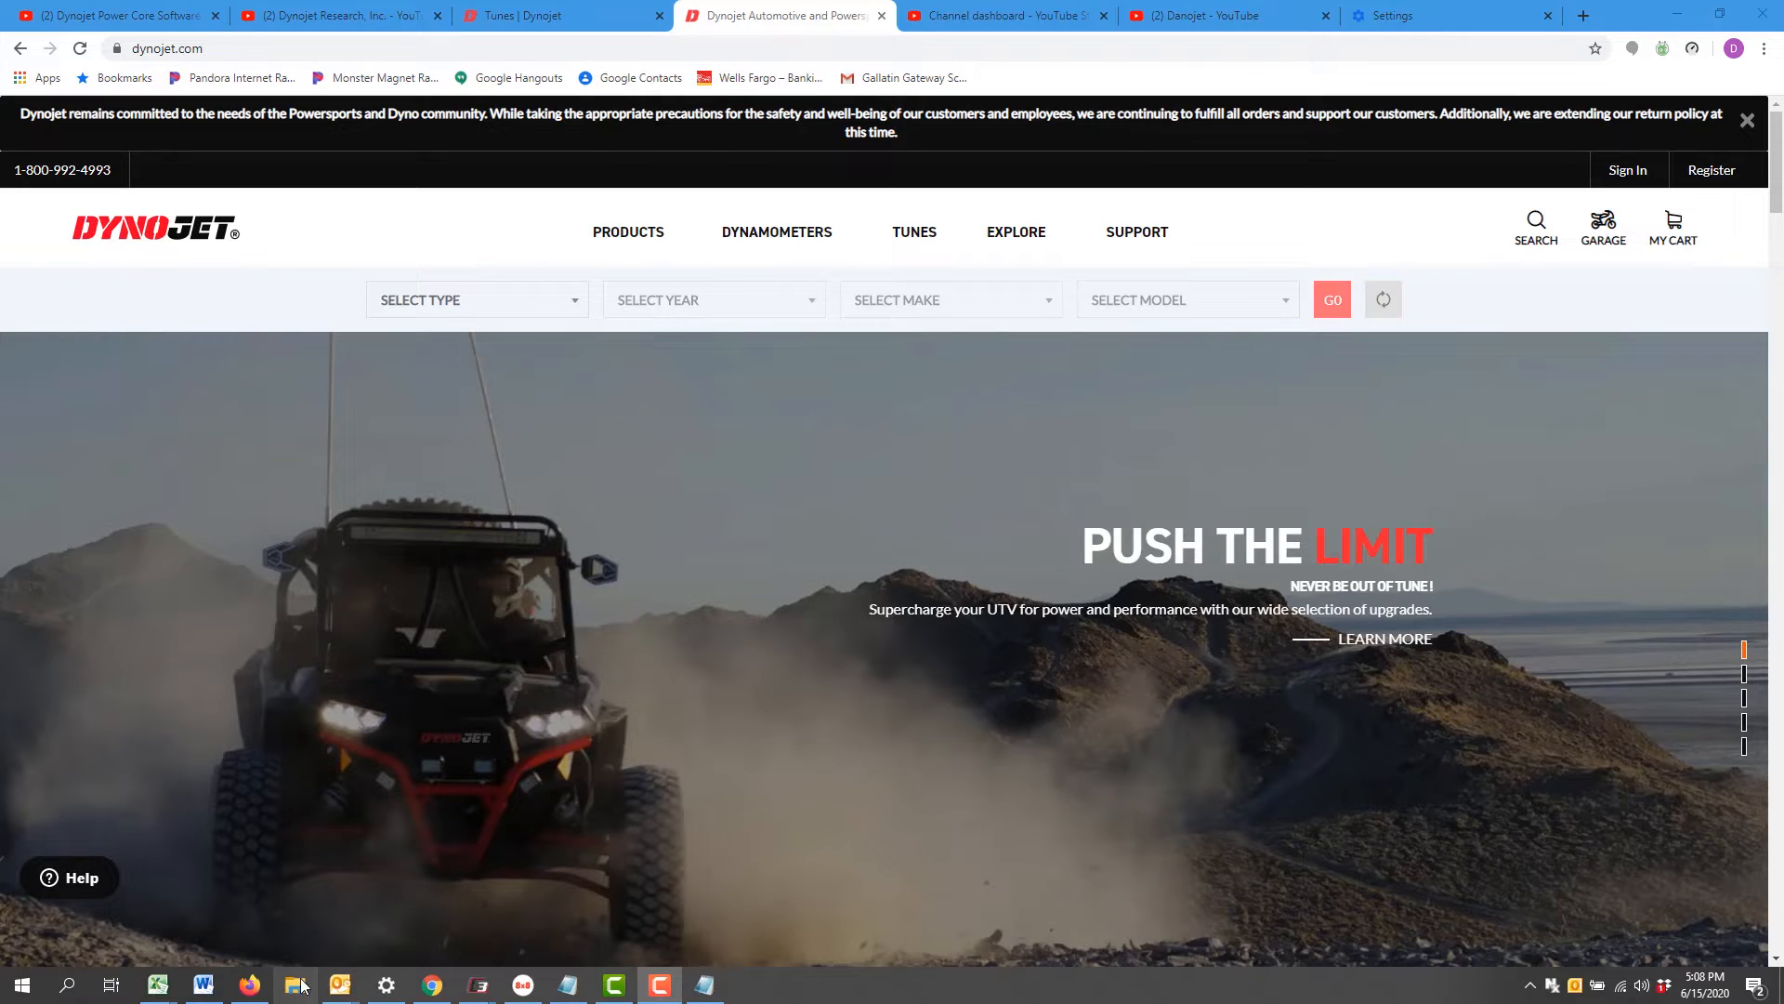
# Browse to POWERVISION (E:) > PV_INFO in File Explorer and select PV_INFO.TXT.
pyautogui.click(296, 984)
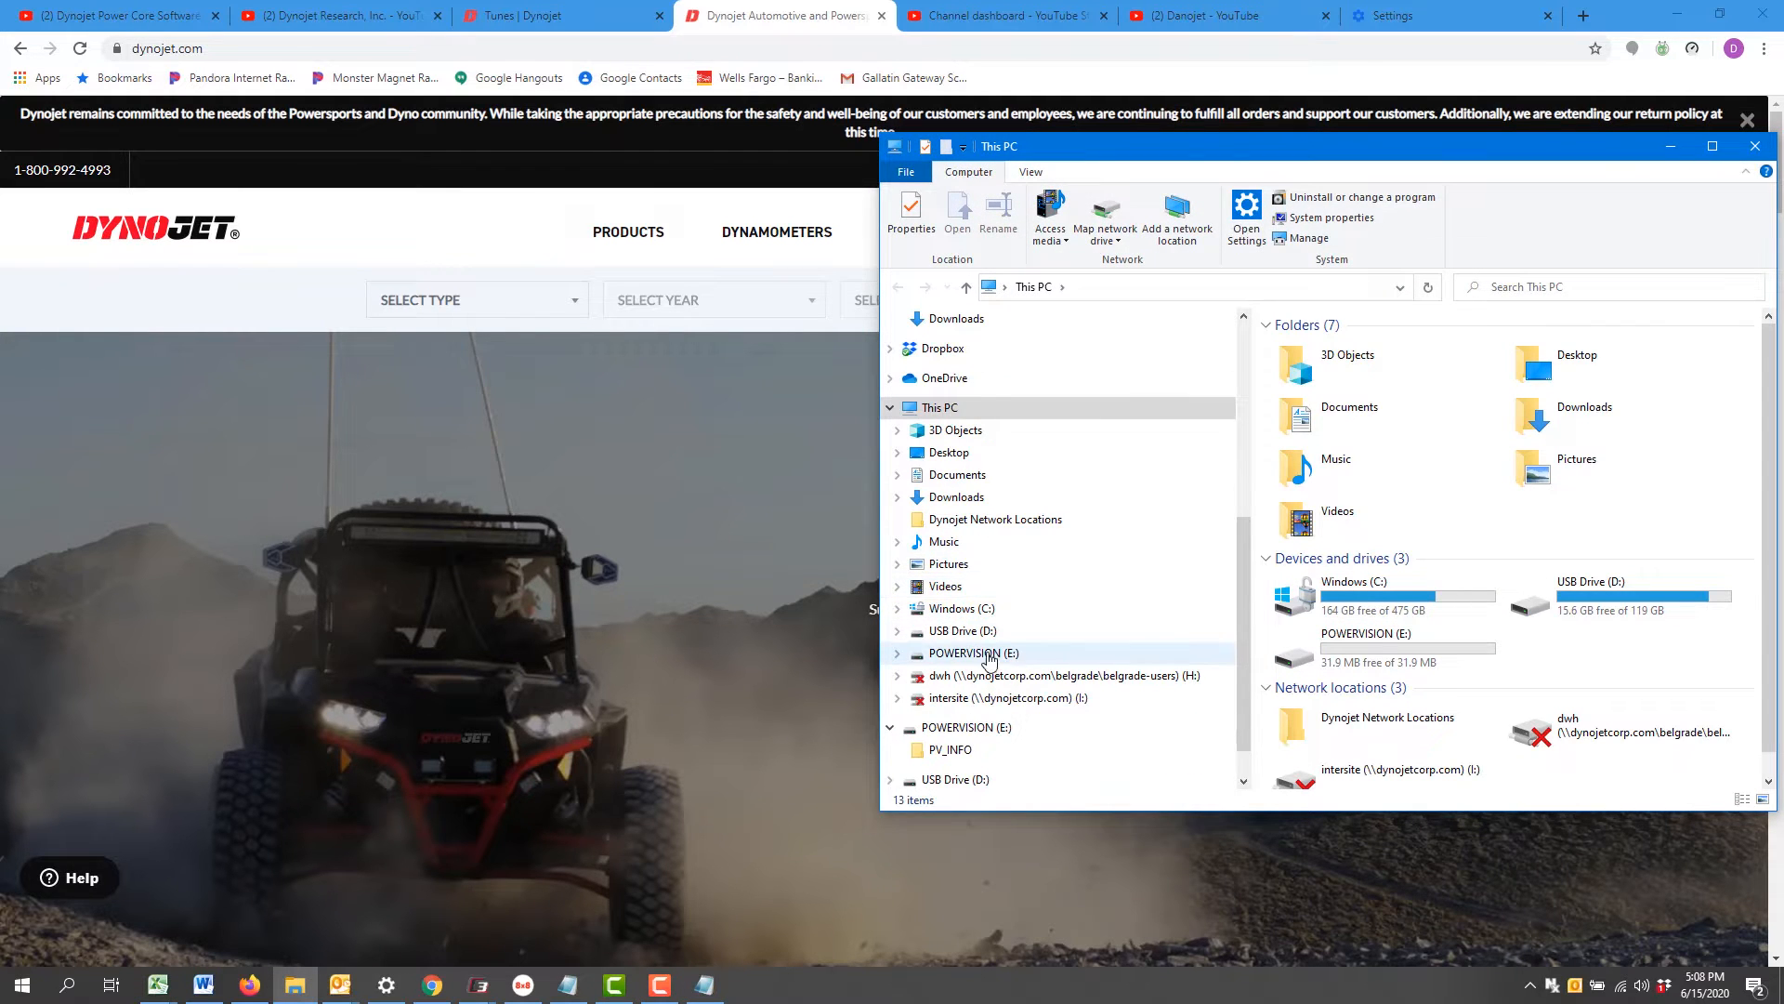
pyautogui.click(973, 653)
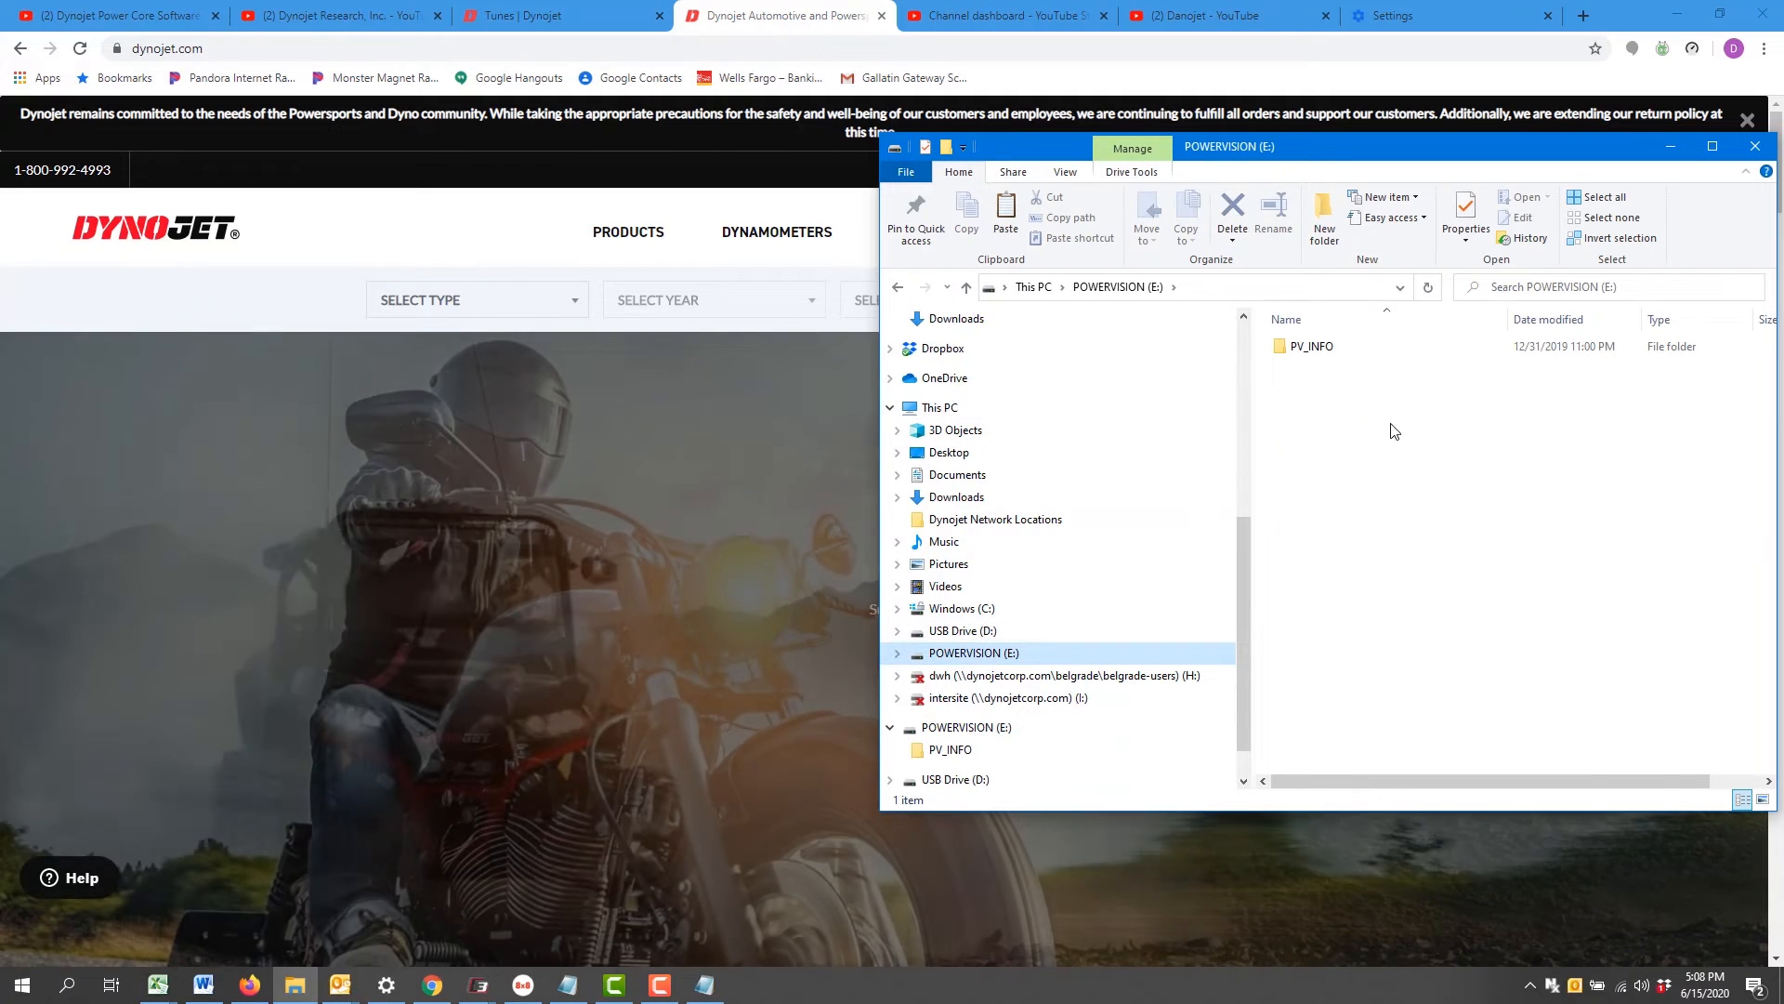
pyautogui.click(1310, 346)
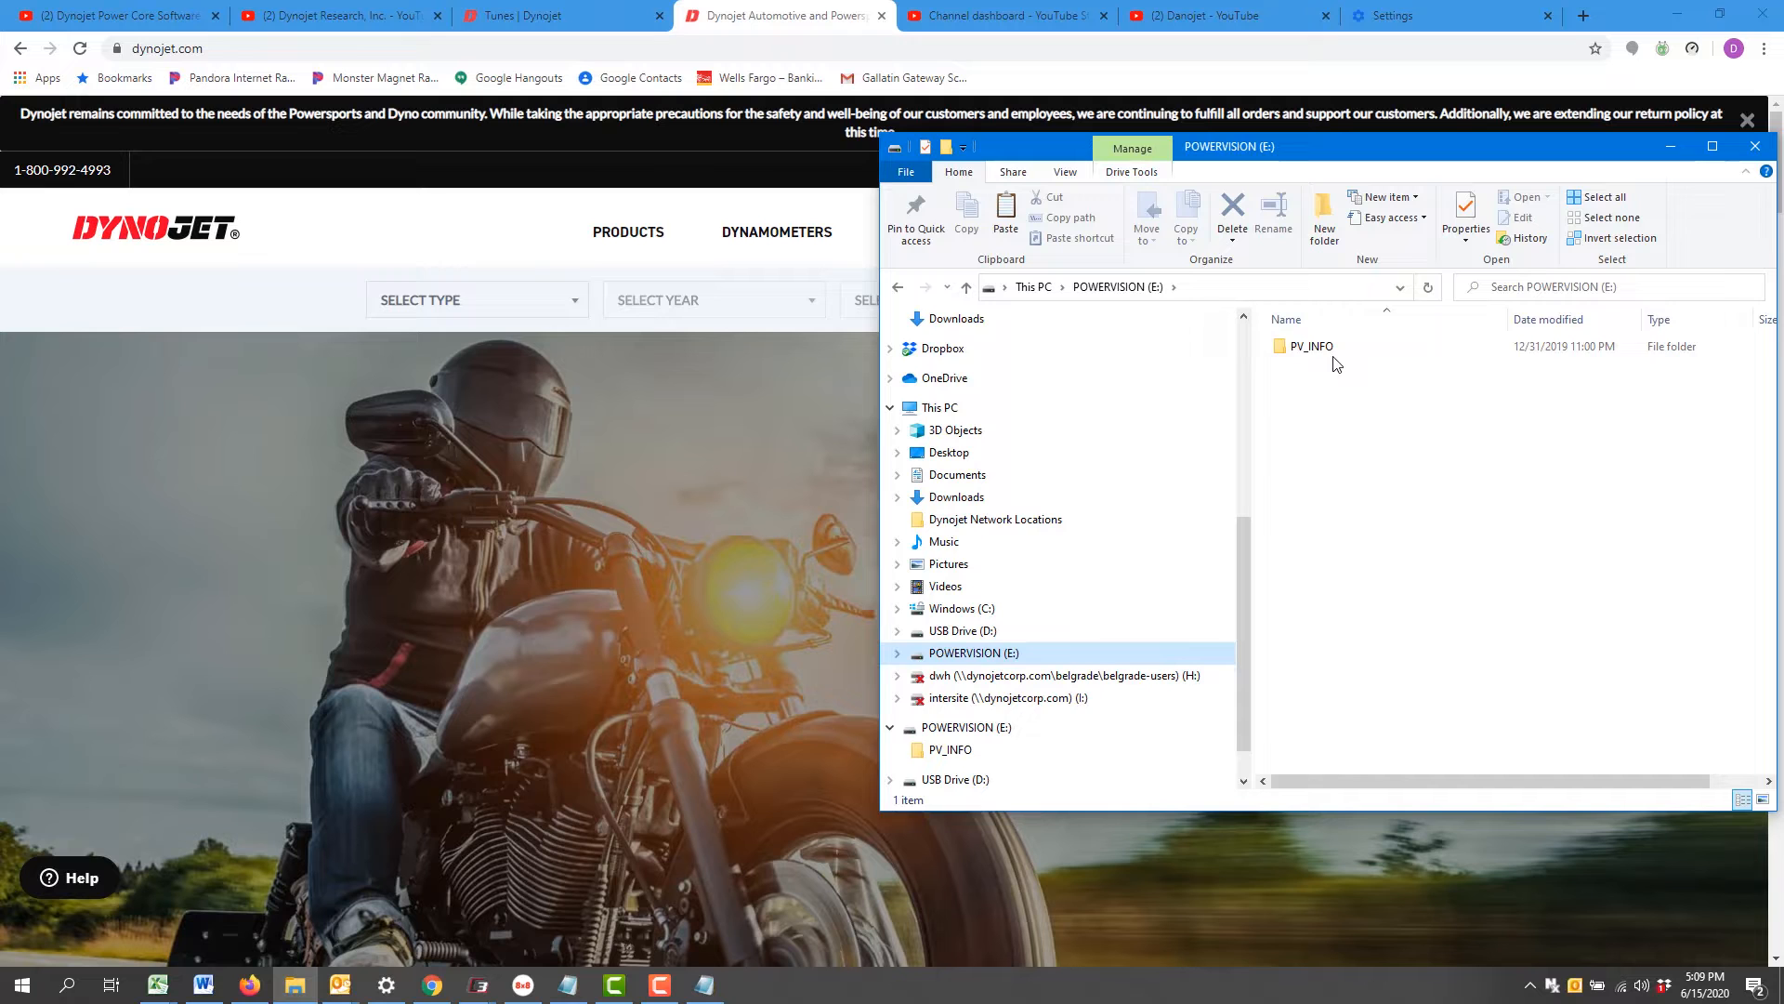
pyautogui.doubleClick(1309, 346)
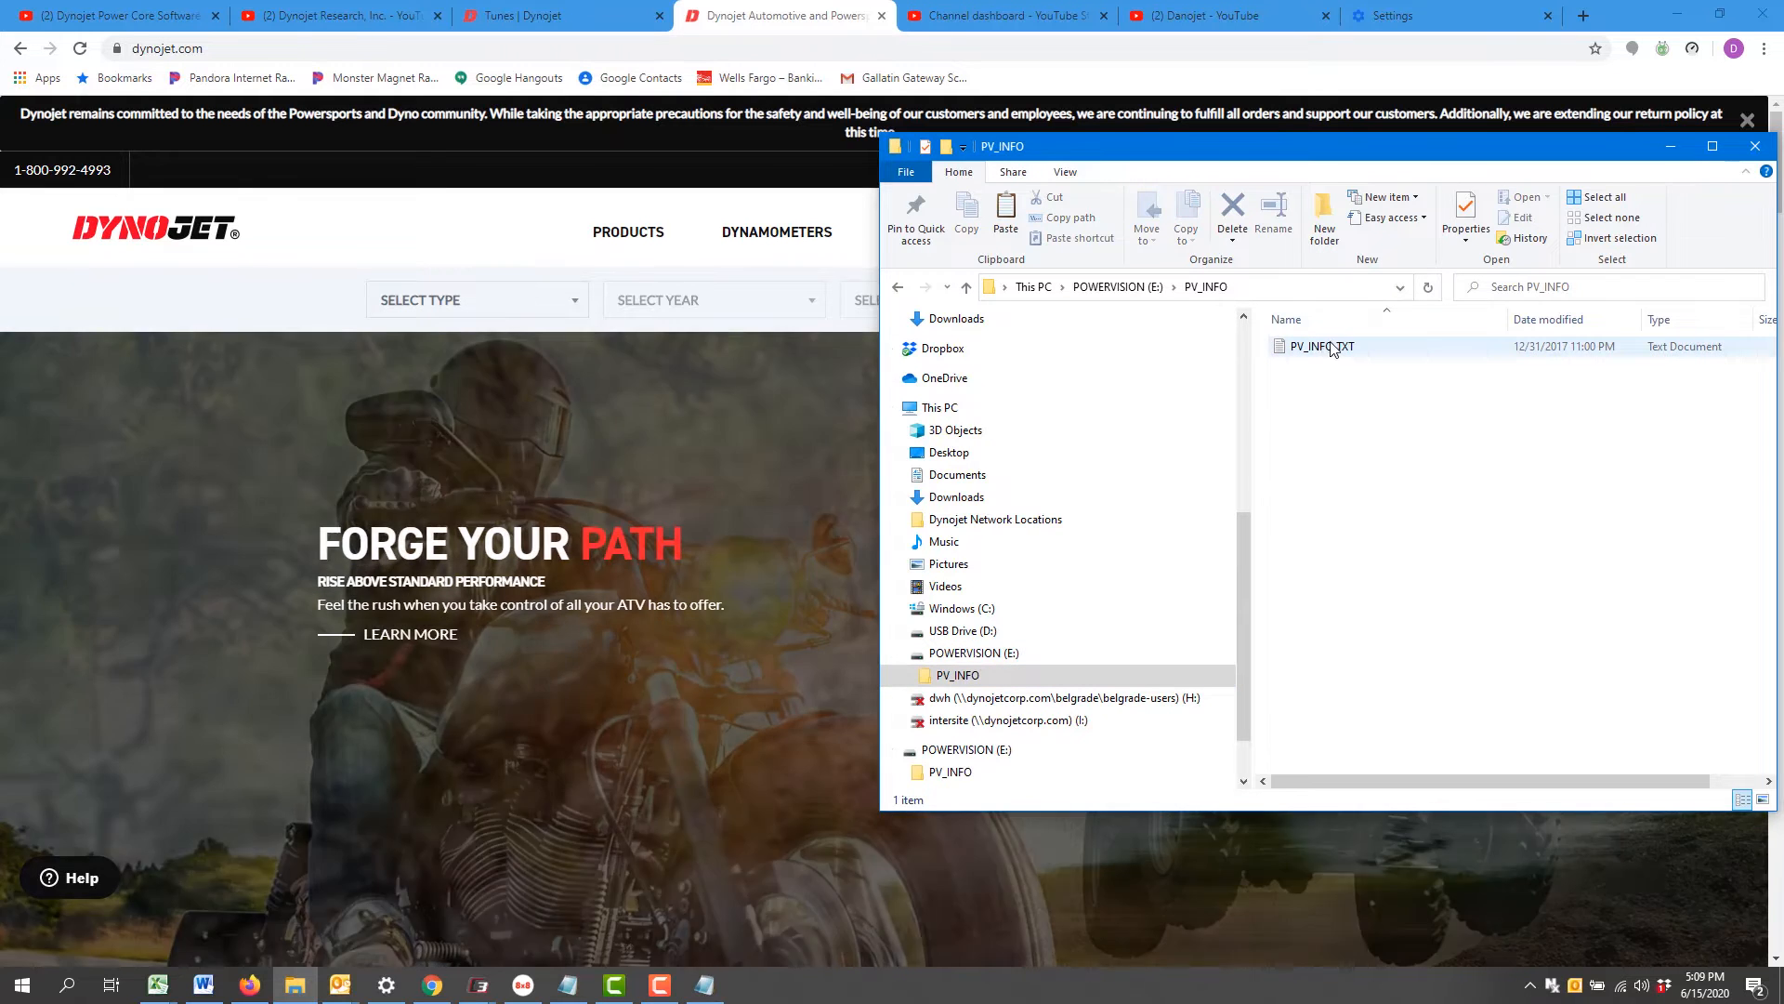
pyautogui.moveTo(1320, 353)
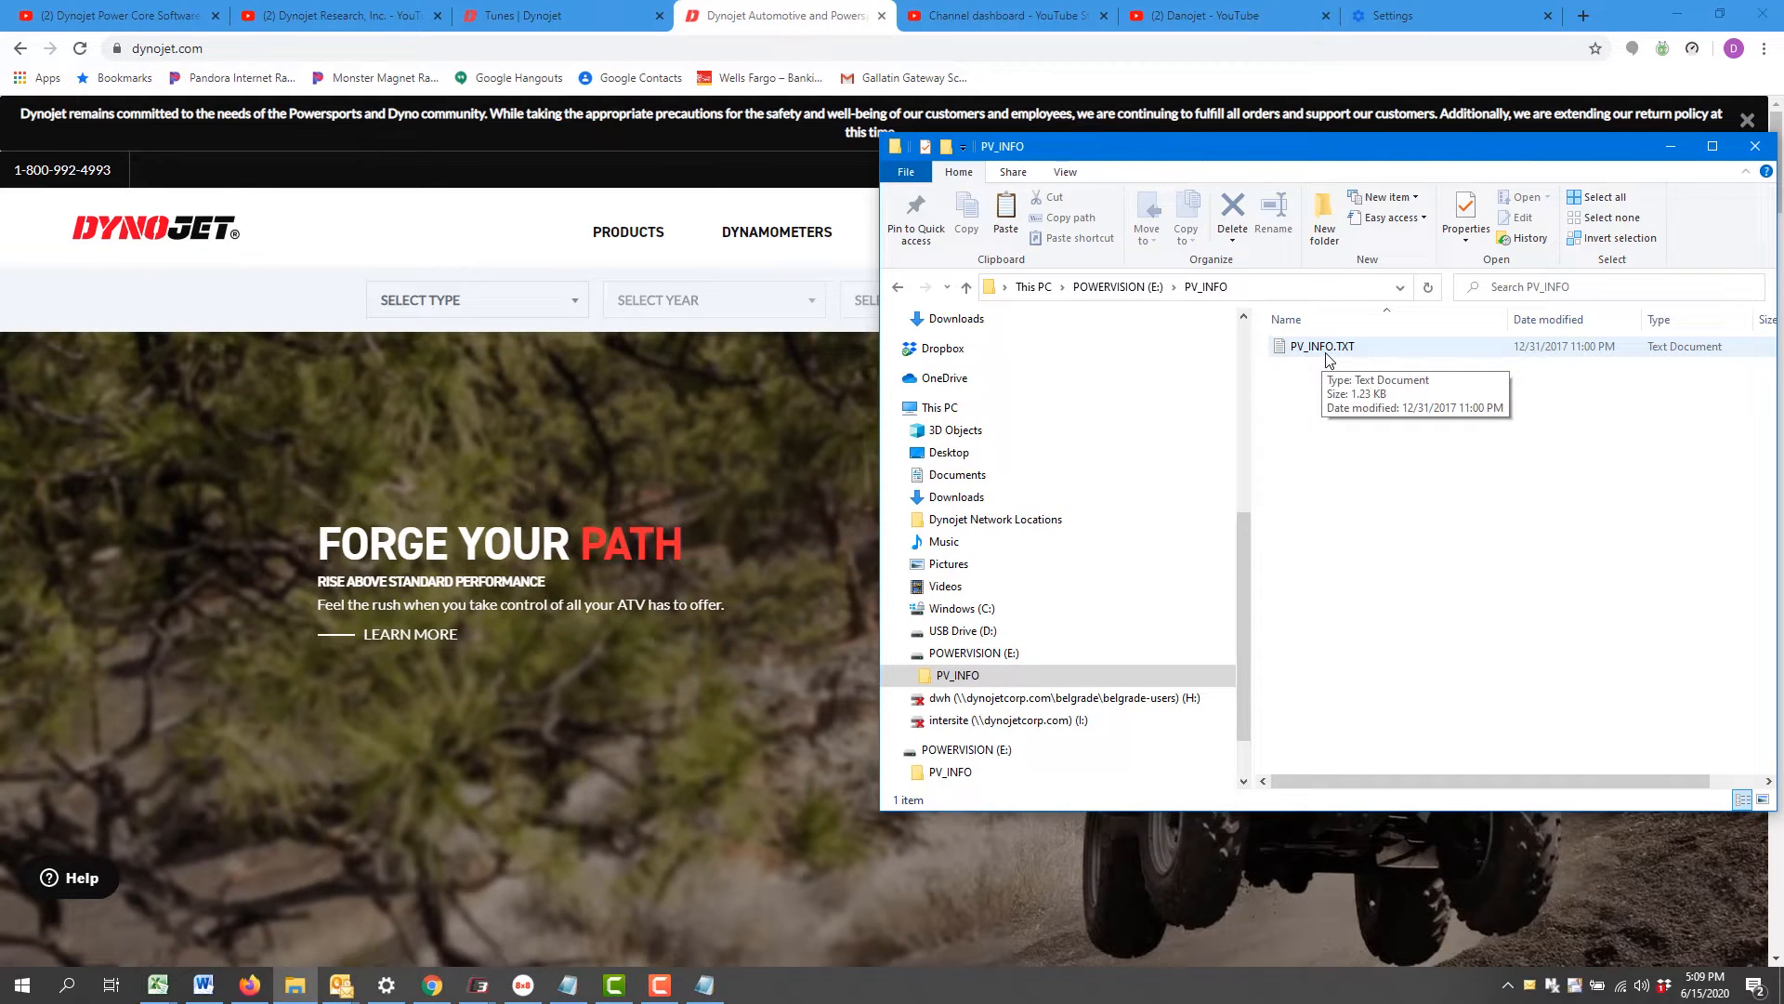
pyautogui.doubleClick(1319, 346)
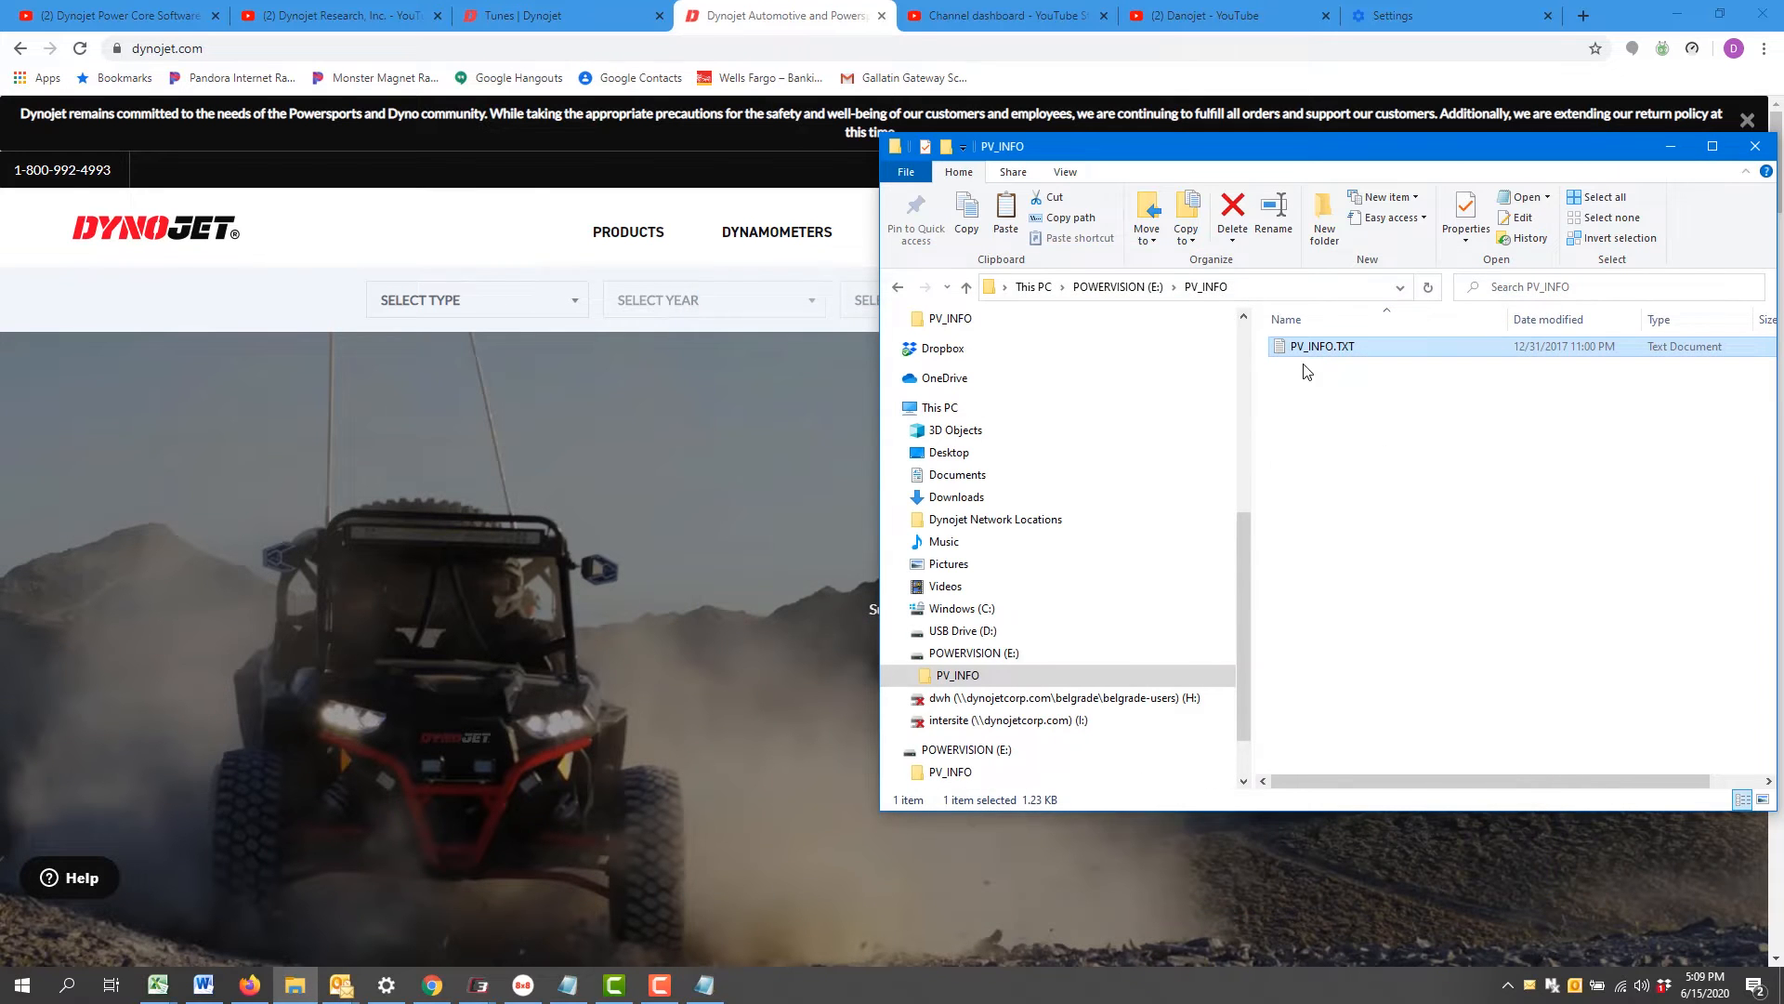
pyautogui.moveTo(1320, 346)
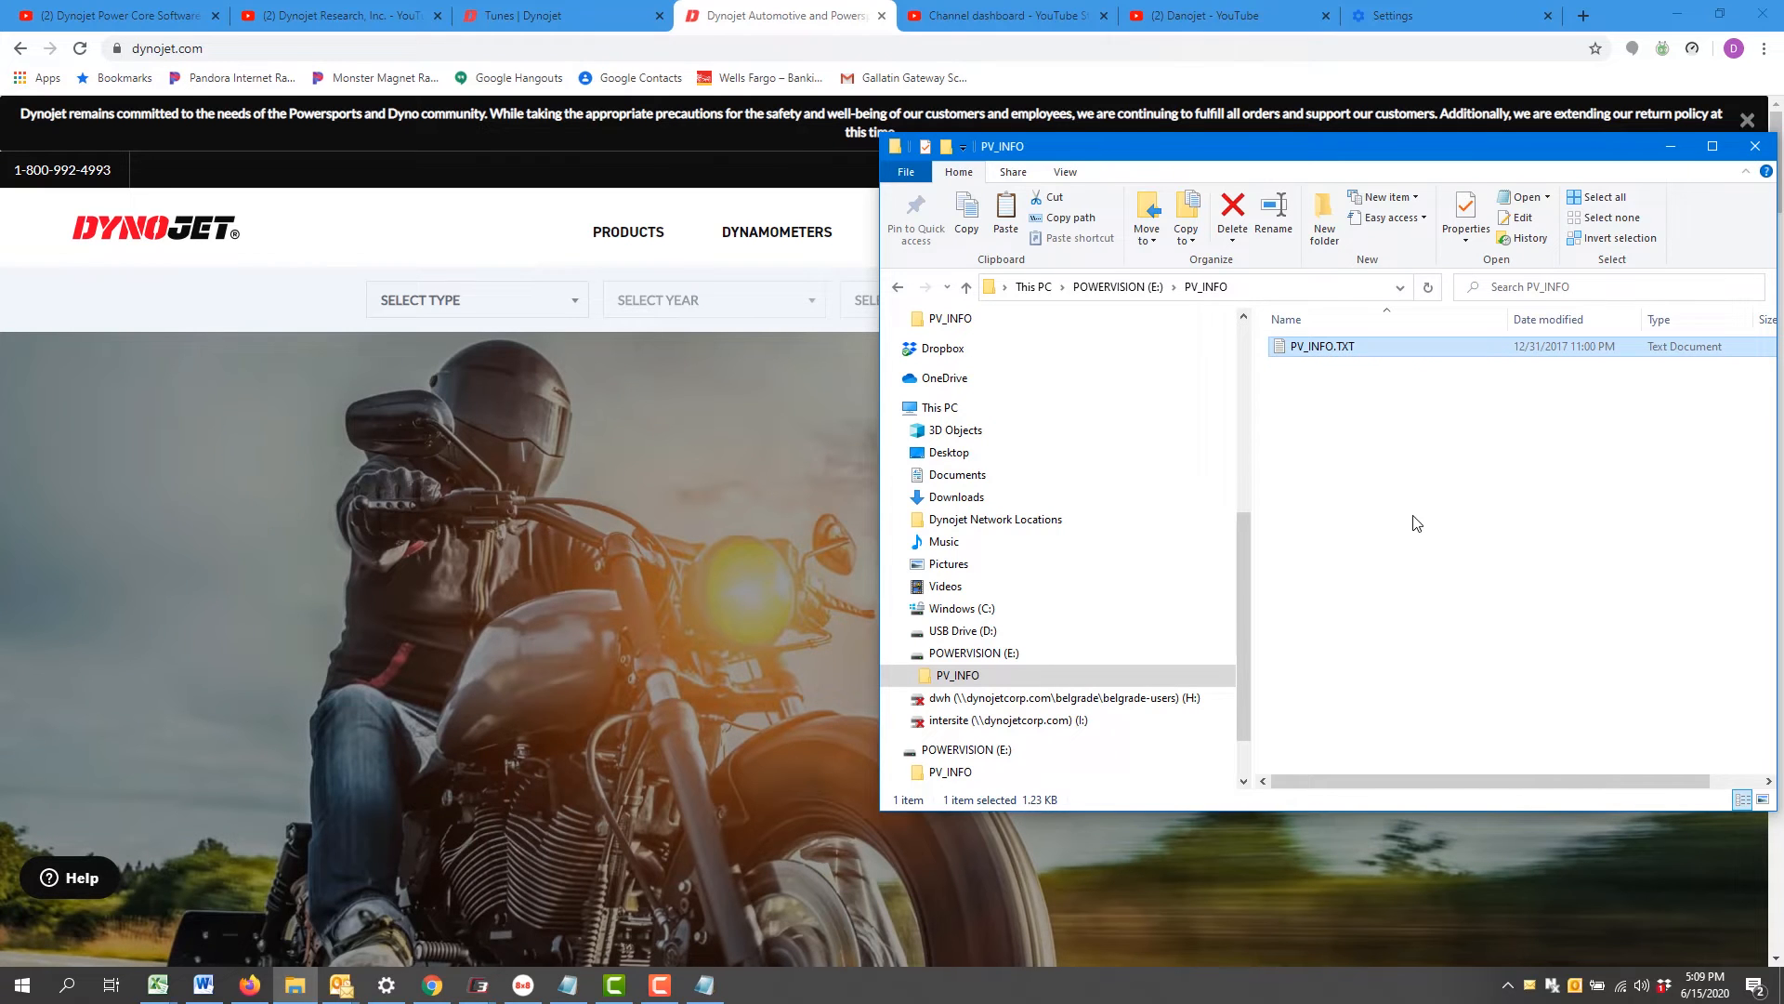
pyautogui.moveTo(1450, 503)
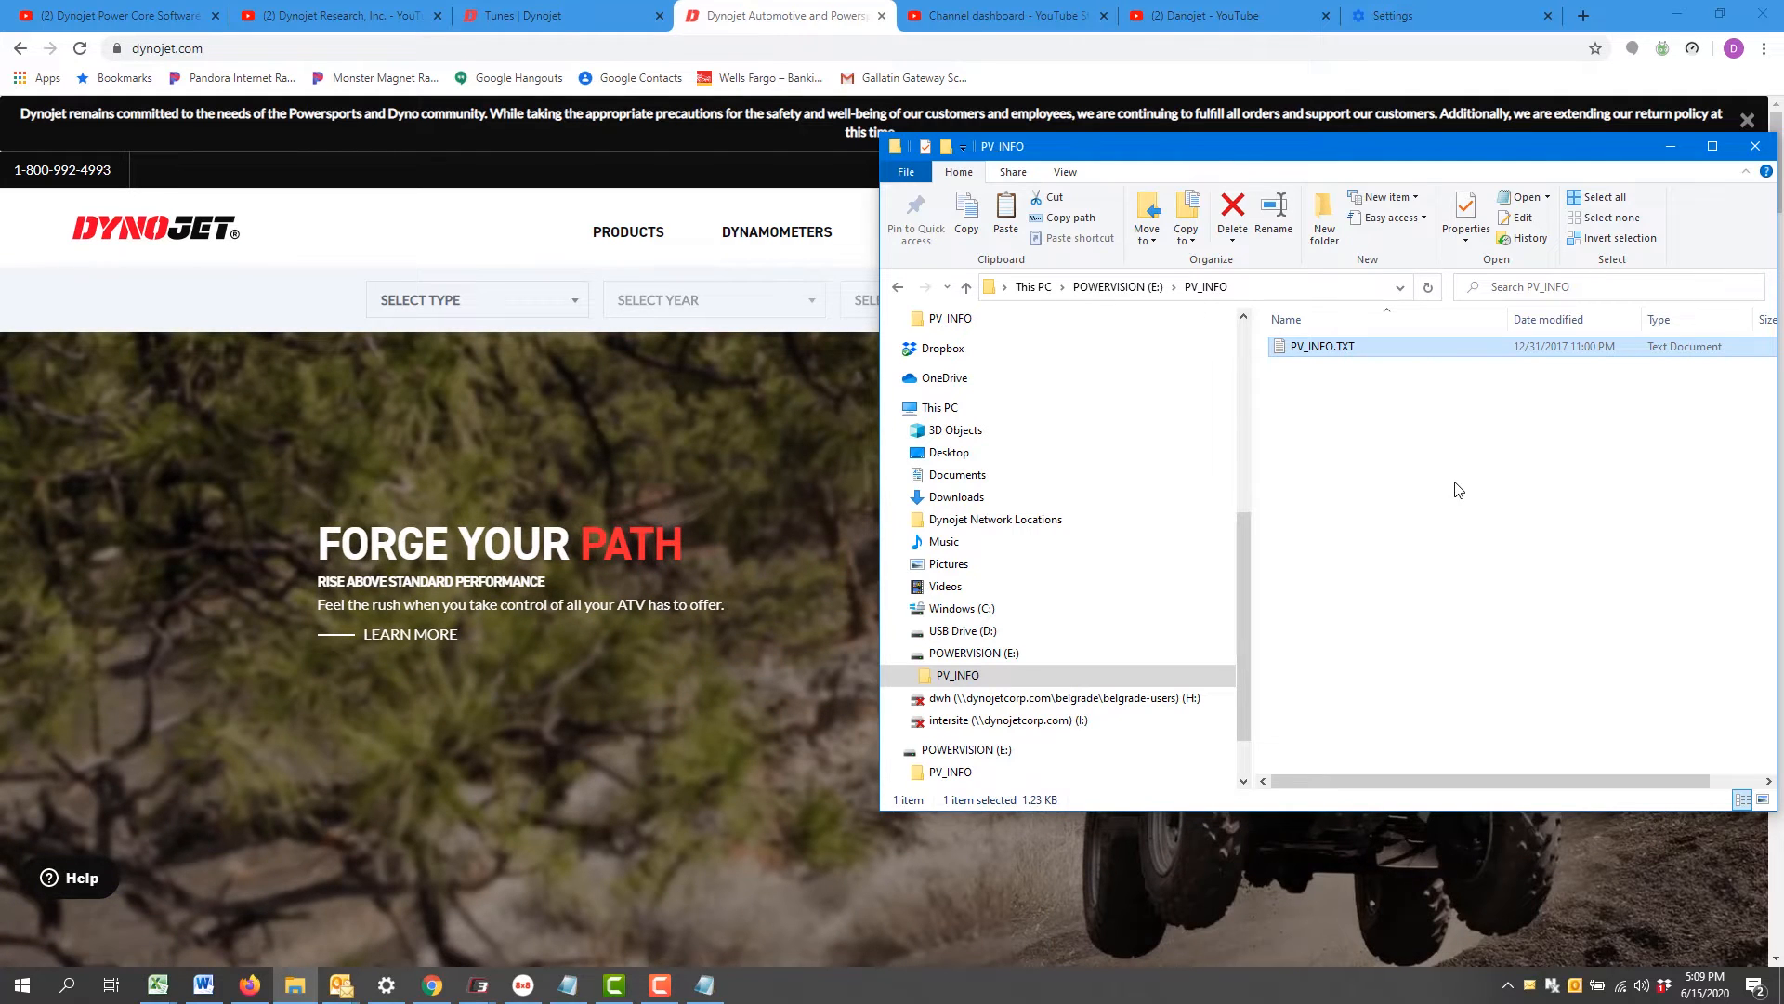
pyautogui.moveTo(447, 268)
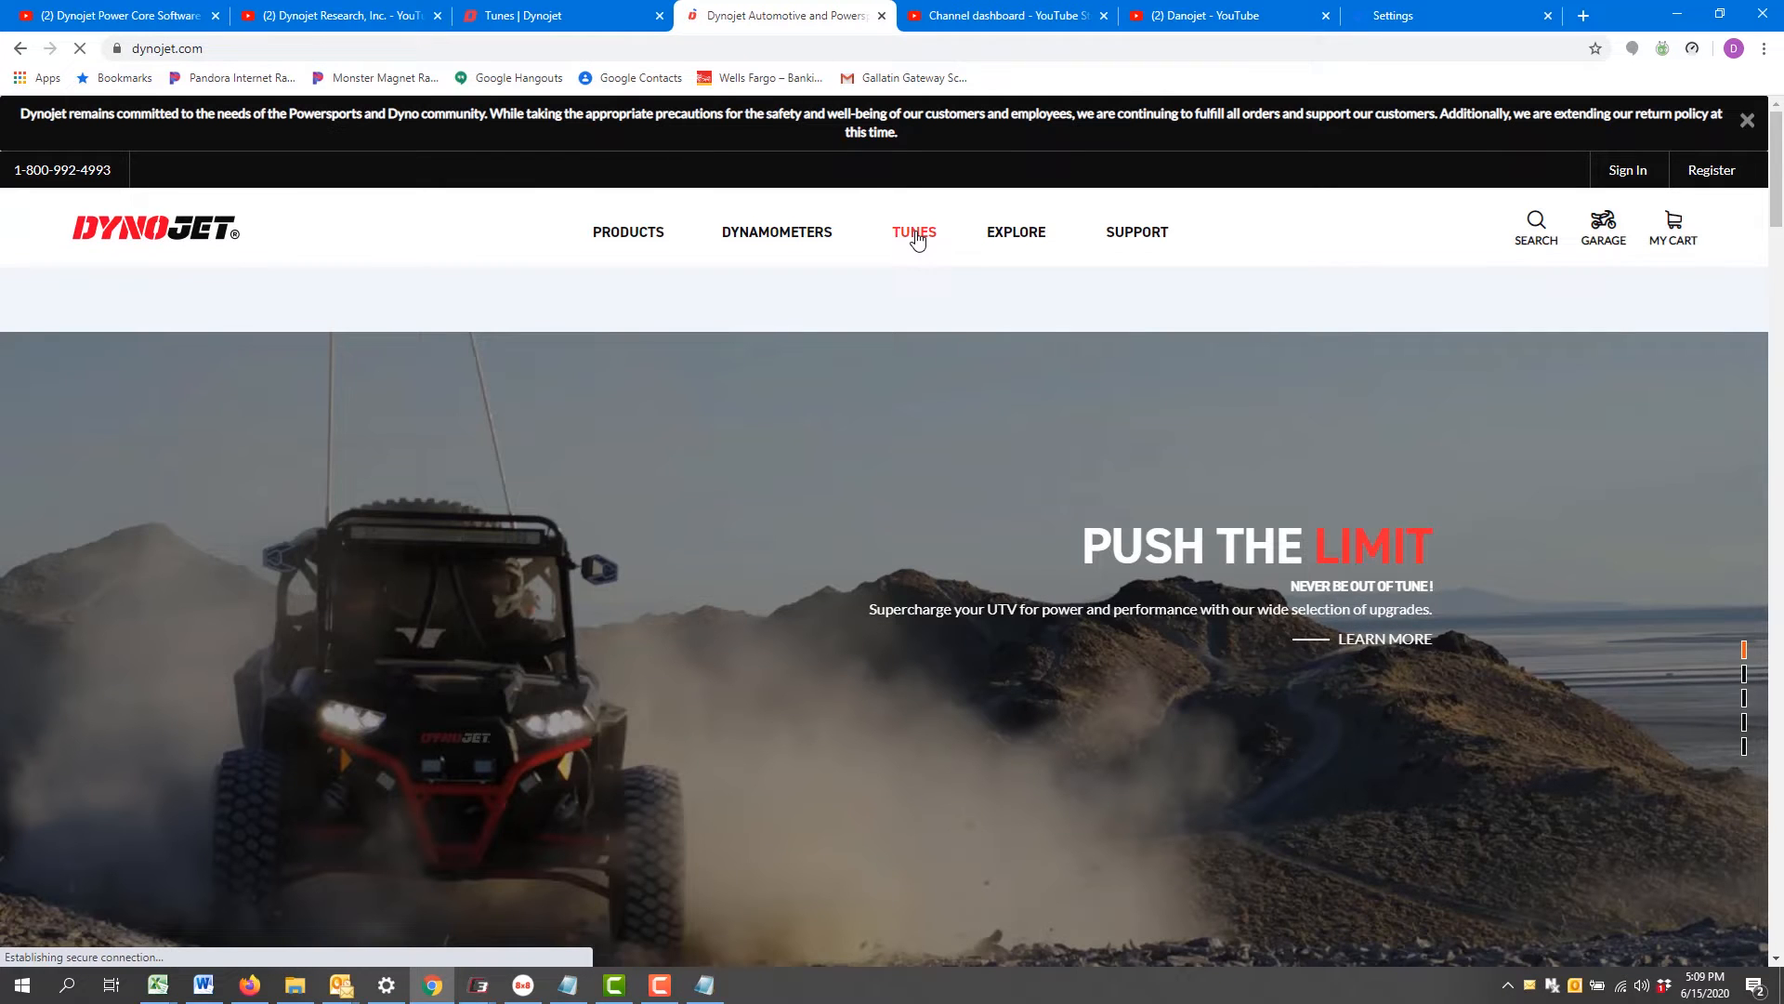
pyautogui.click(913, 233)
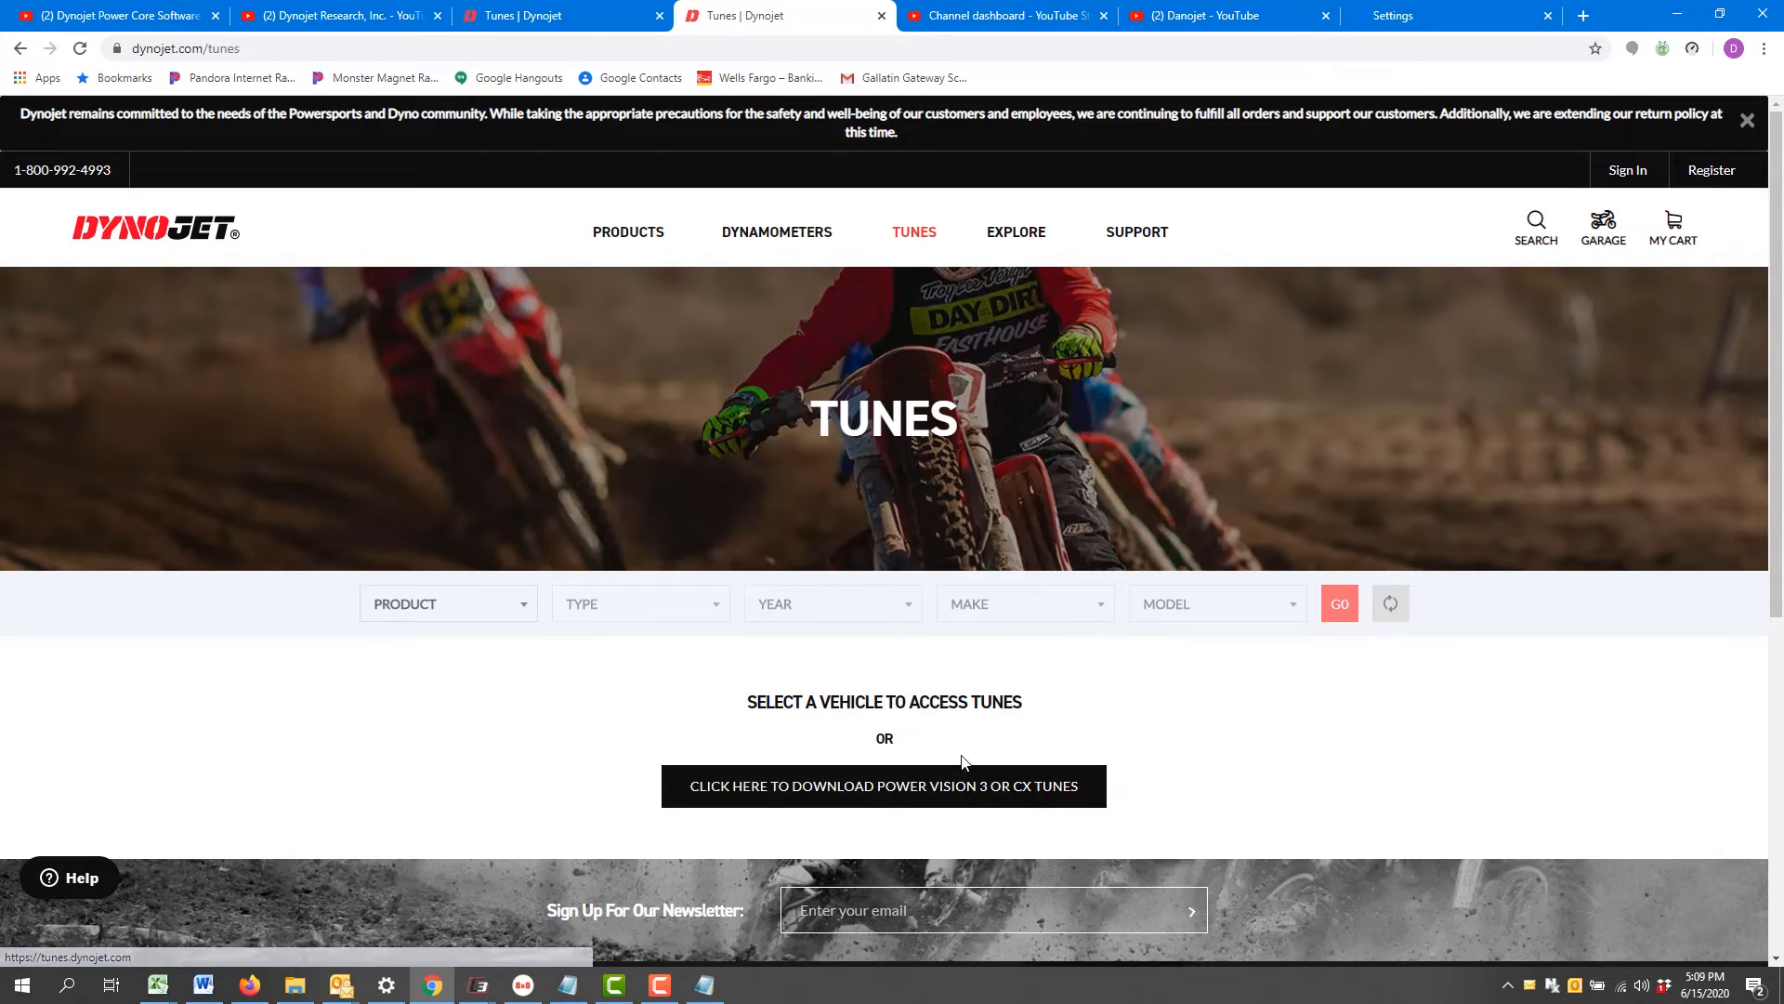
pyautogui.moveTo(1409, 542)
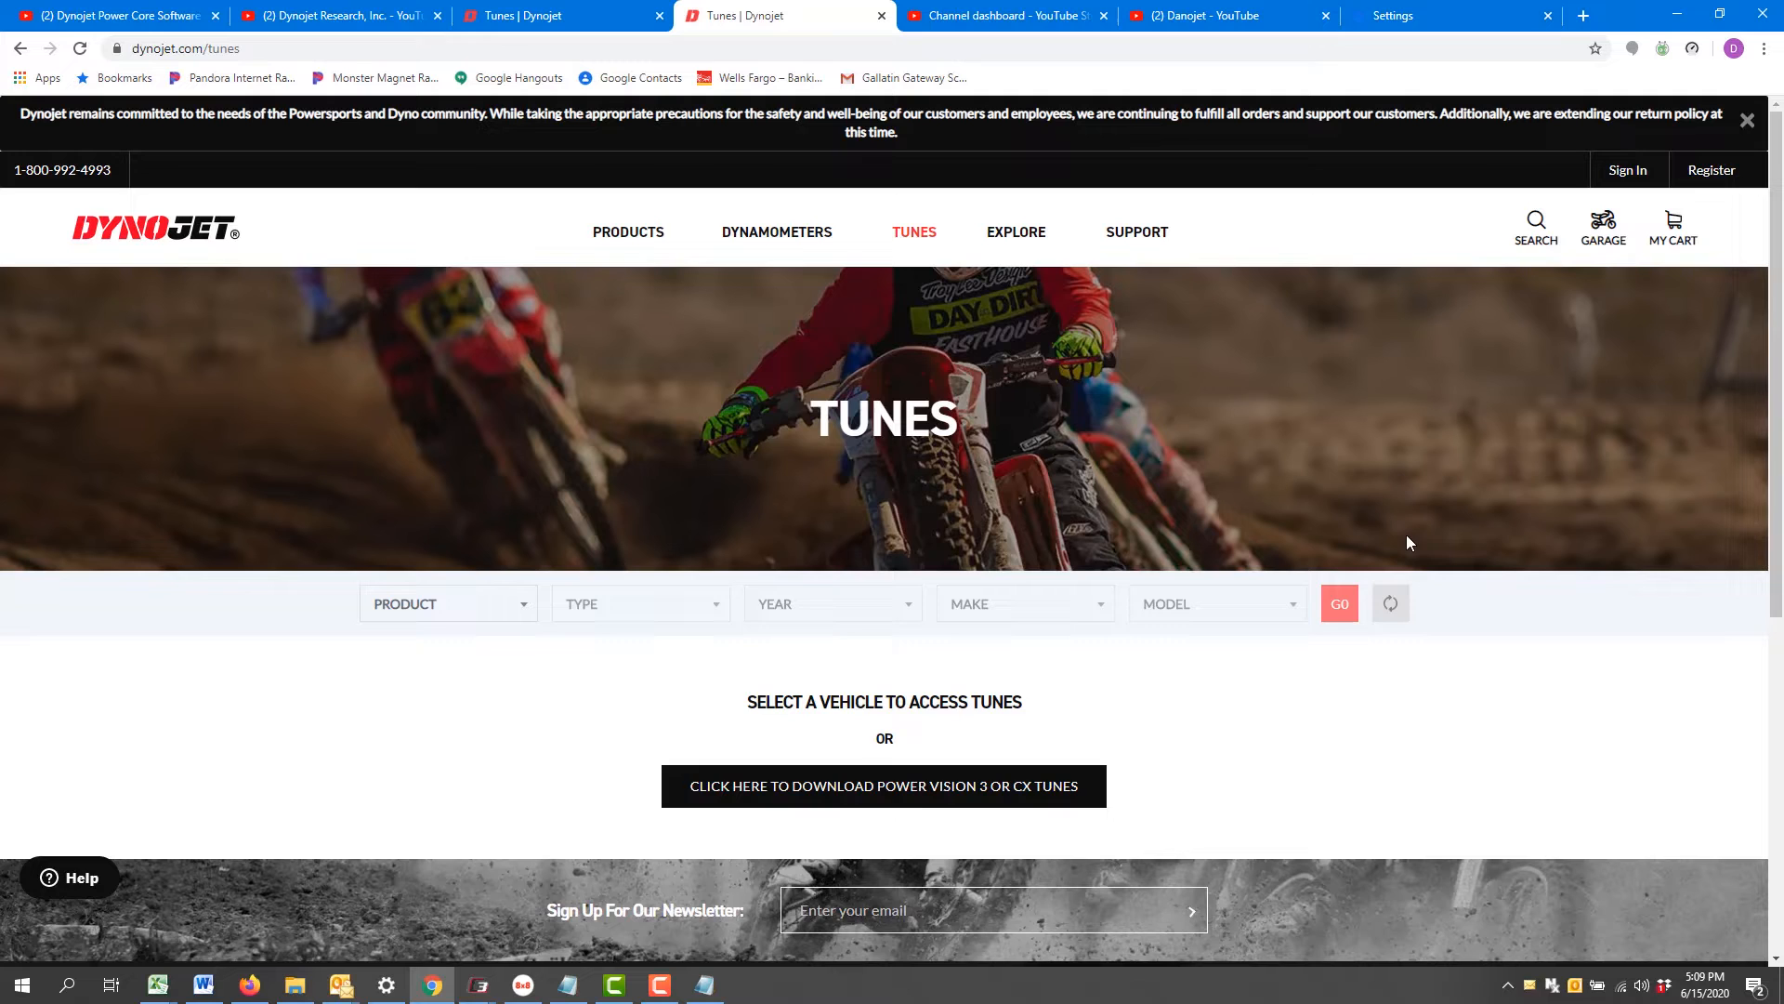
pyautogui.moveTo(1237, 751)
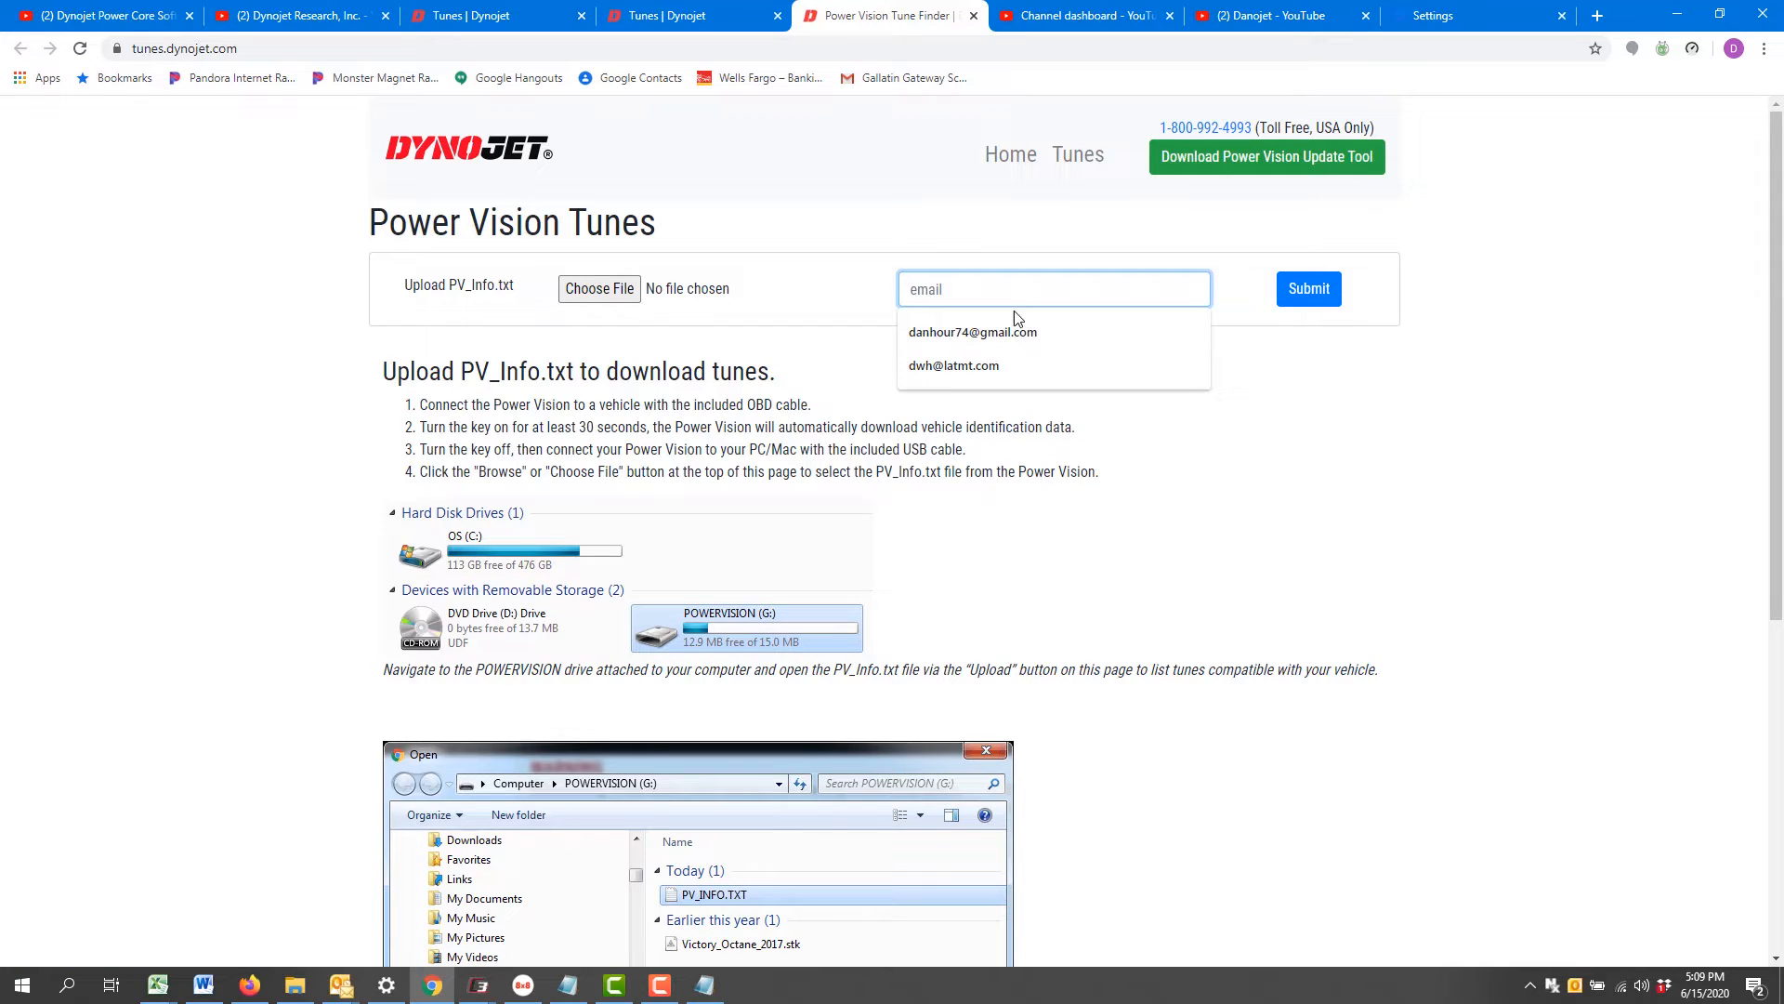
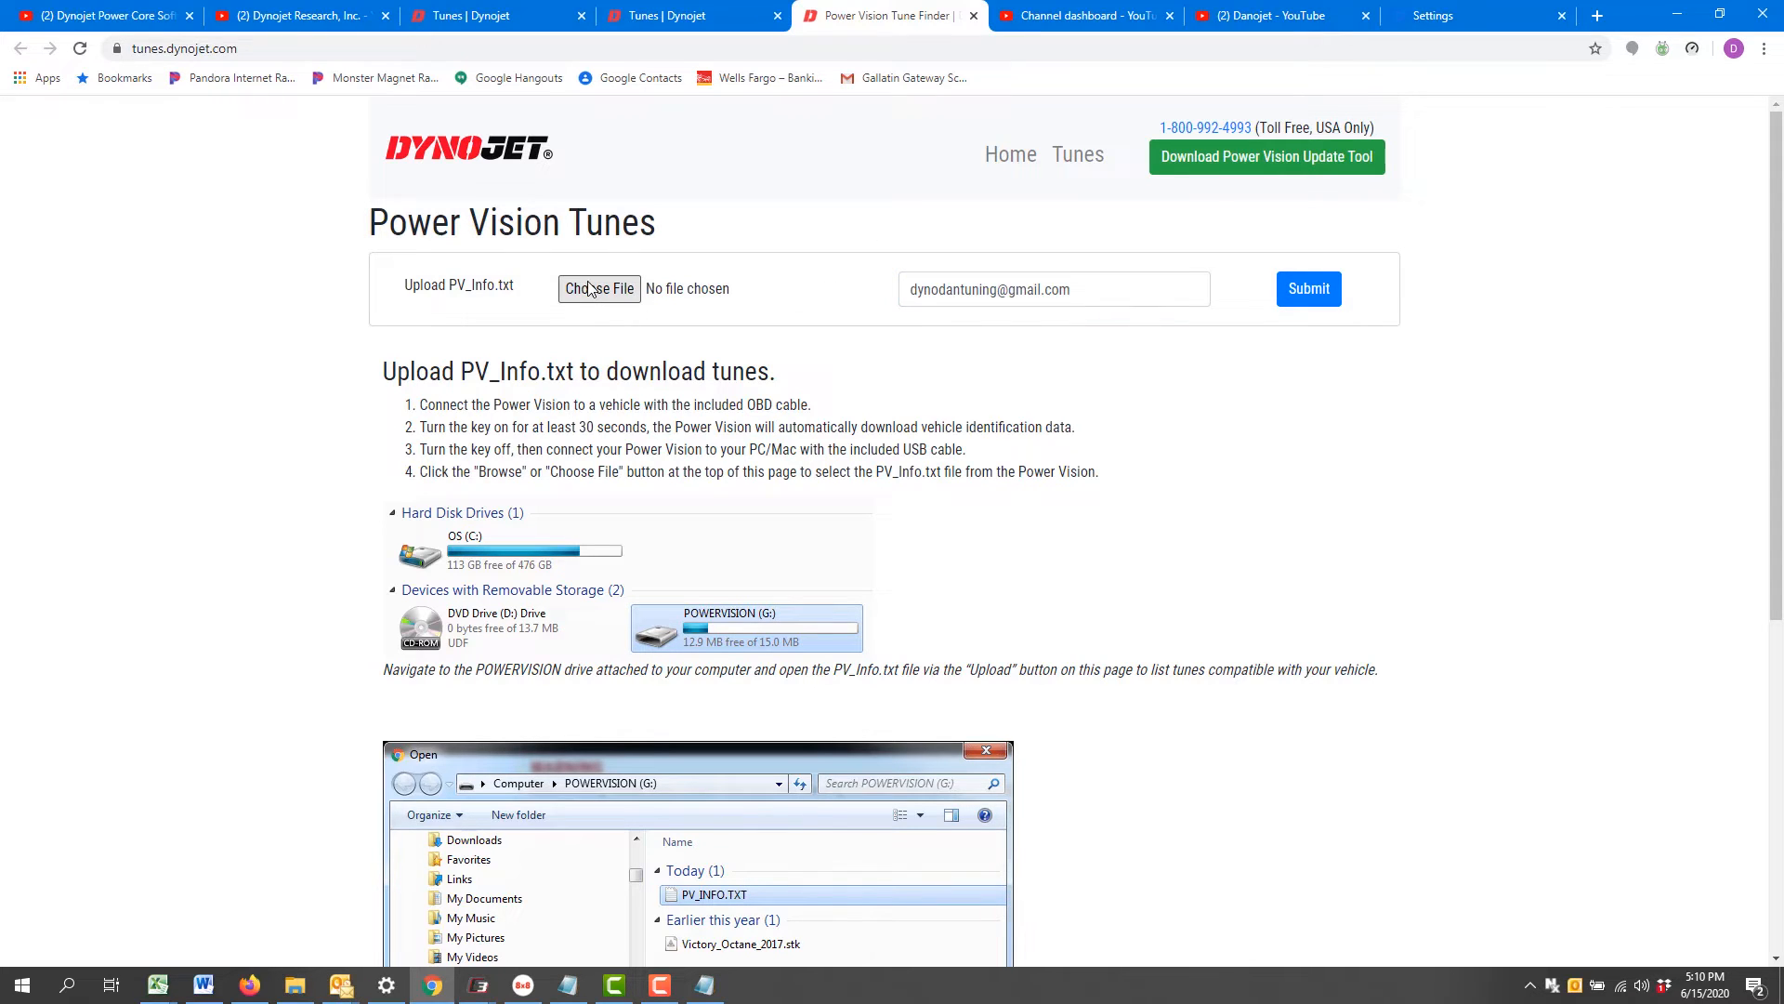
# Attach PV_INFO.TXT from POWERVISION (E:) > PV_INFO and submit the form.
pyautogui.click(598, 288)
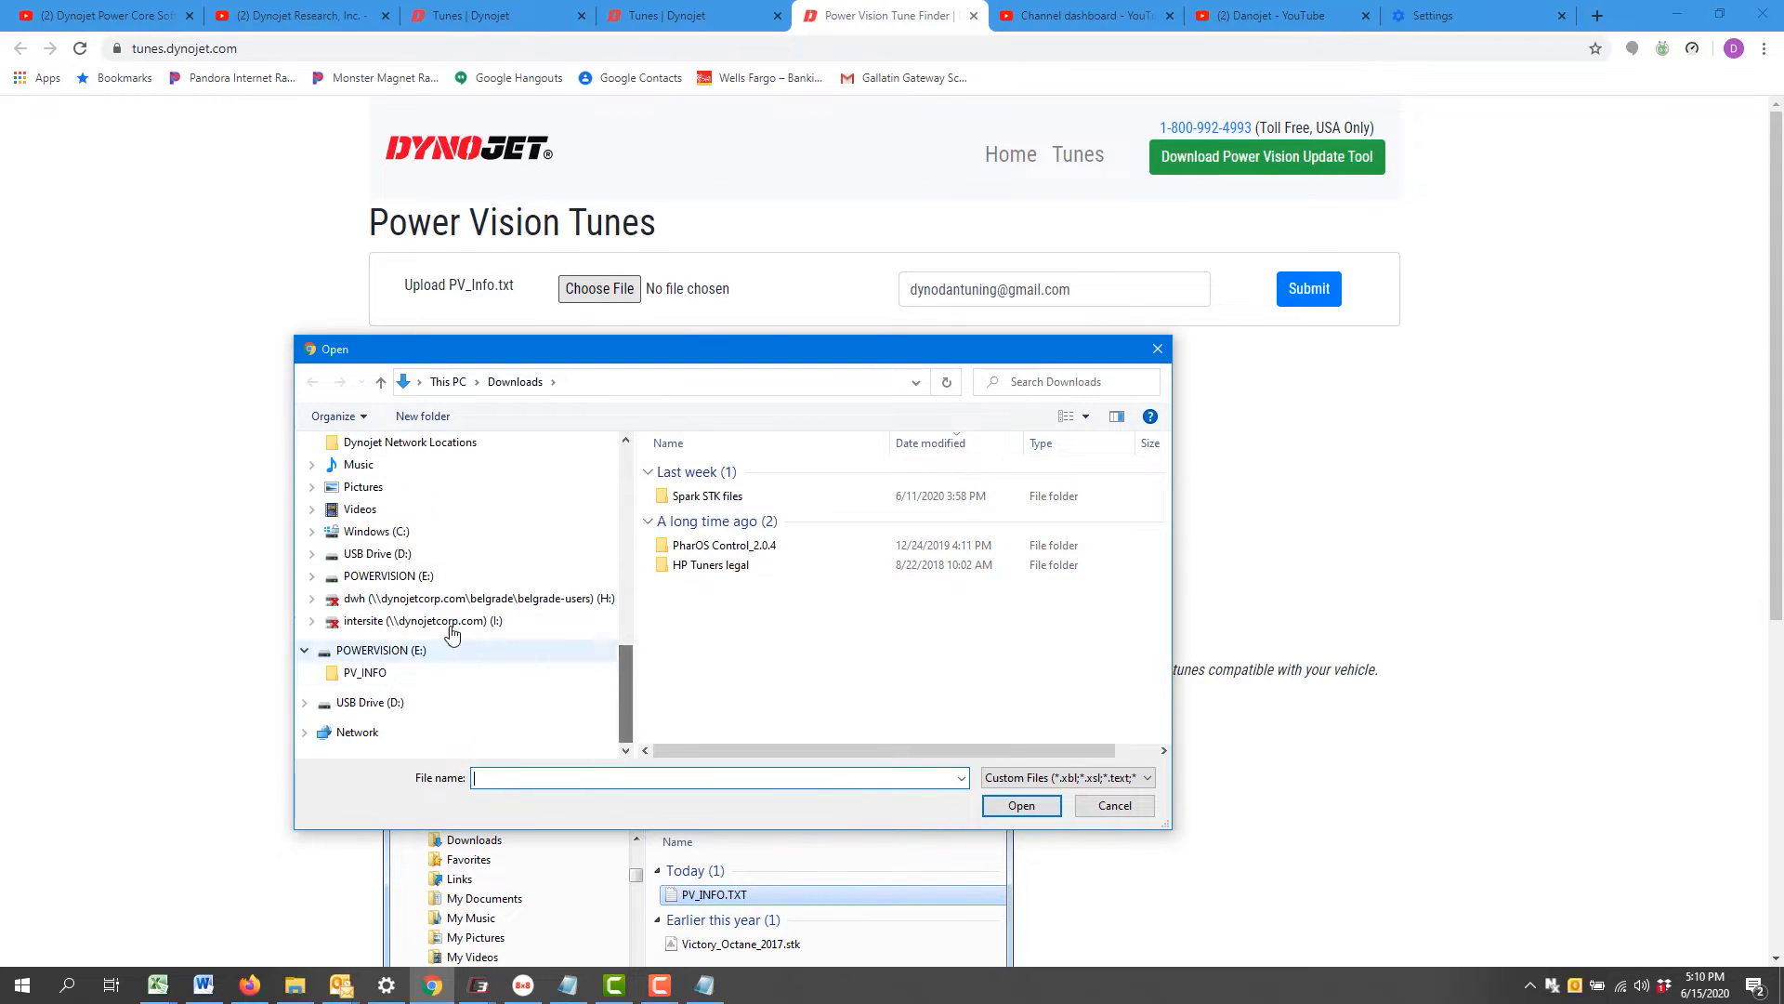
pyautogui.click(388, 577)
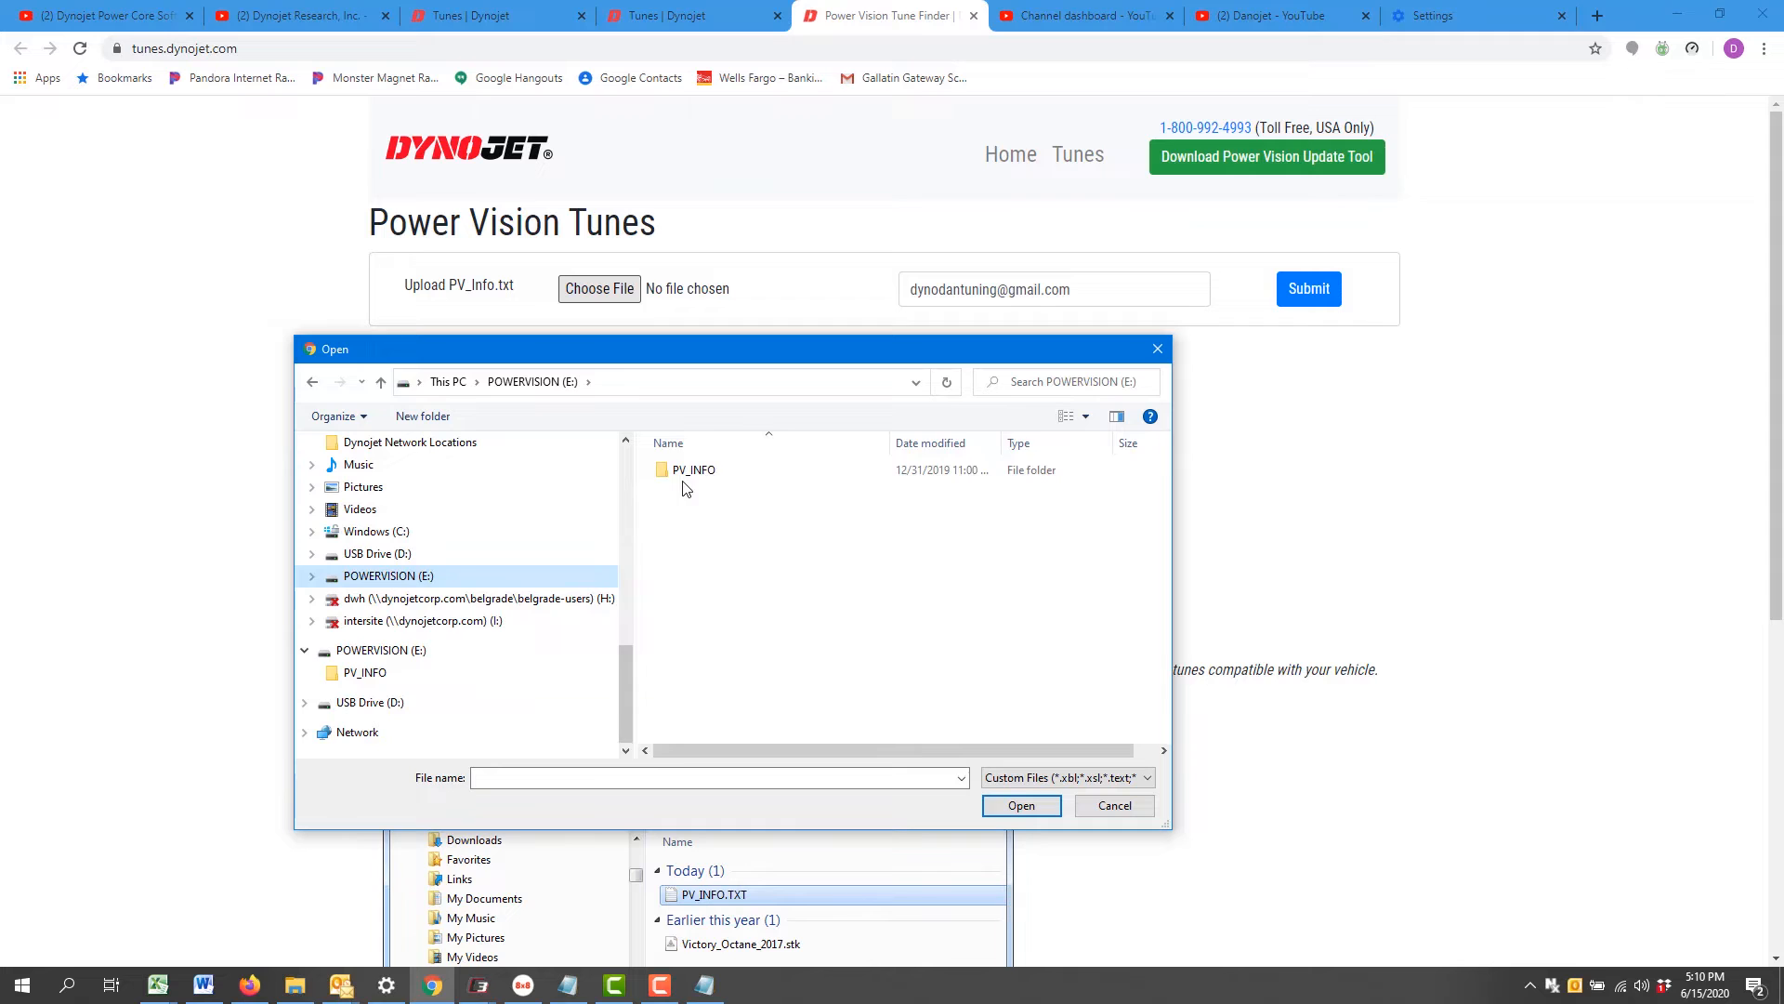
pyautogui.doubleClick(693, 468)
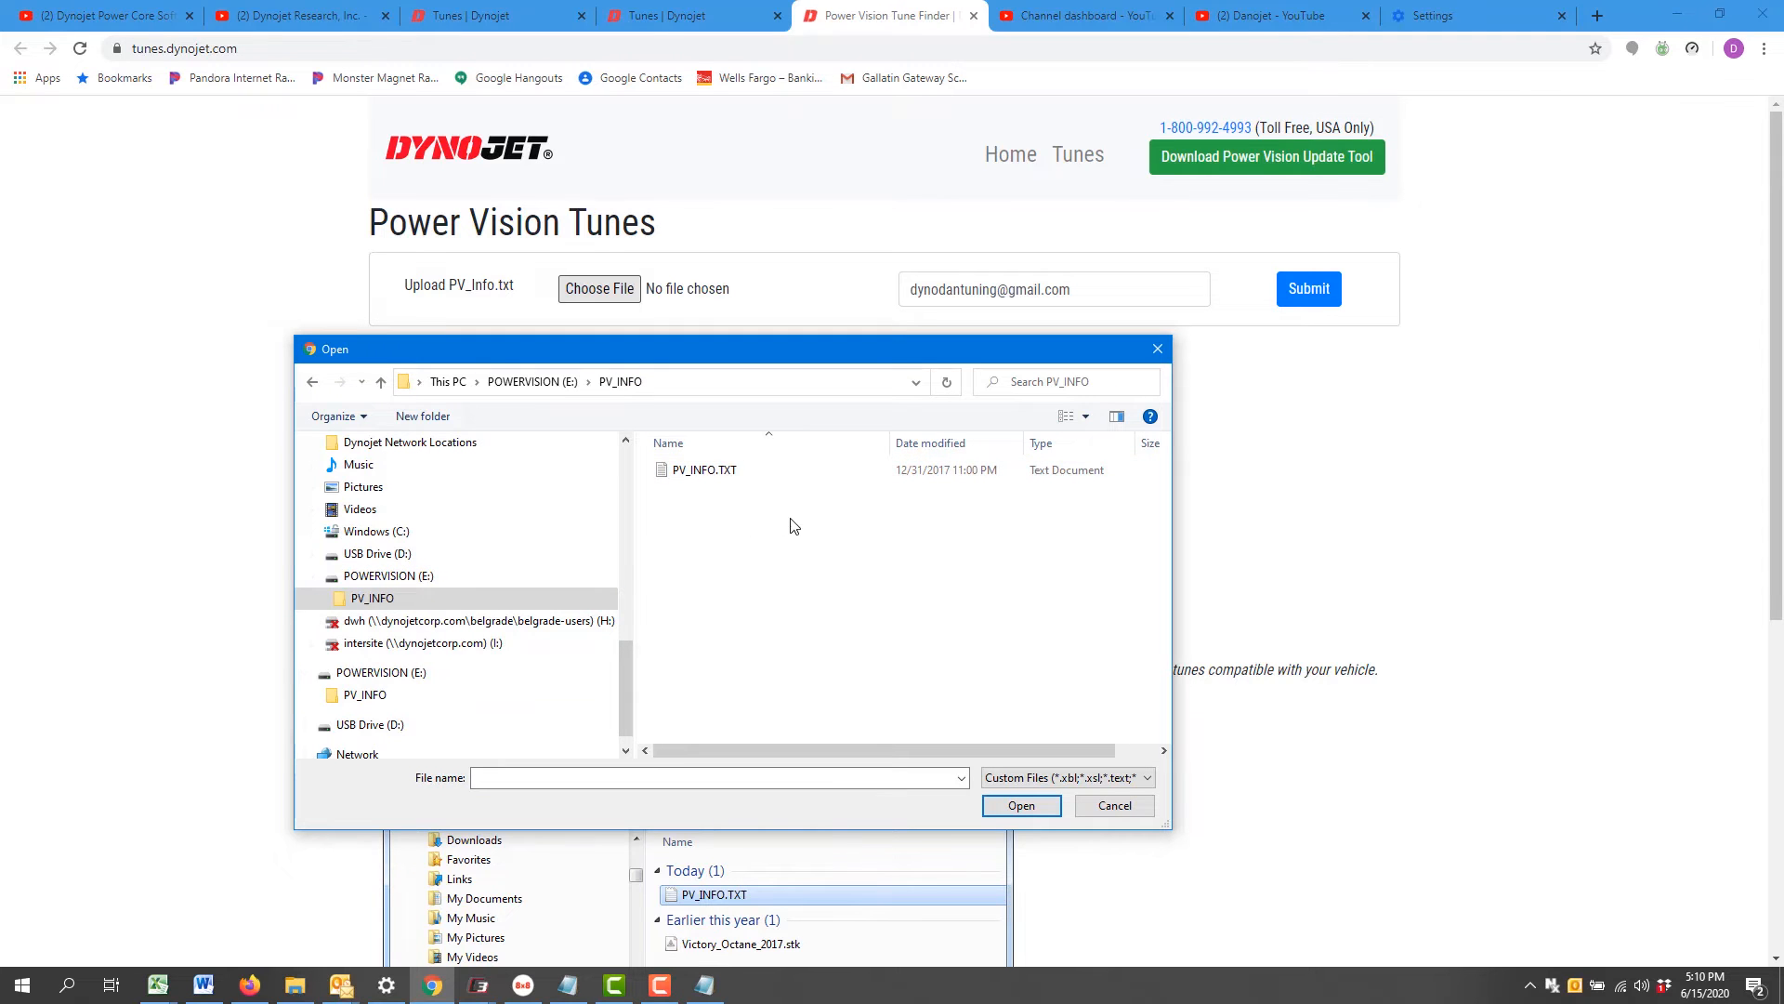
pyautogui.click(705, 470)
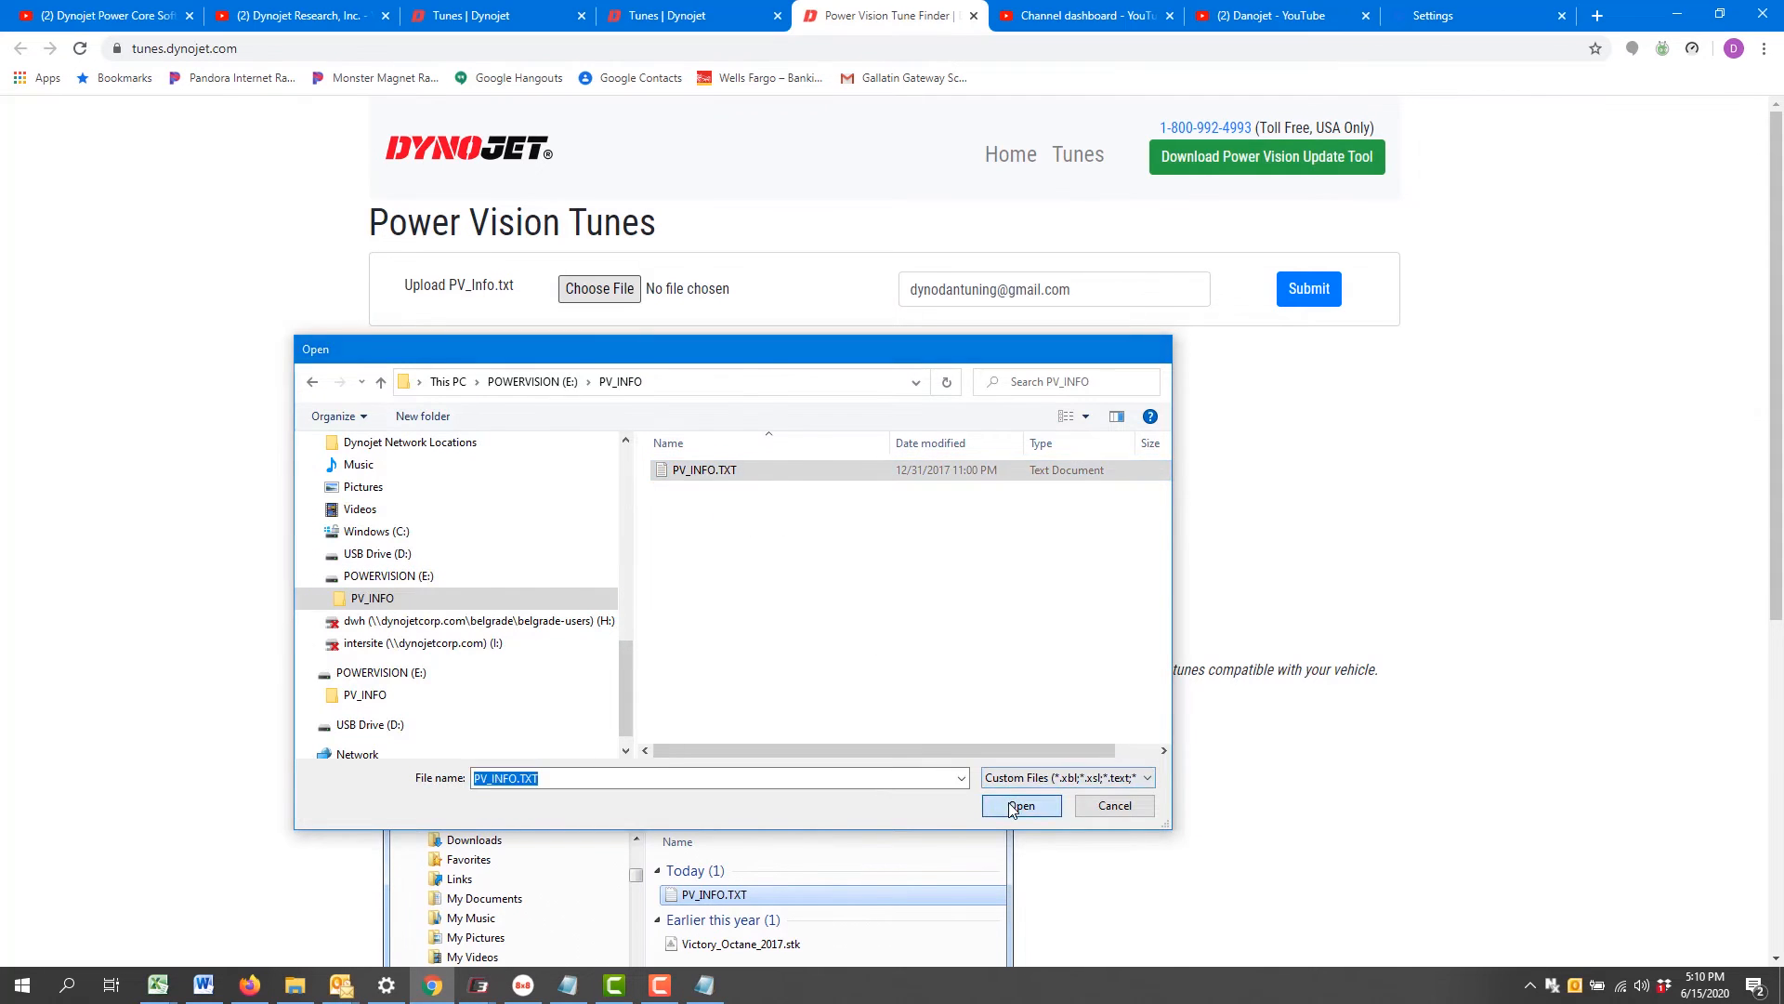
pyautogui.click(1021, 806)
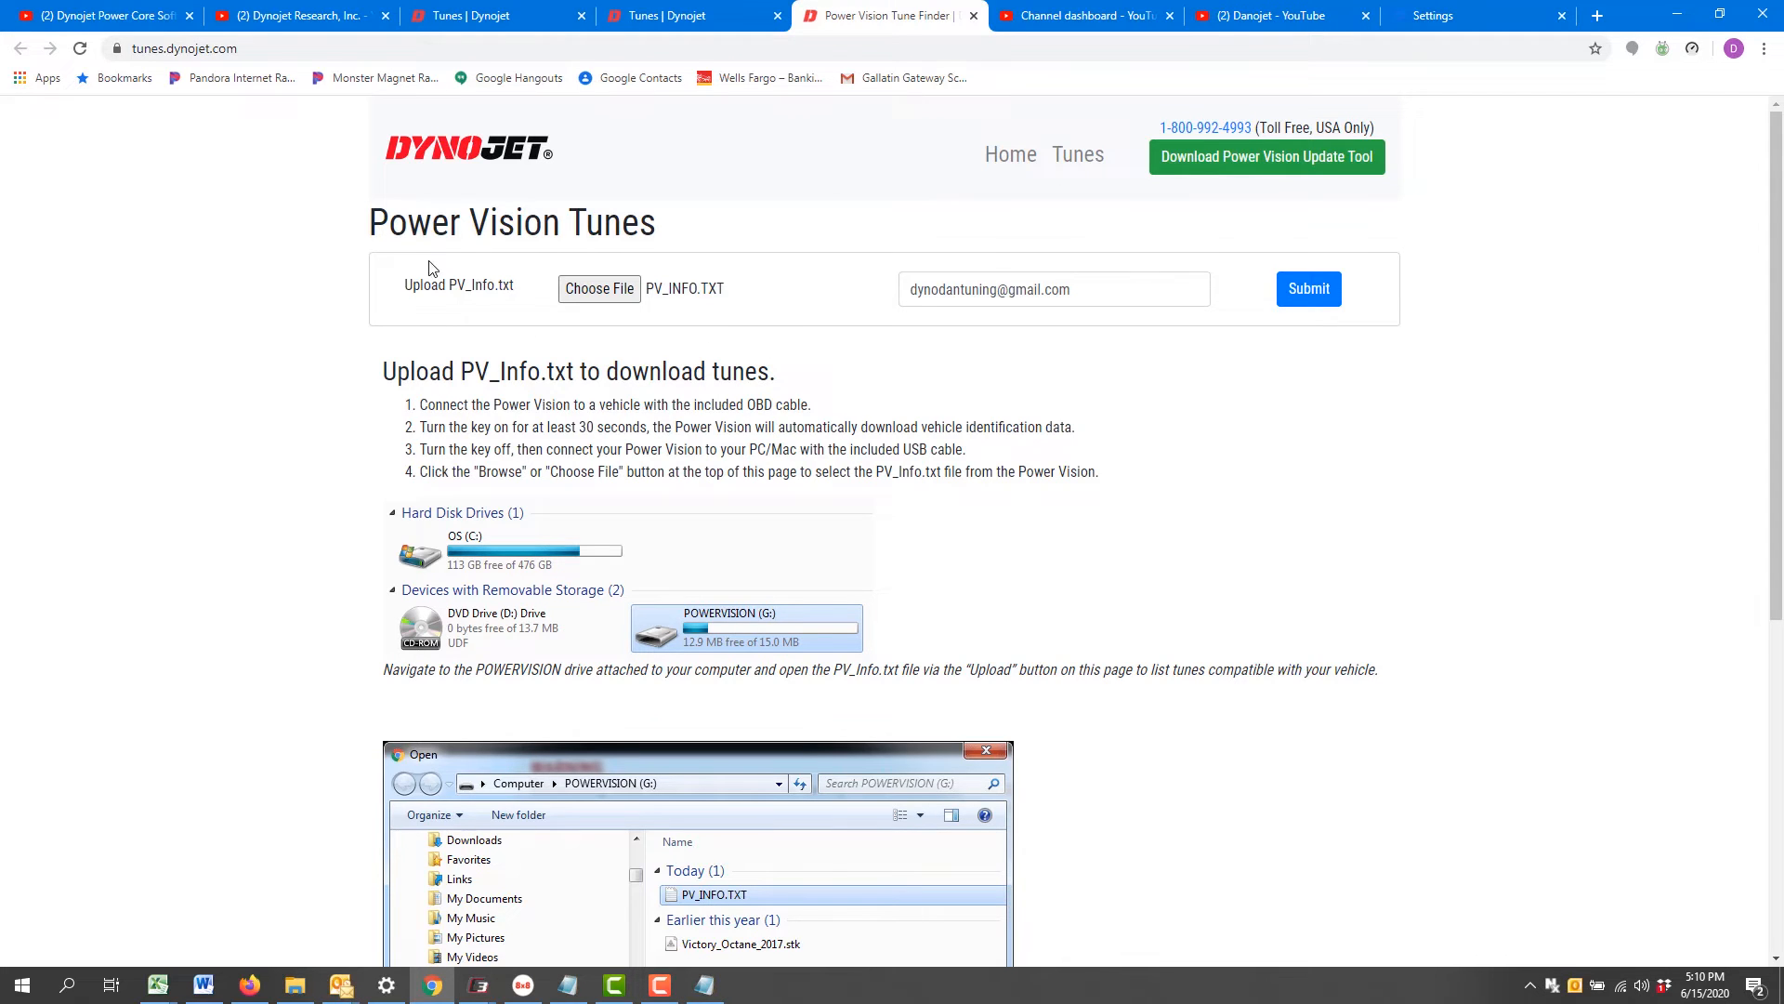
pyautogui.moveTo(1116, 457)
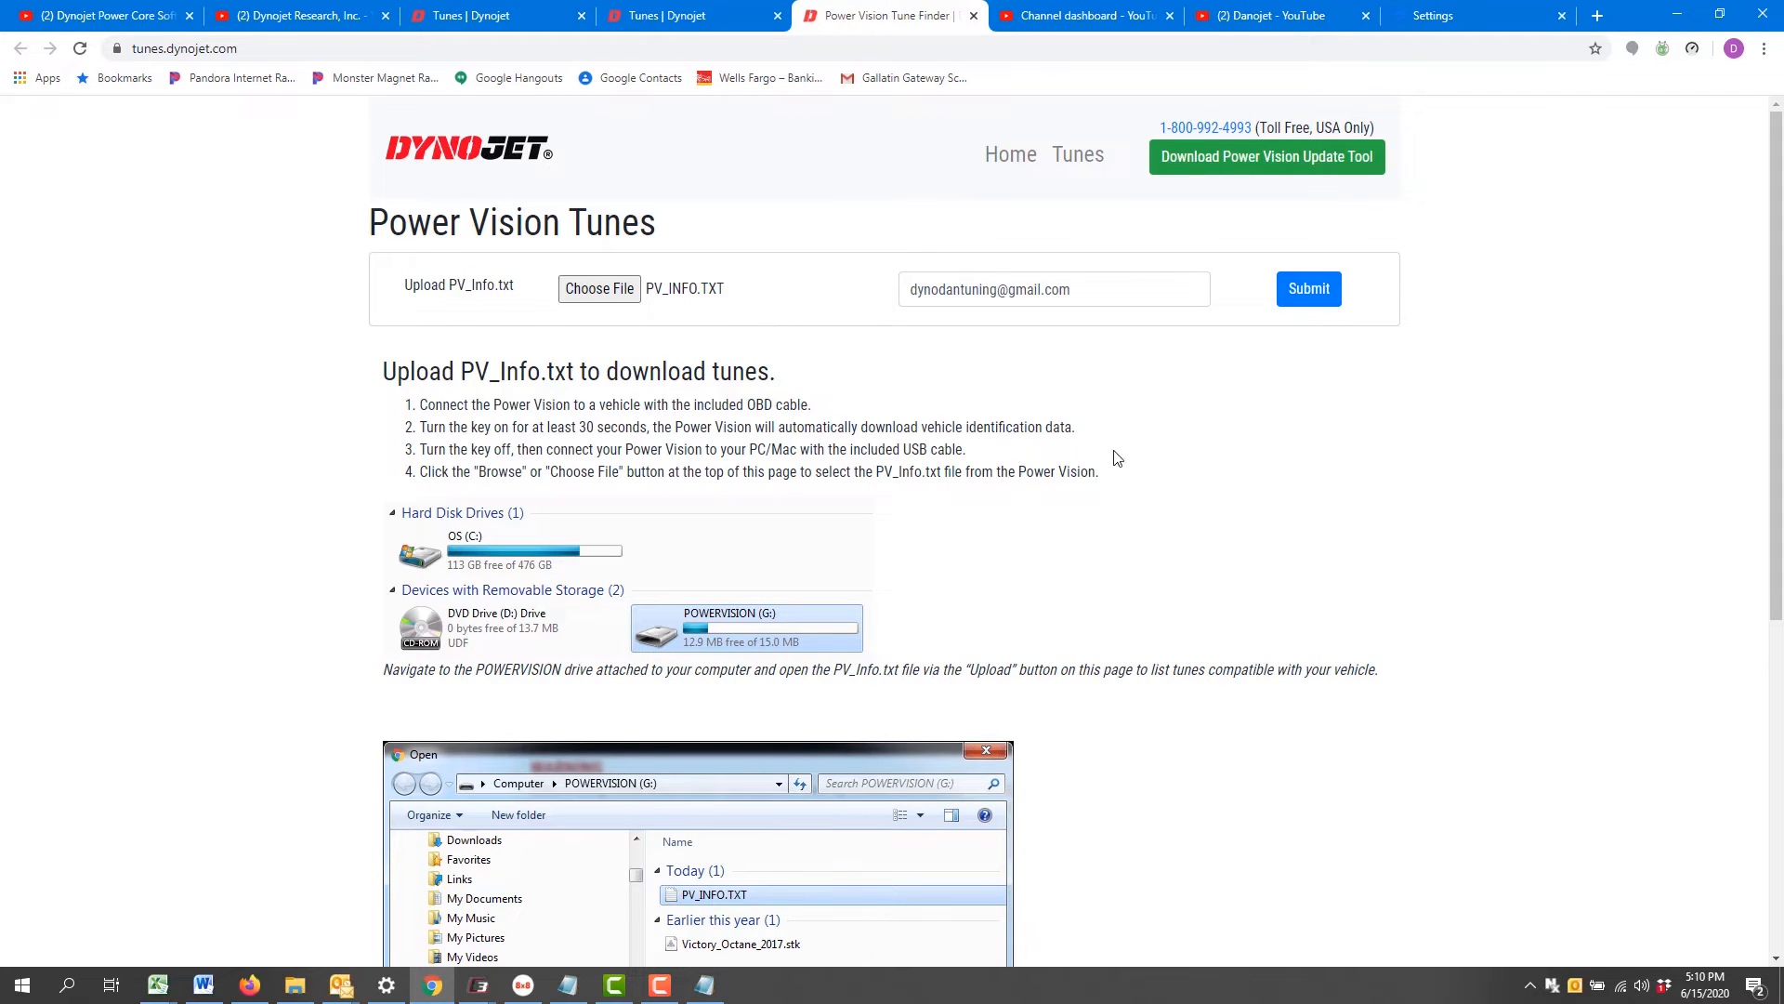
pyautogui.click(1307, 289)
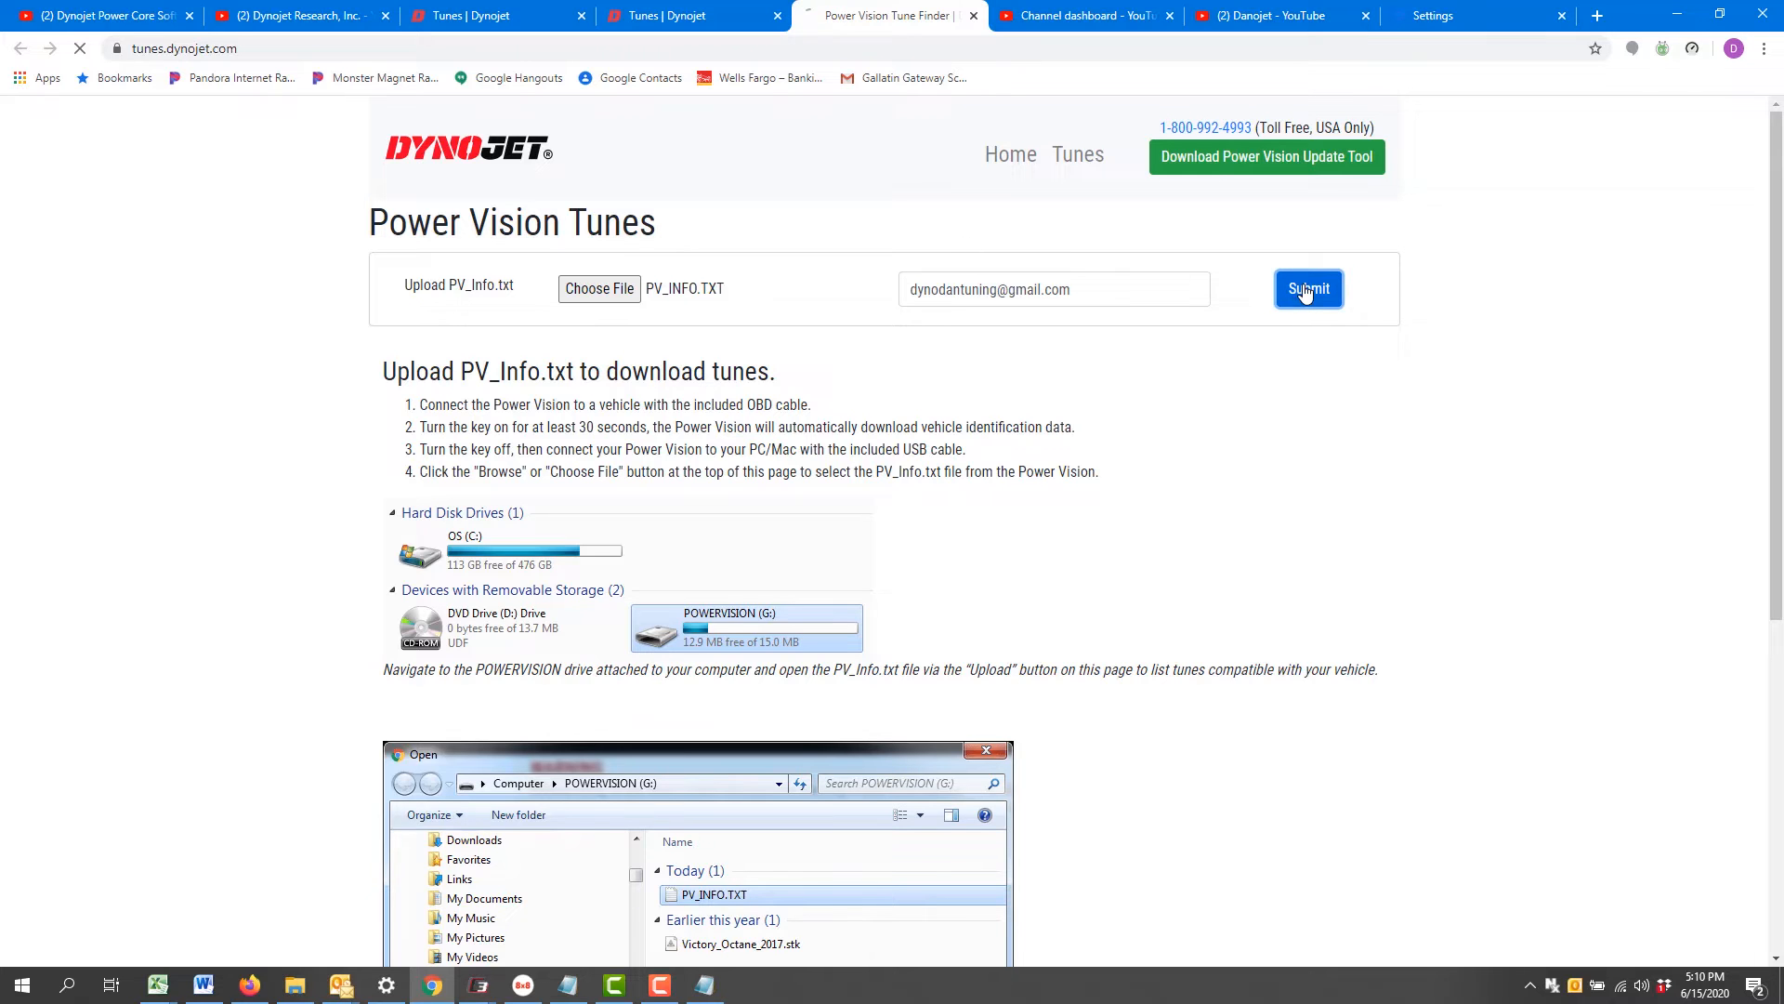
# Scroll to the Dynojet Tunes table and download the 1608001.stk and 1608101.djt files.
pyautogui.click(1308, 288)
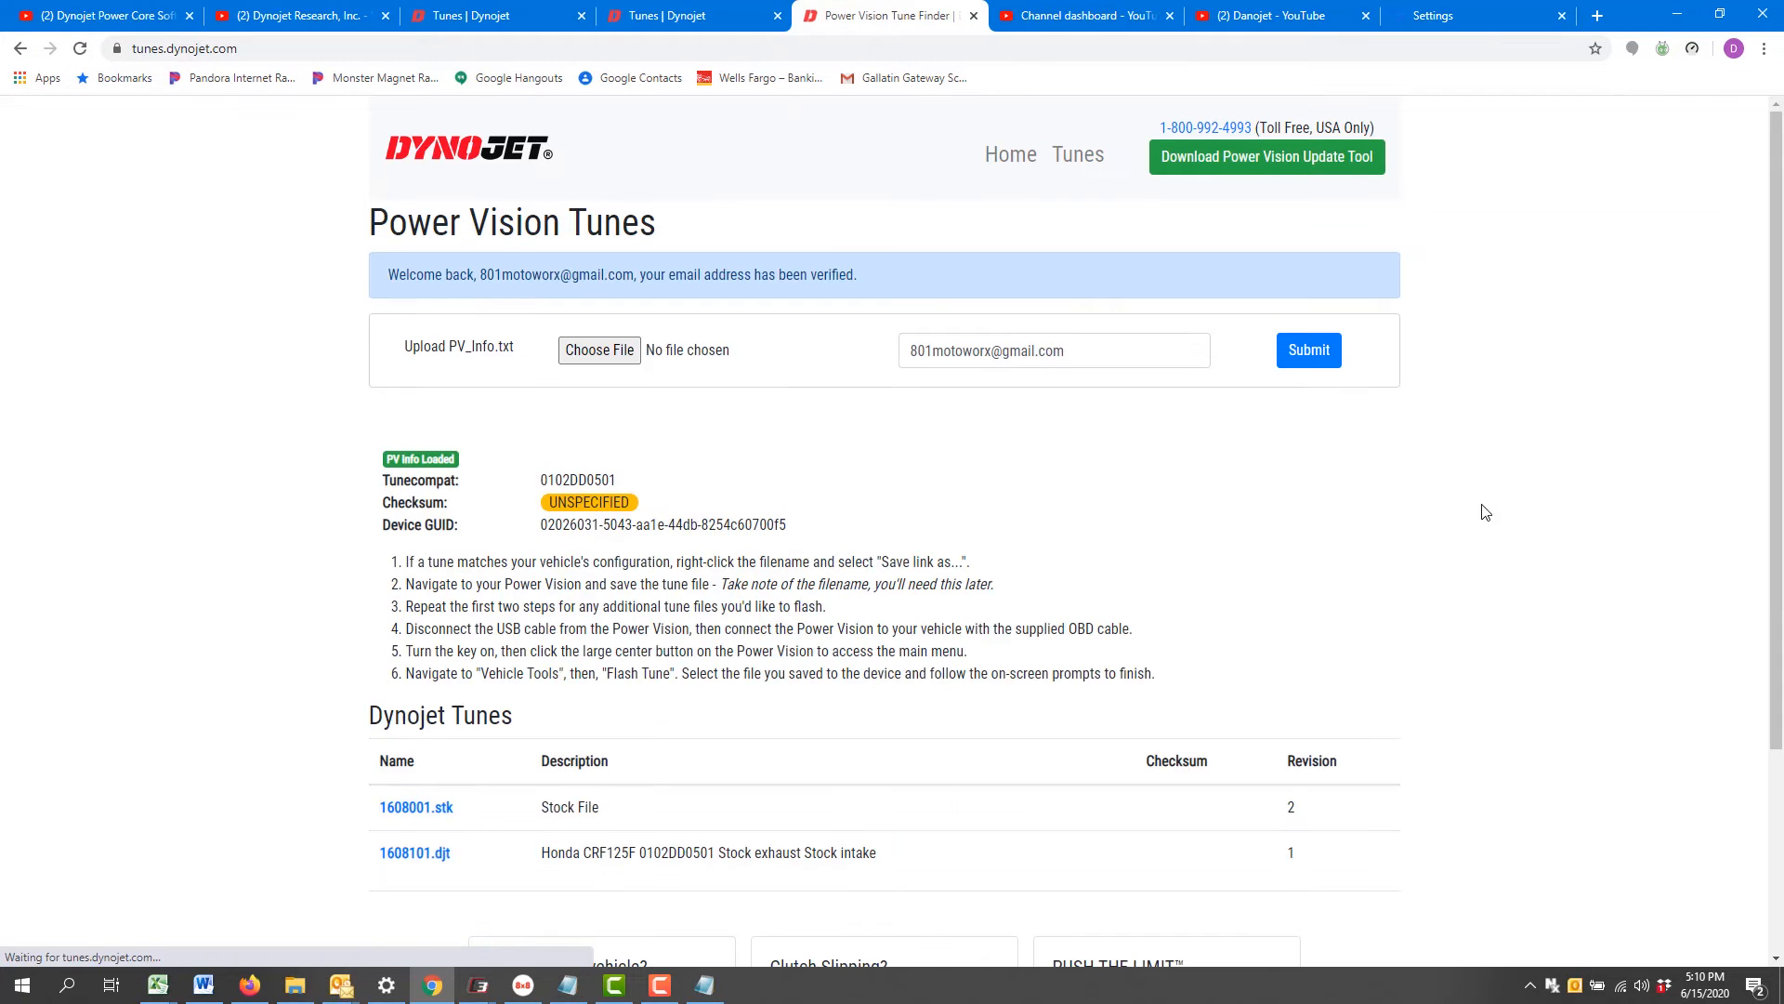
pyautogui.scroll(-3)
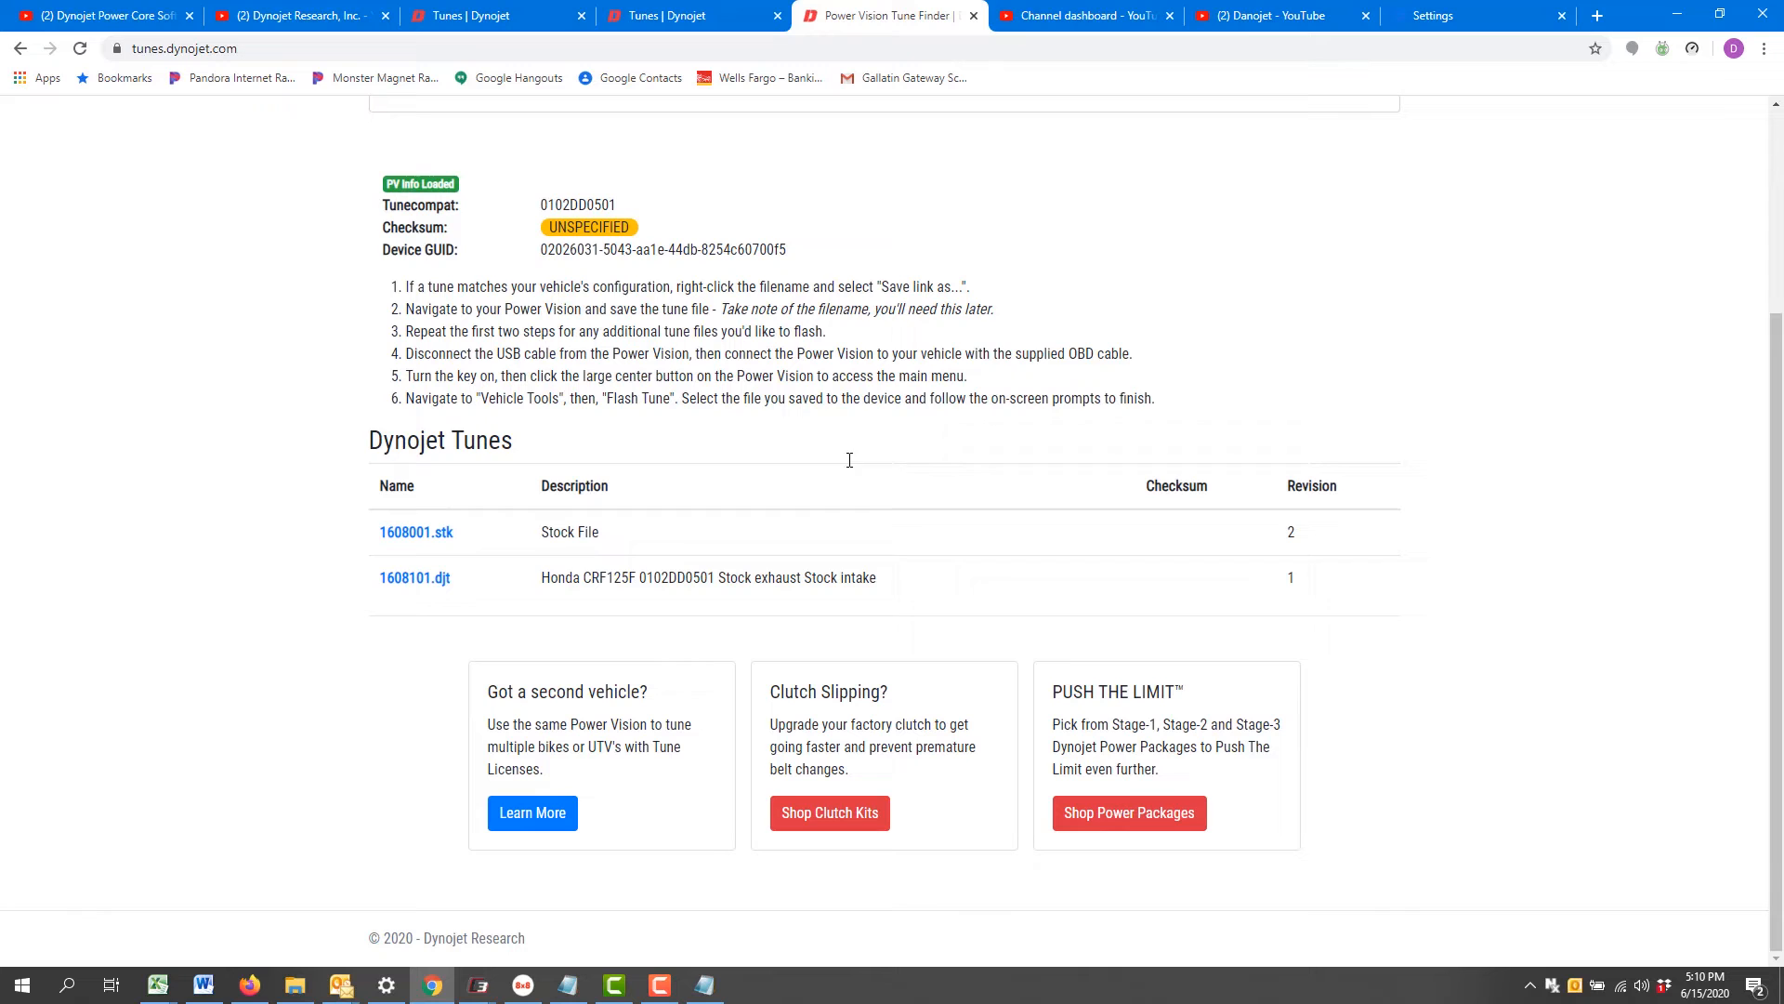
pyautogui.moveTo(683, 446)
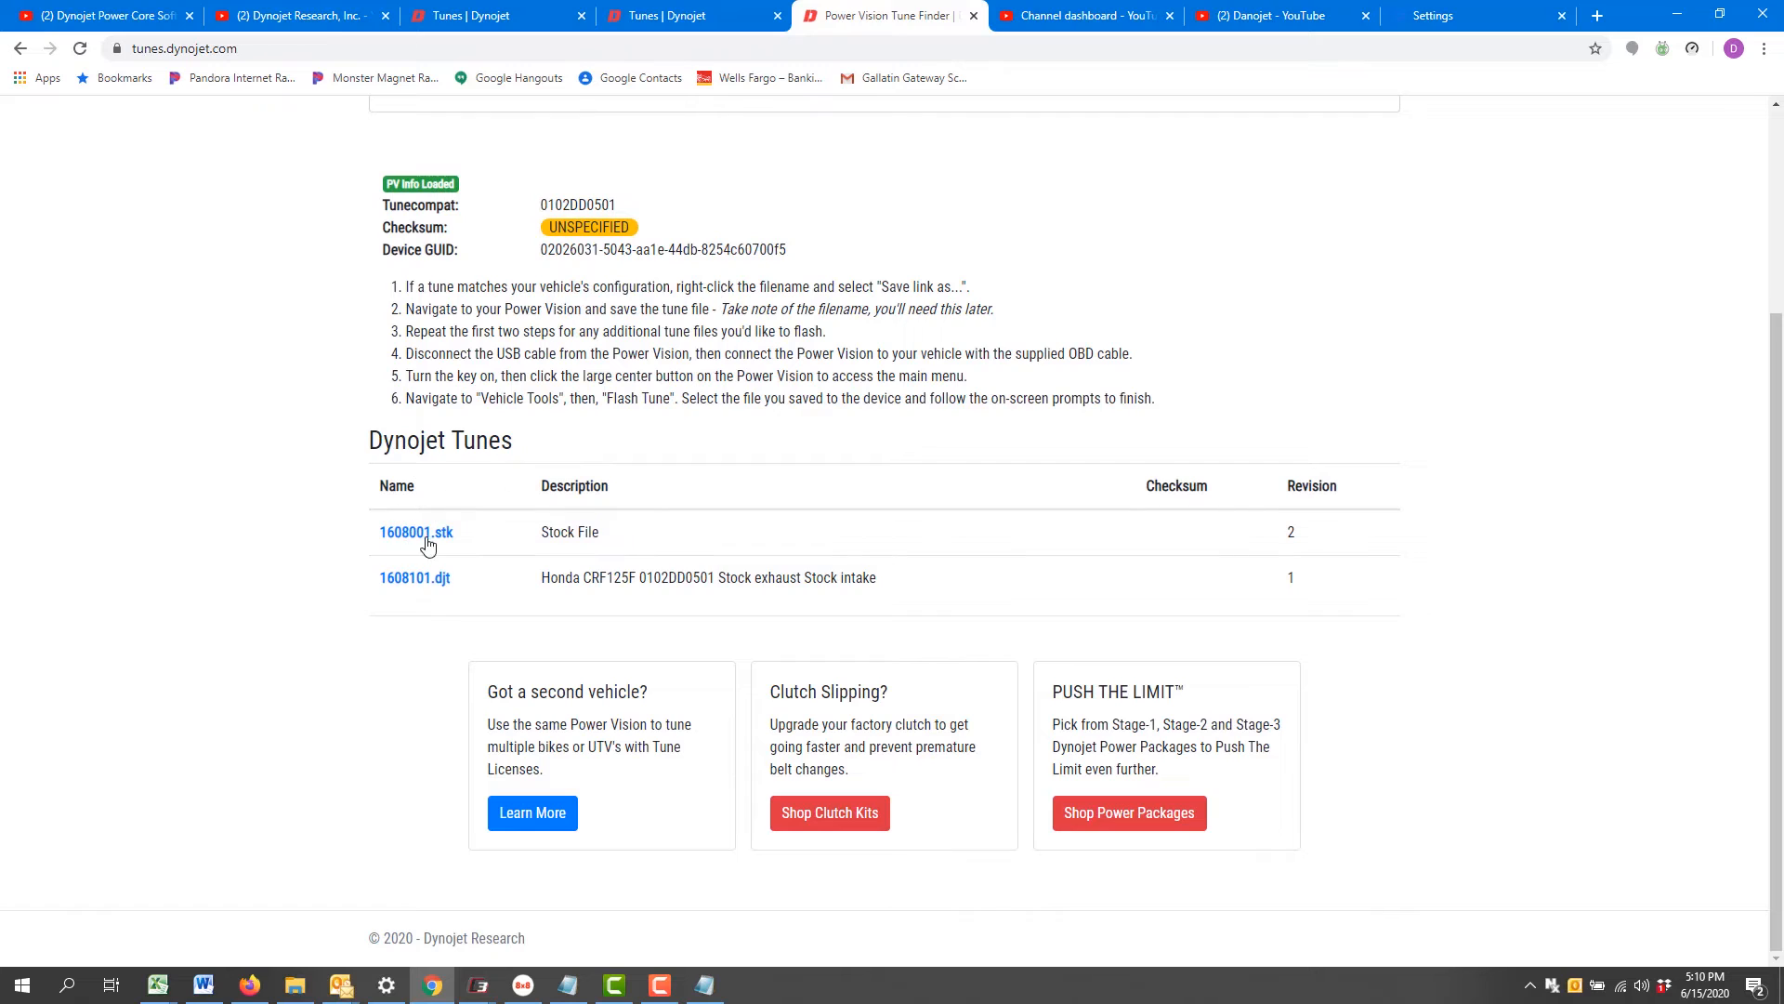
pyautogui.moveTo(461, 528)
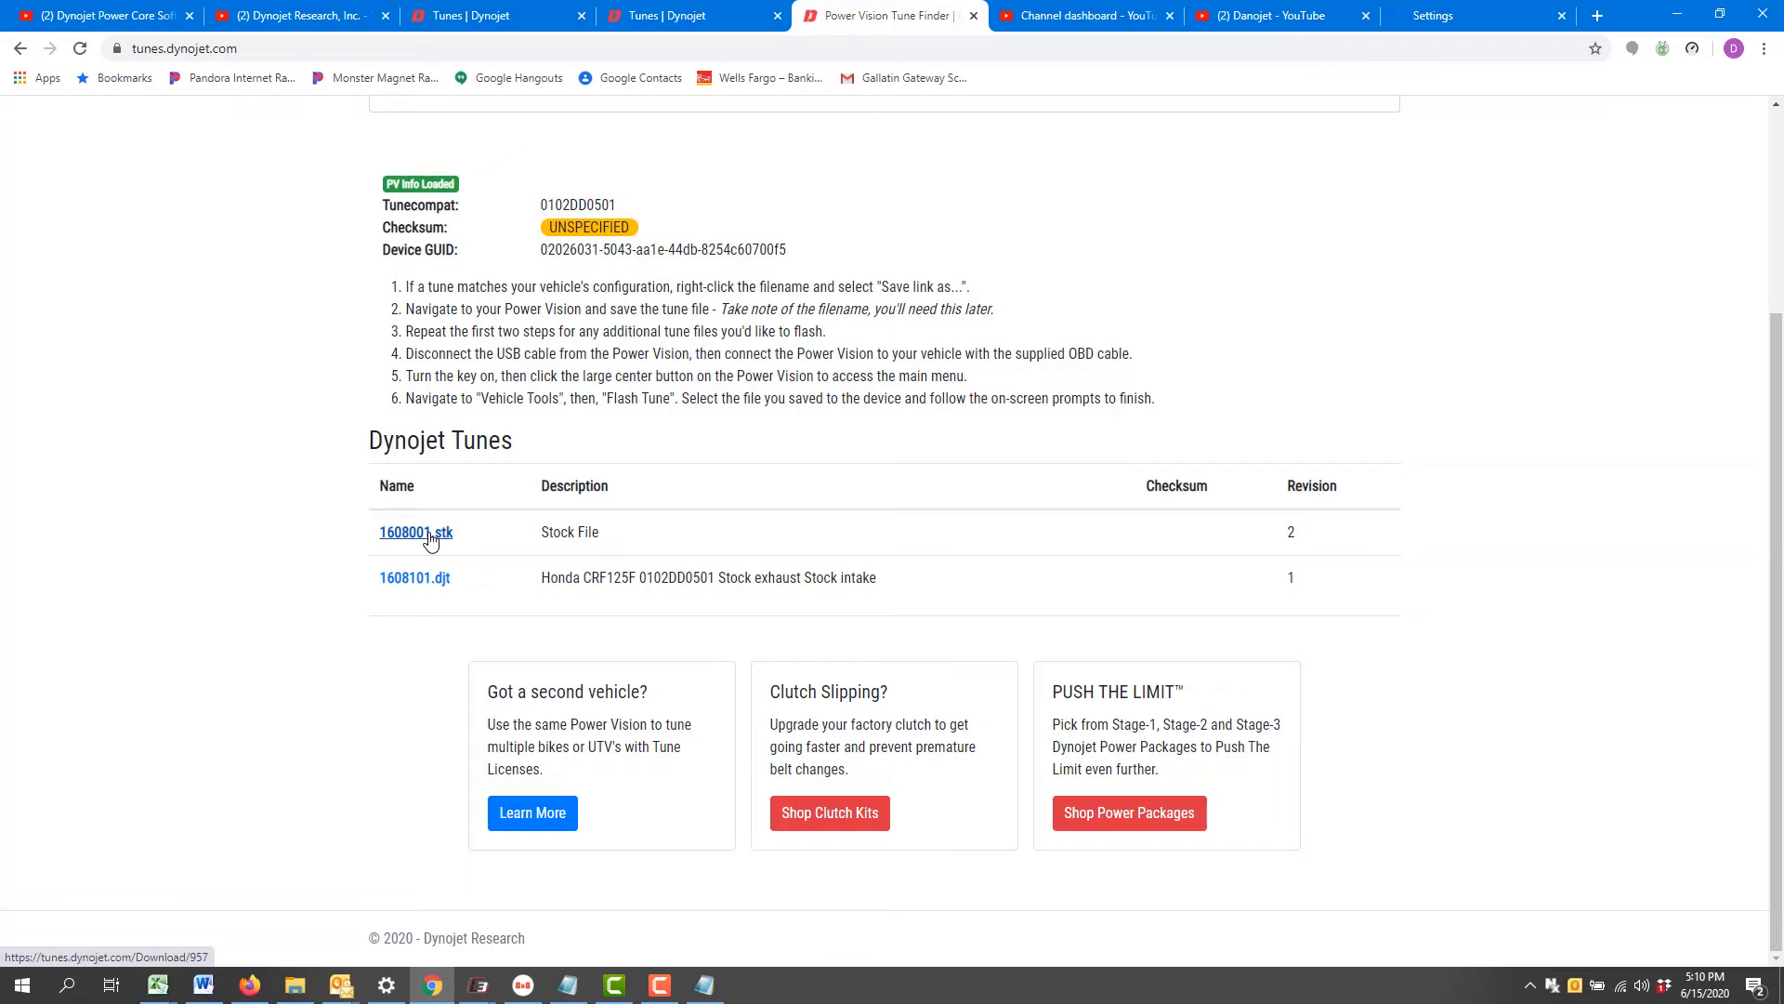
pyautogui.moveTo(442, 609)
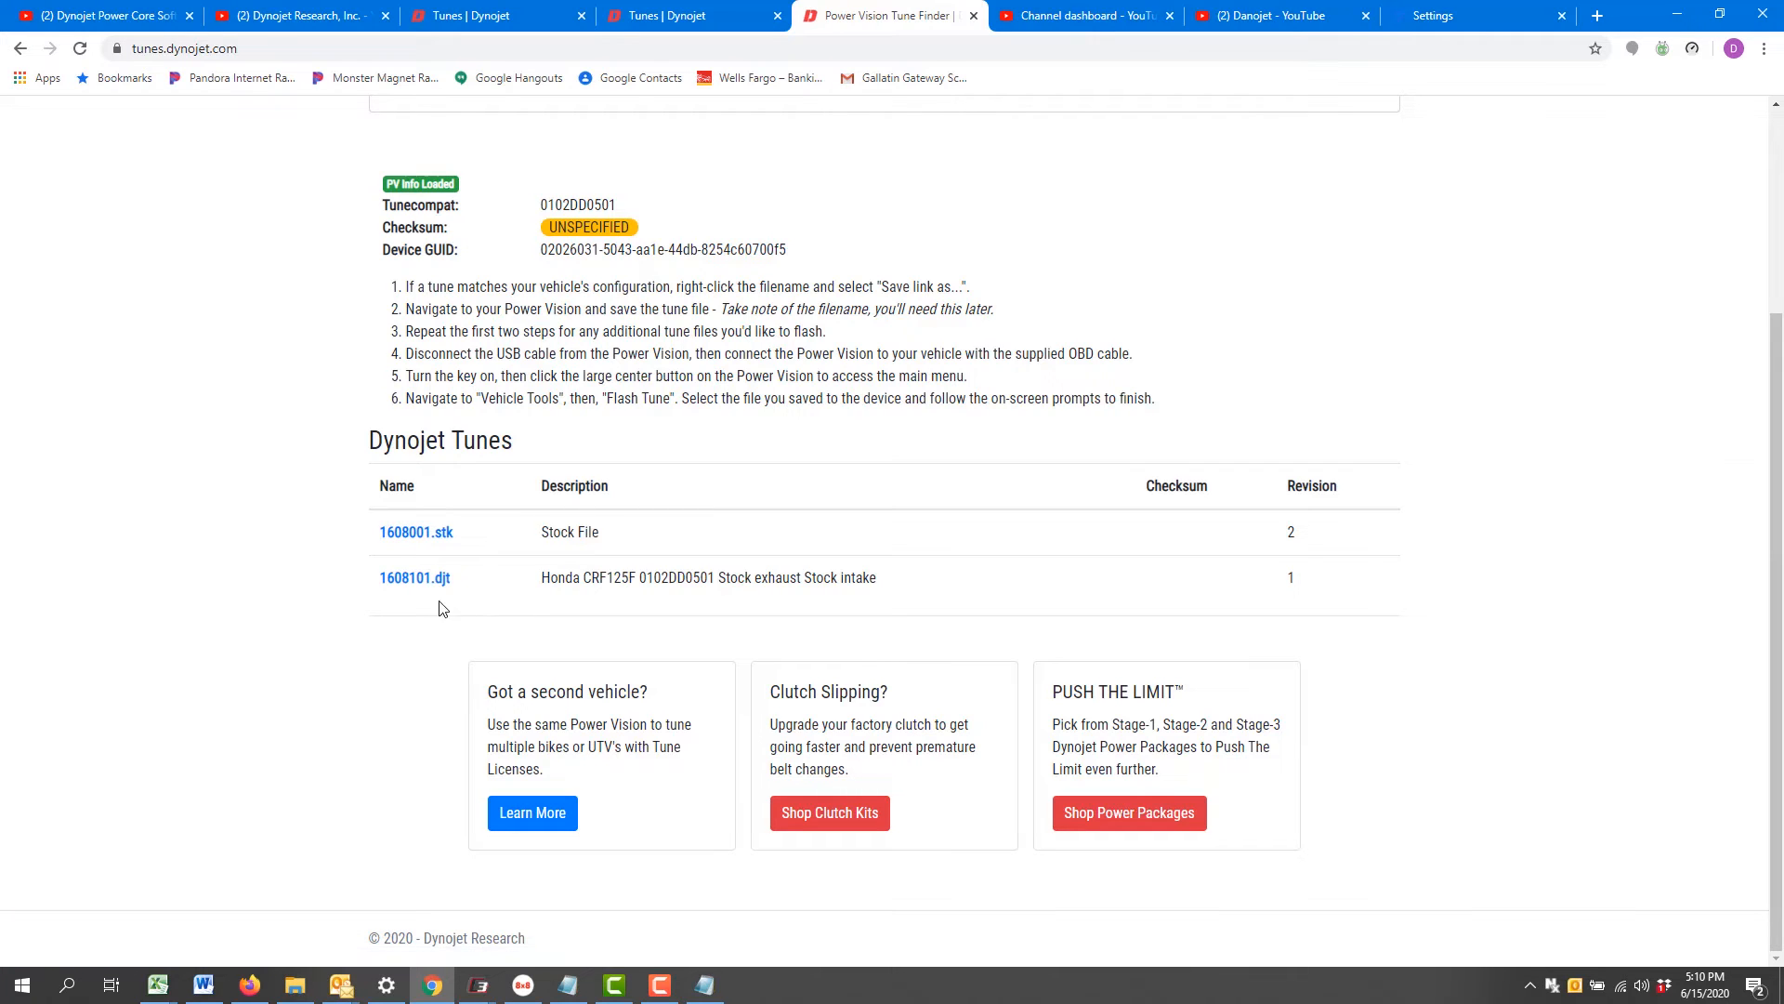
pyautogui.click(416, 532)
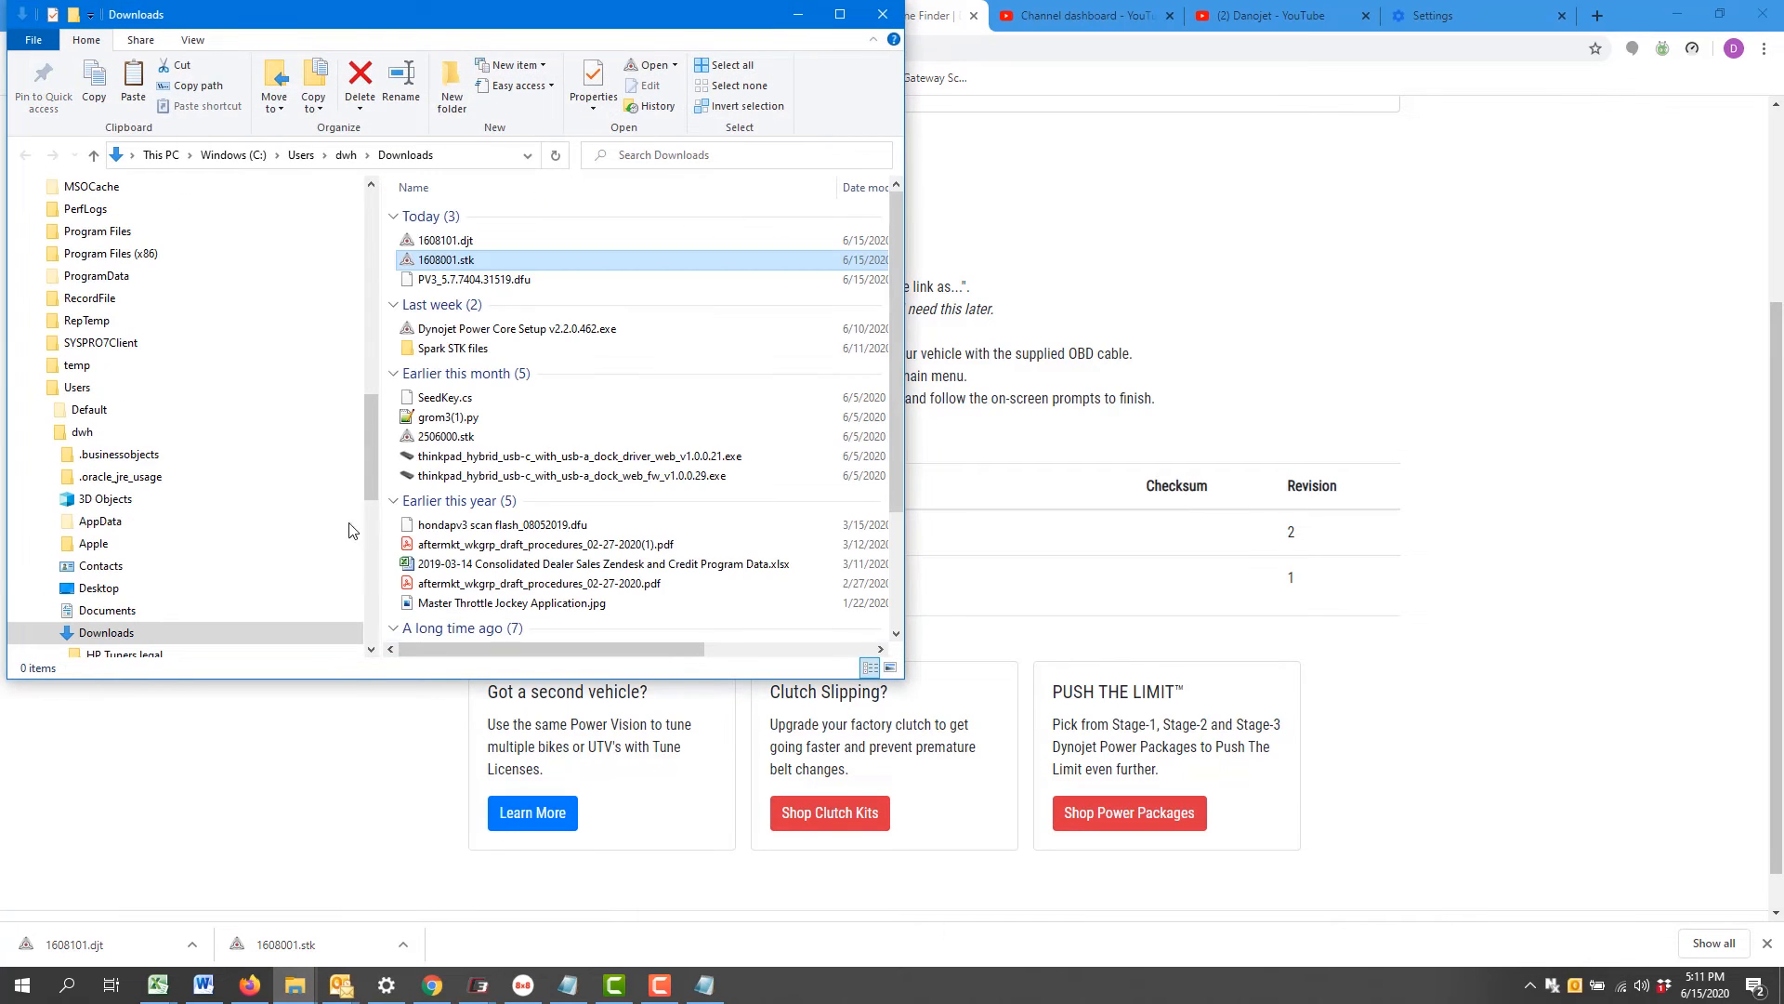
# Select and right-click 1608001.stk and 1608101.djt in Downloads, then open POWERVISION (E:).
pyautogui.click(445, 259)
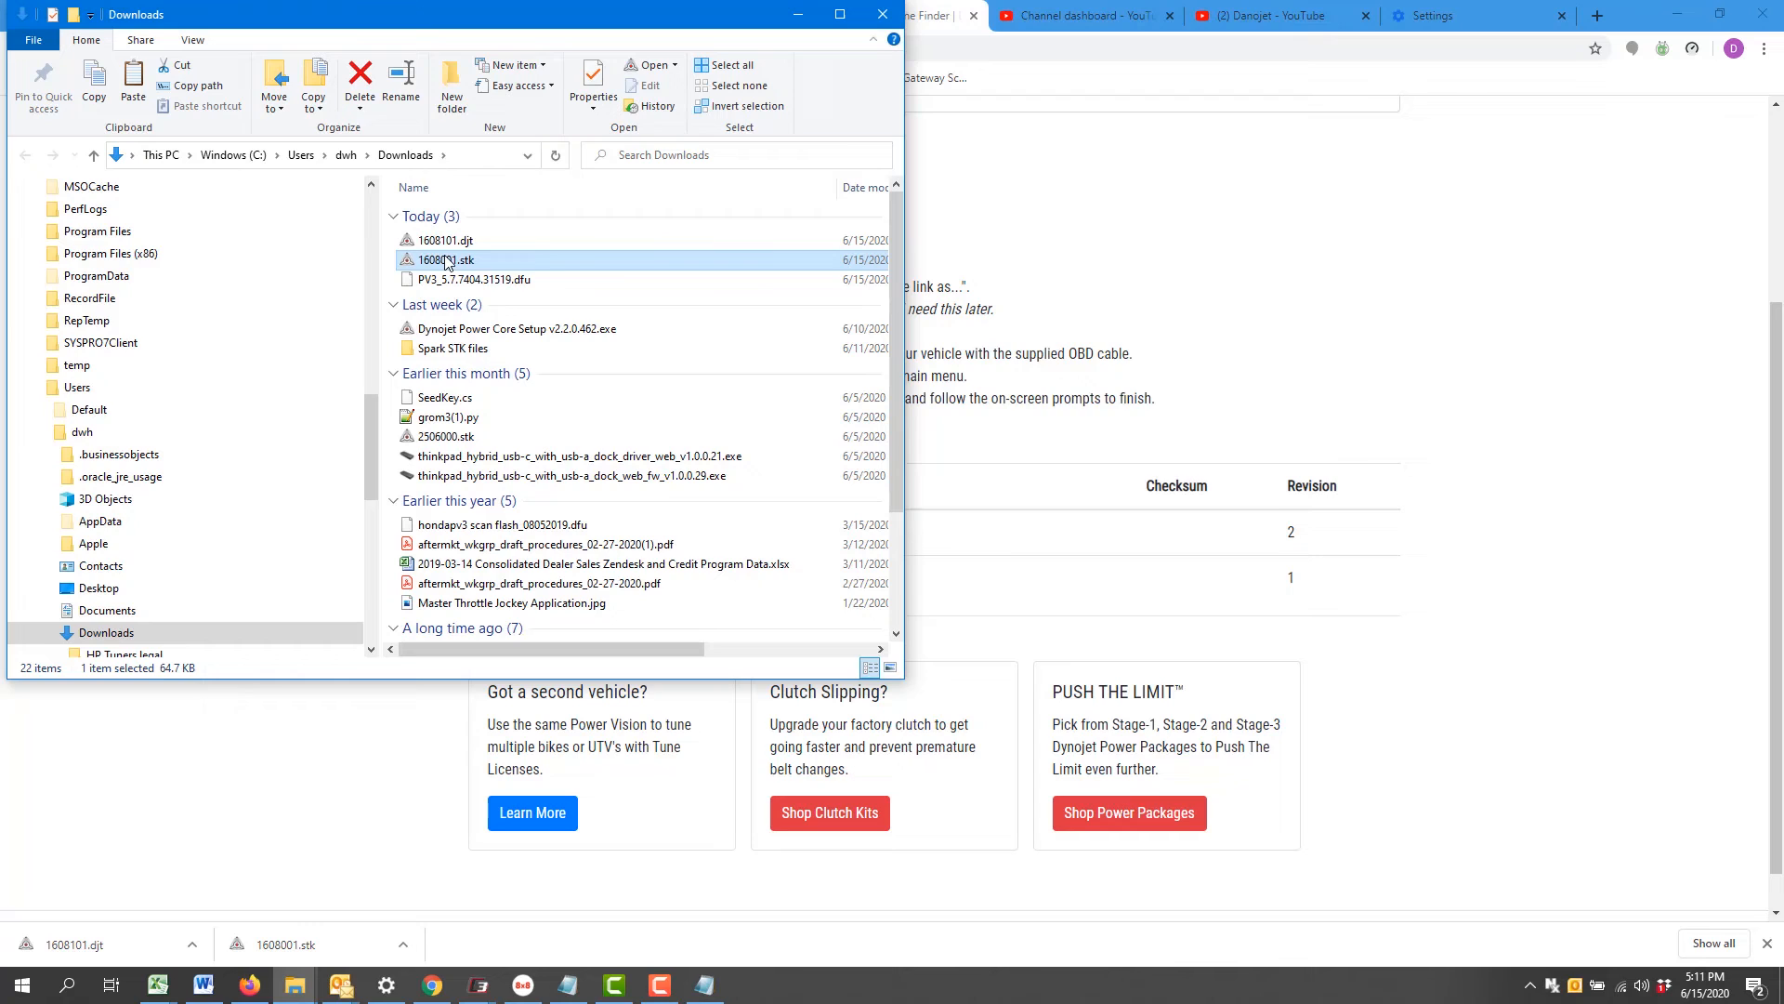
pyautogui.click(444, 240)
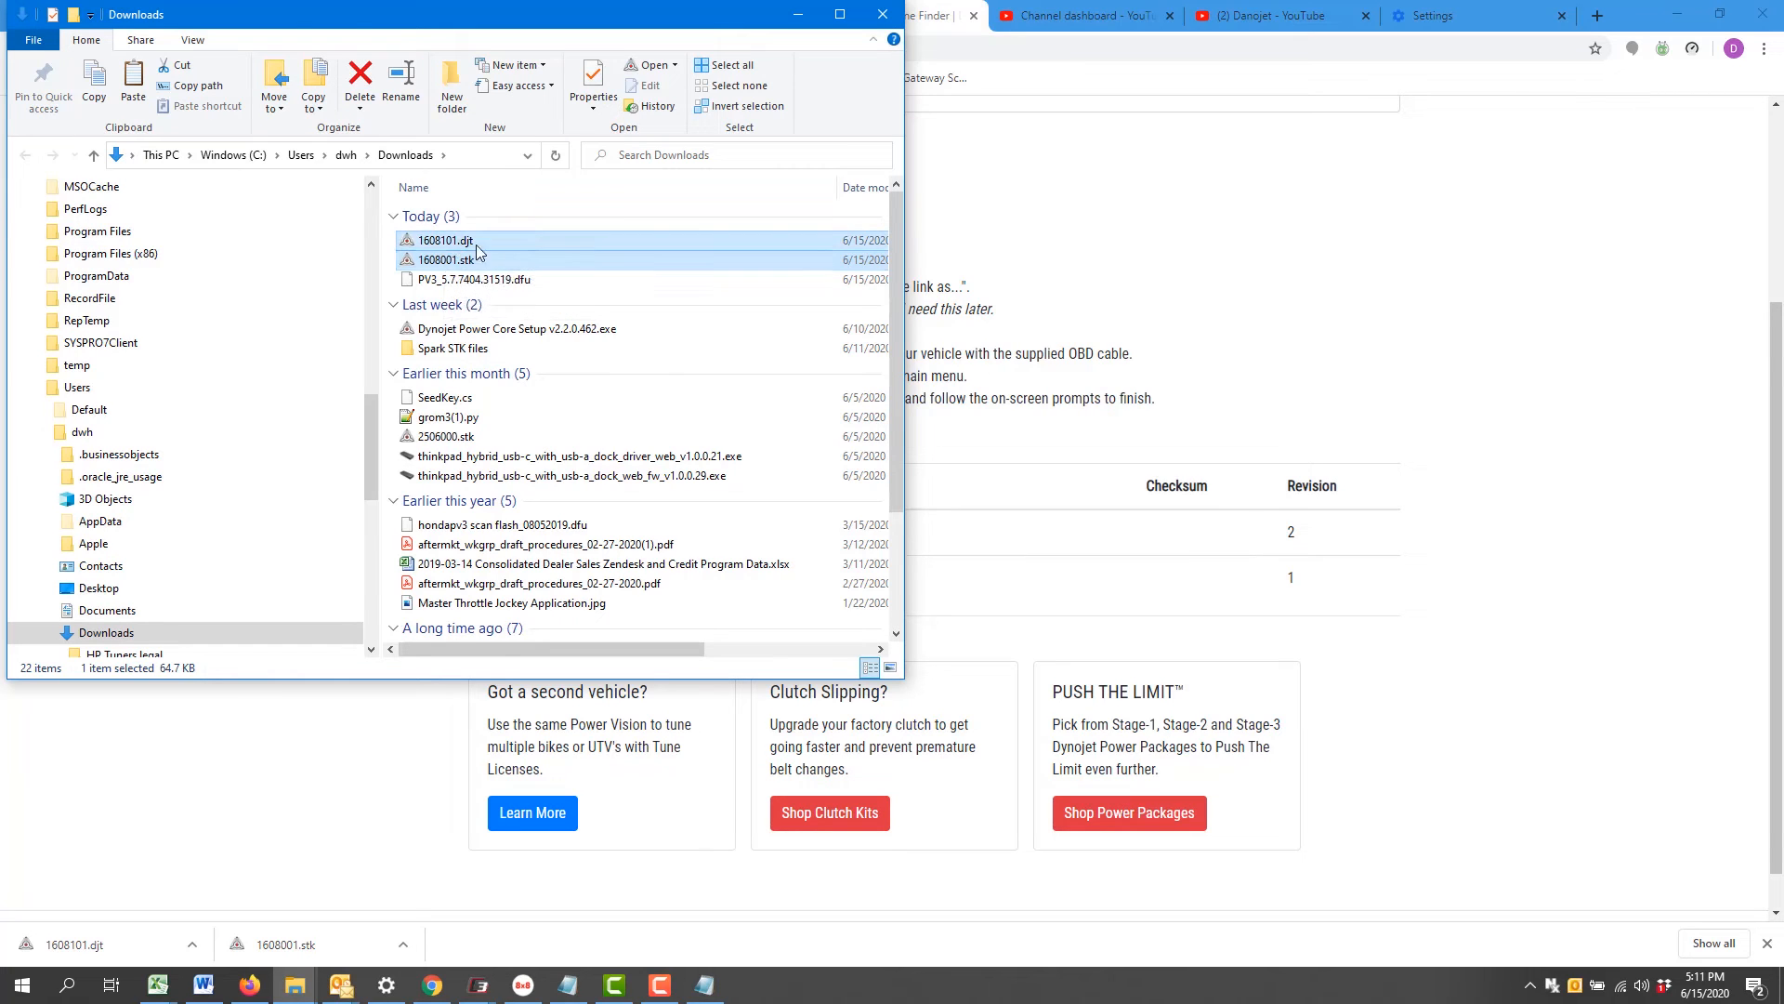
pyautogui.click(444, 260)
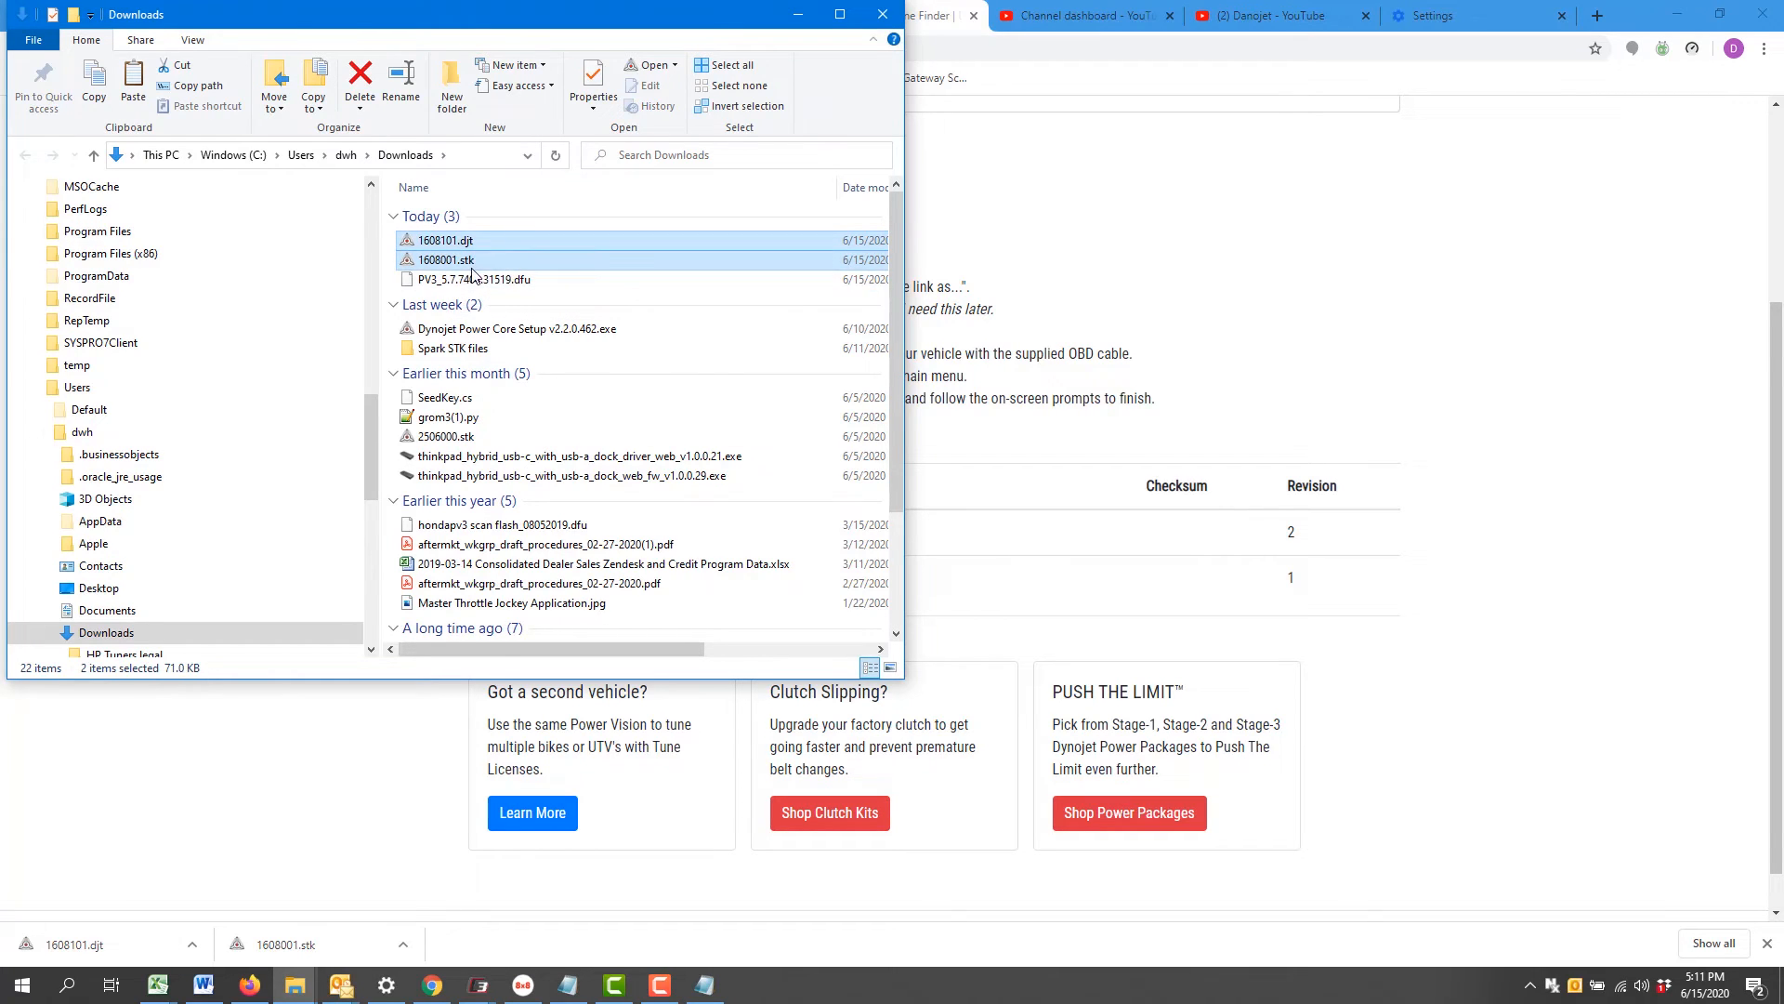
pyautogui.moveTo(444, 260)
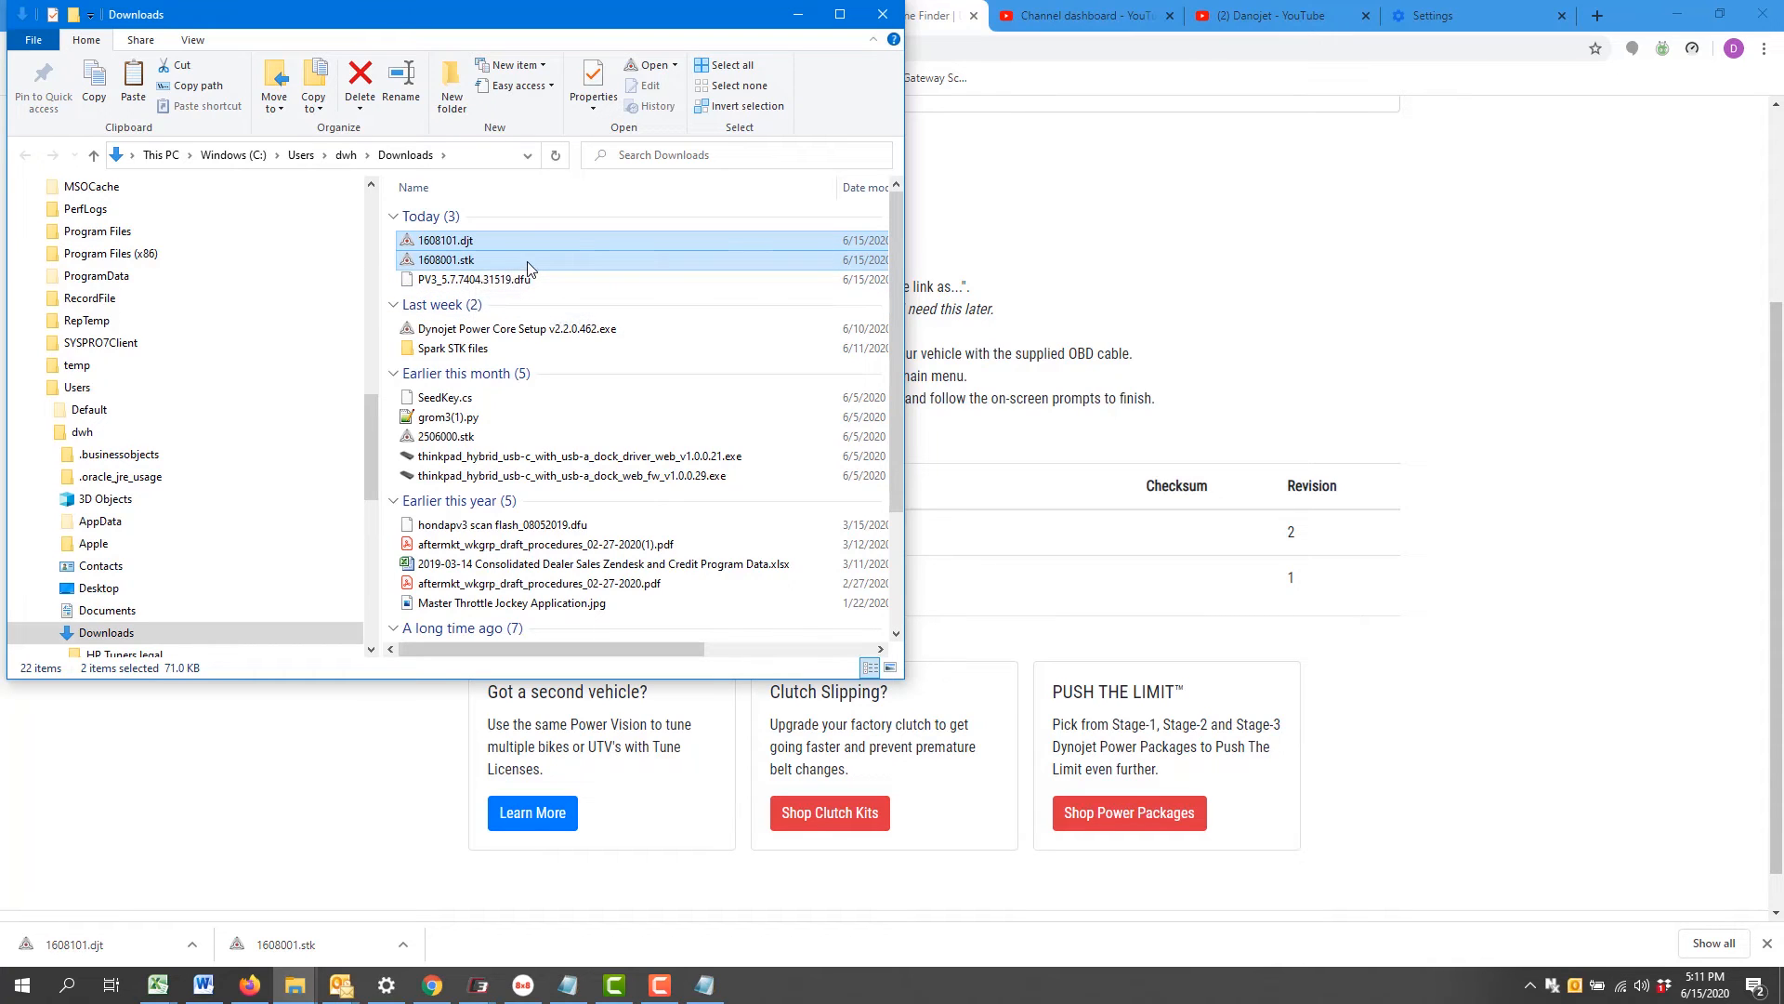
pyautogui.click(445, 240)
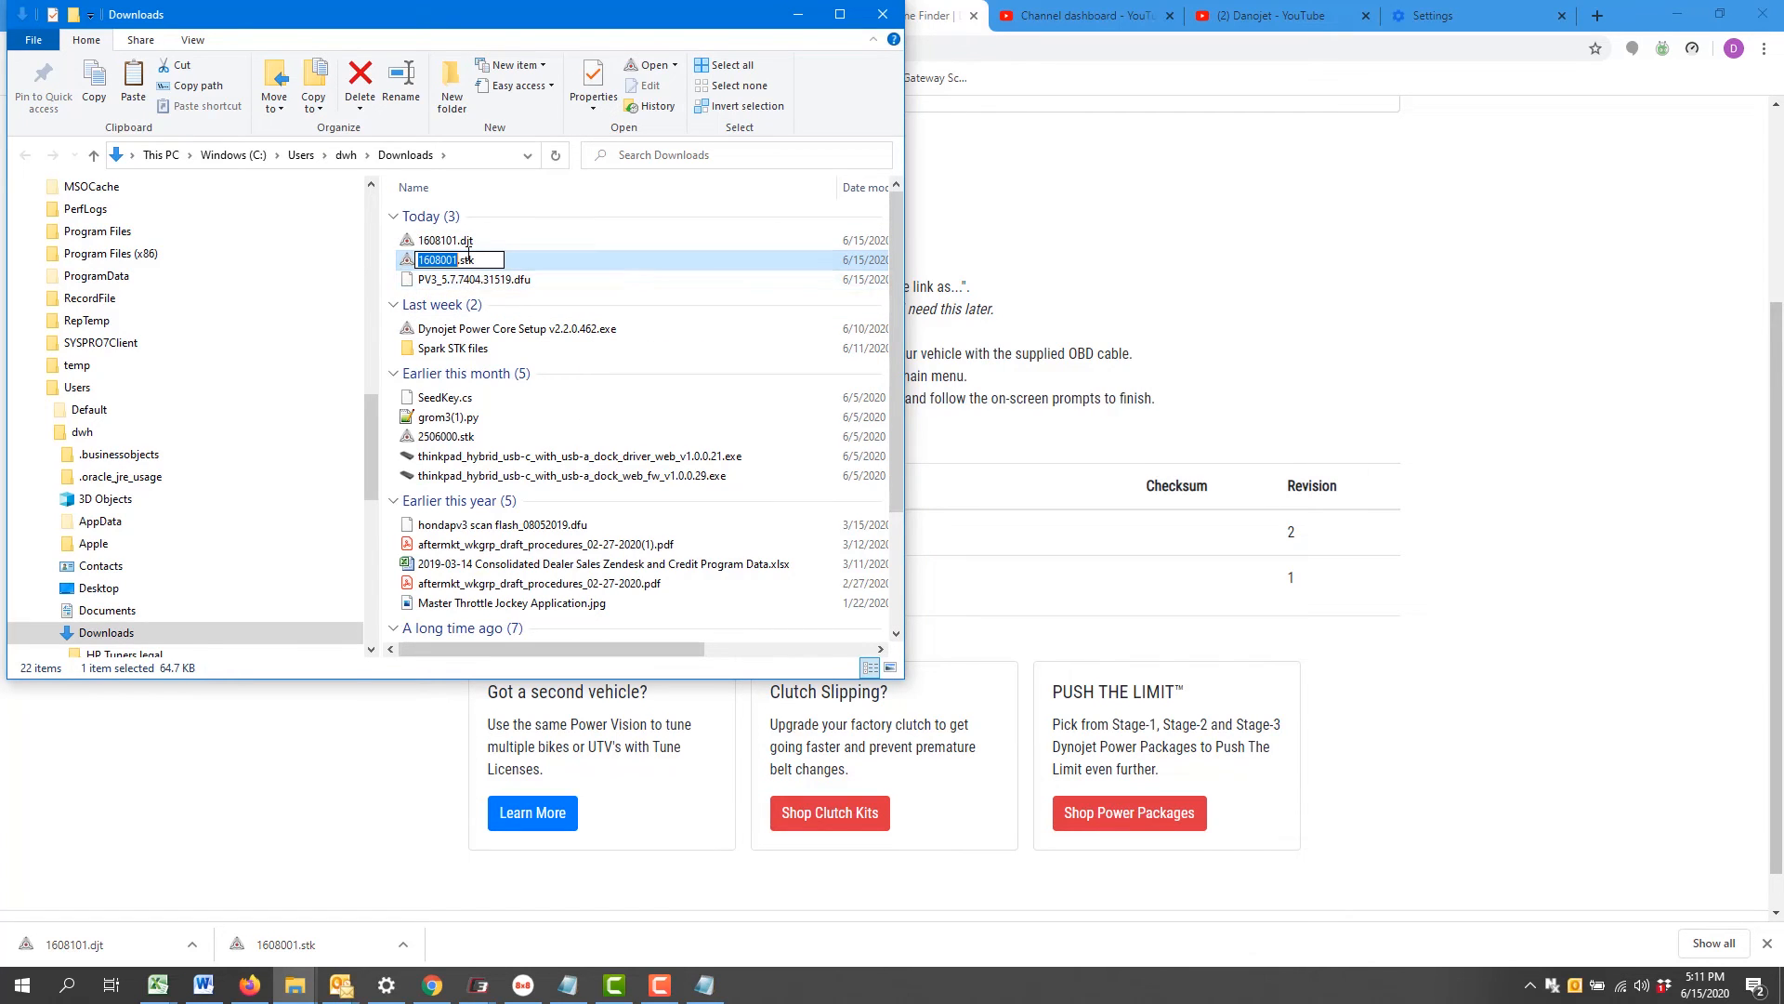
pyautogui.click(446, 240)
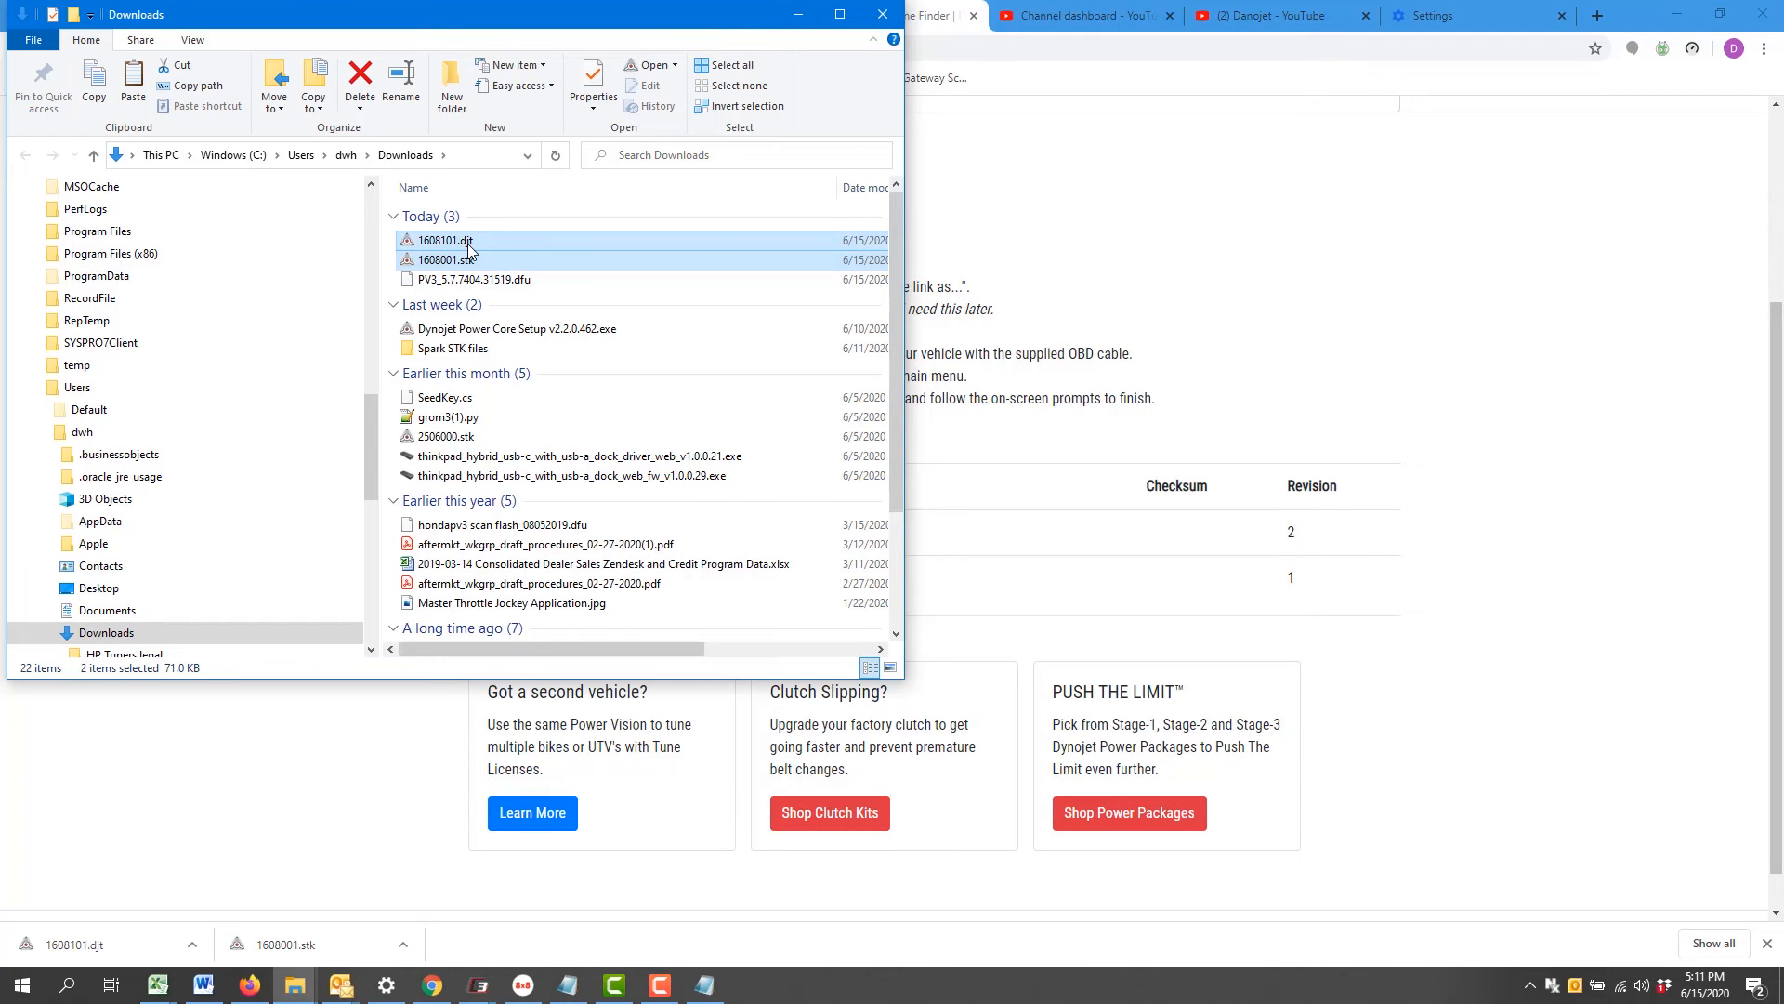
pyautogui.rightClick(442, 240)
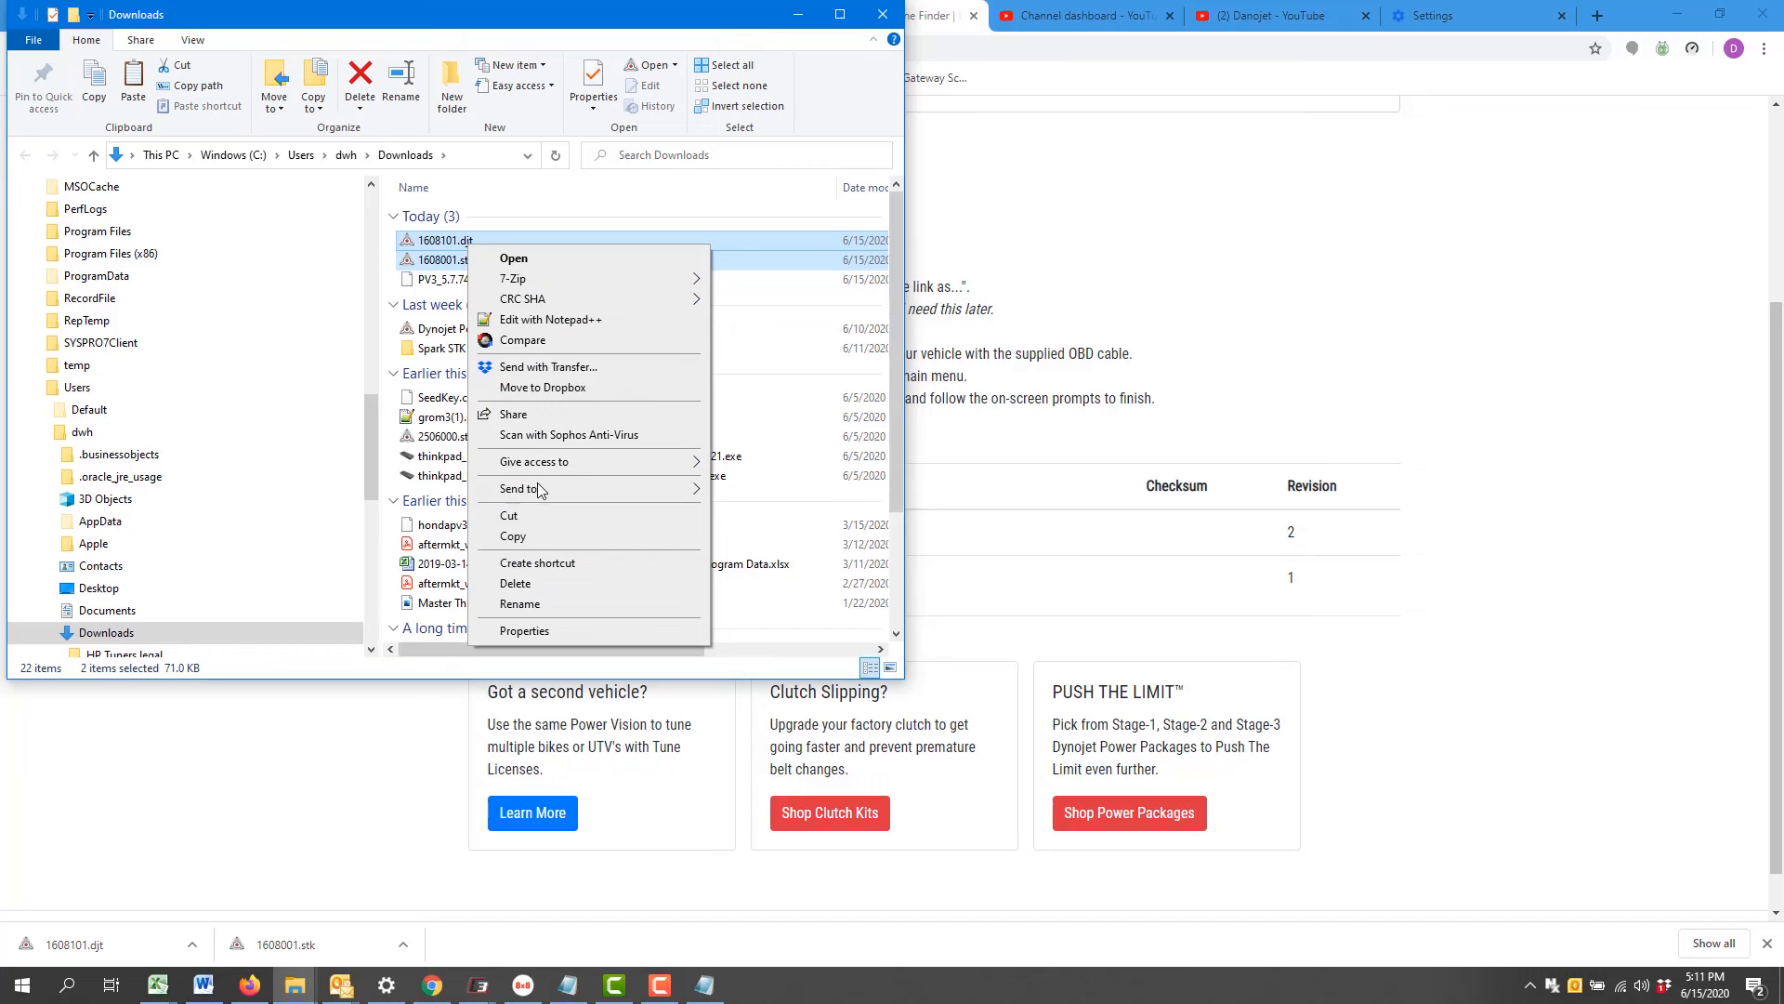
pyautogui.moveTo(523, 529)
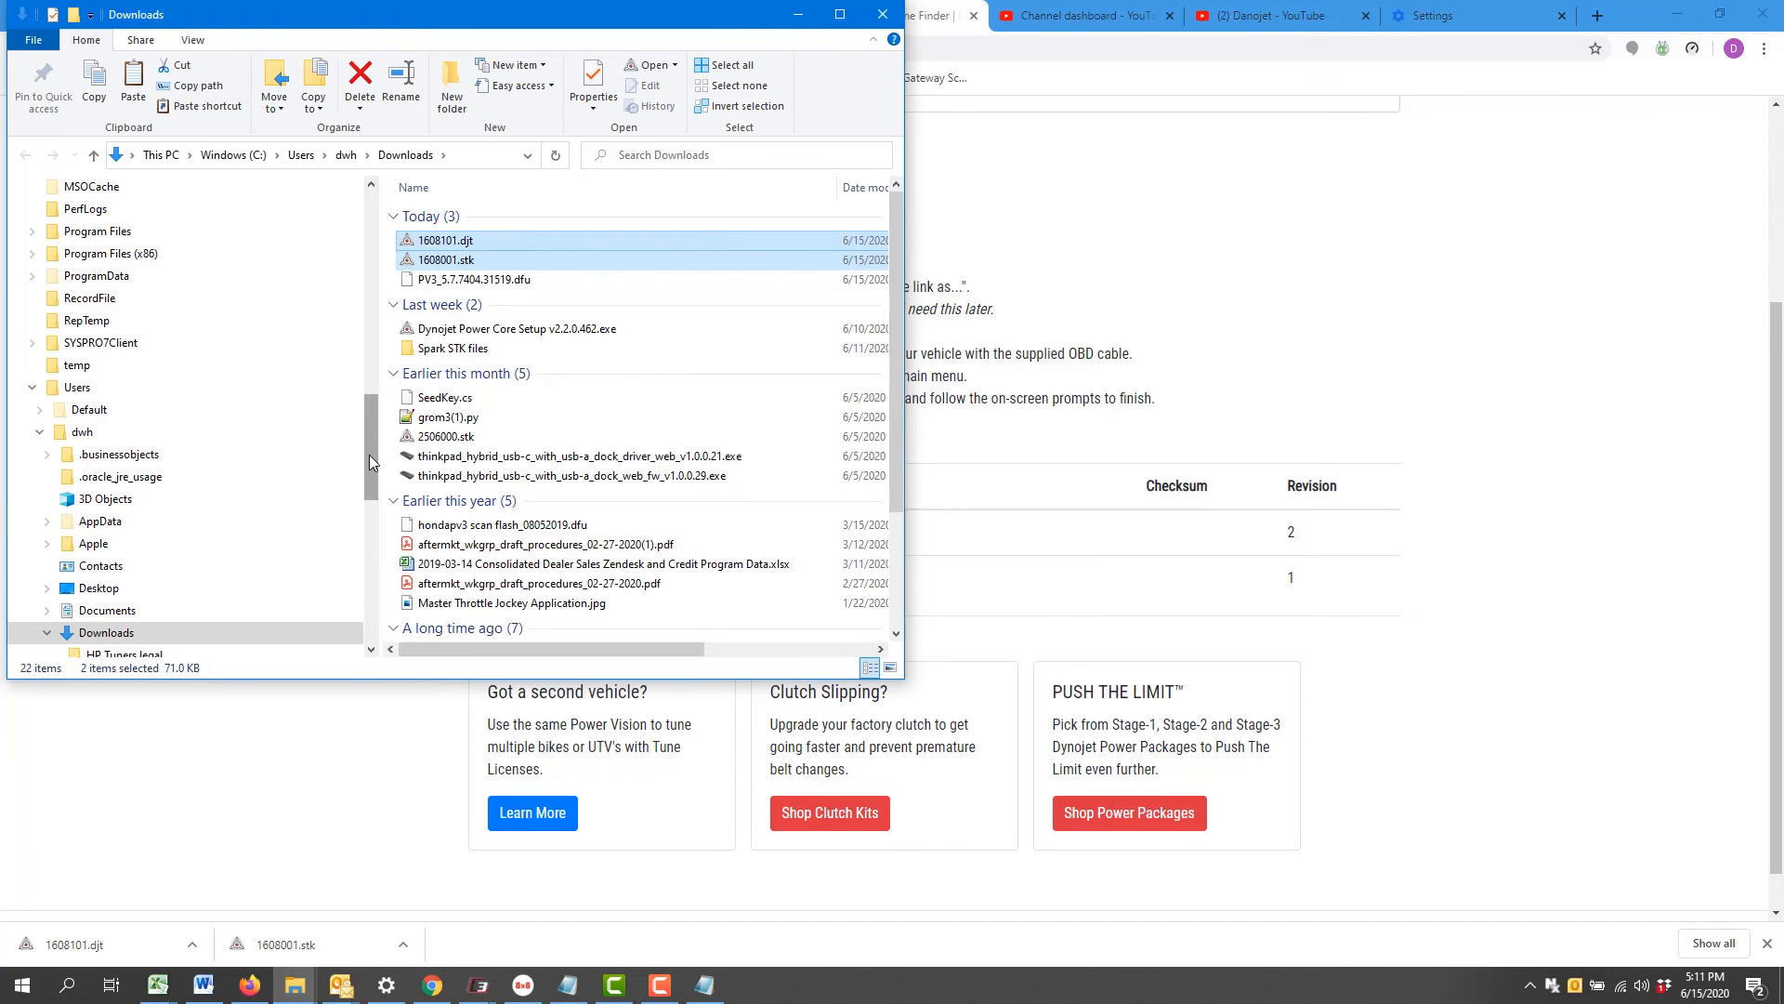
pyautogui.scroll(-3)
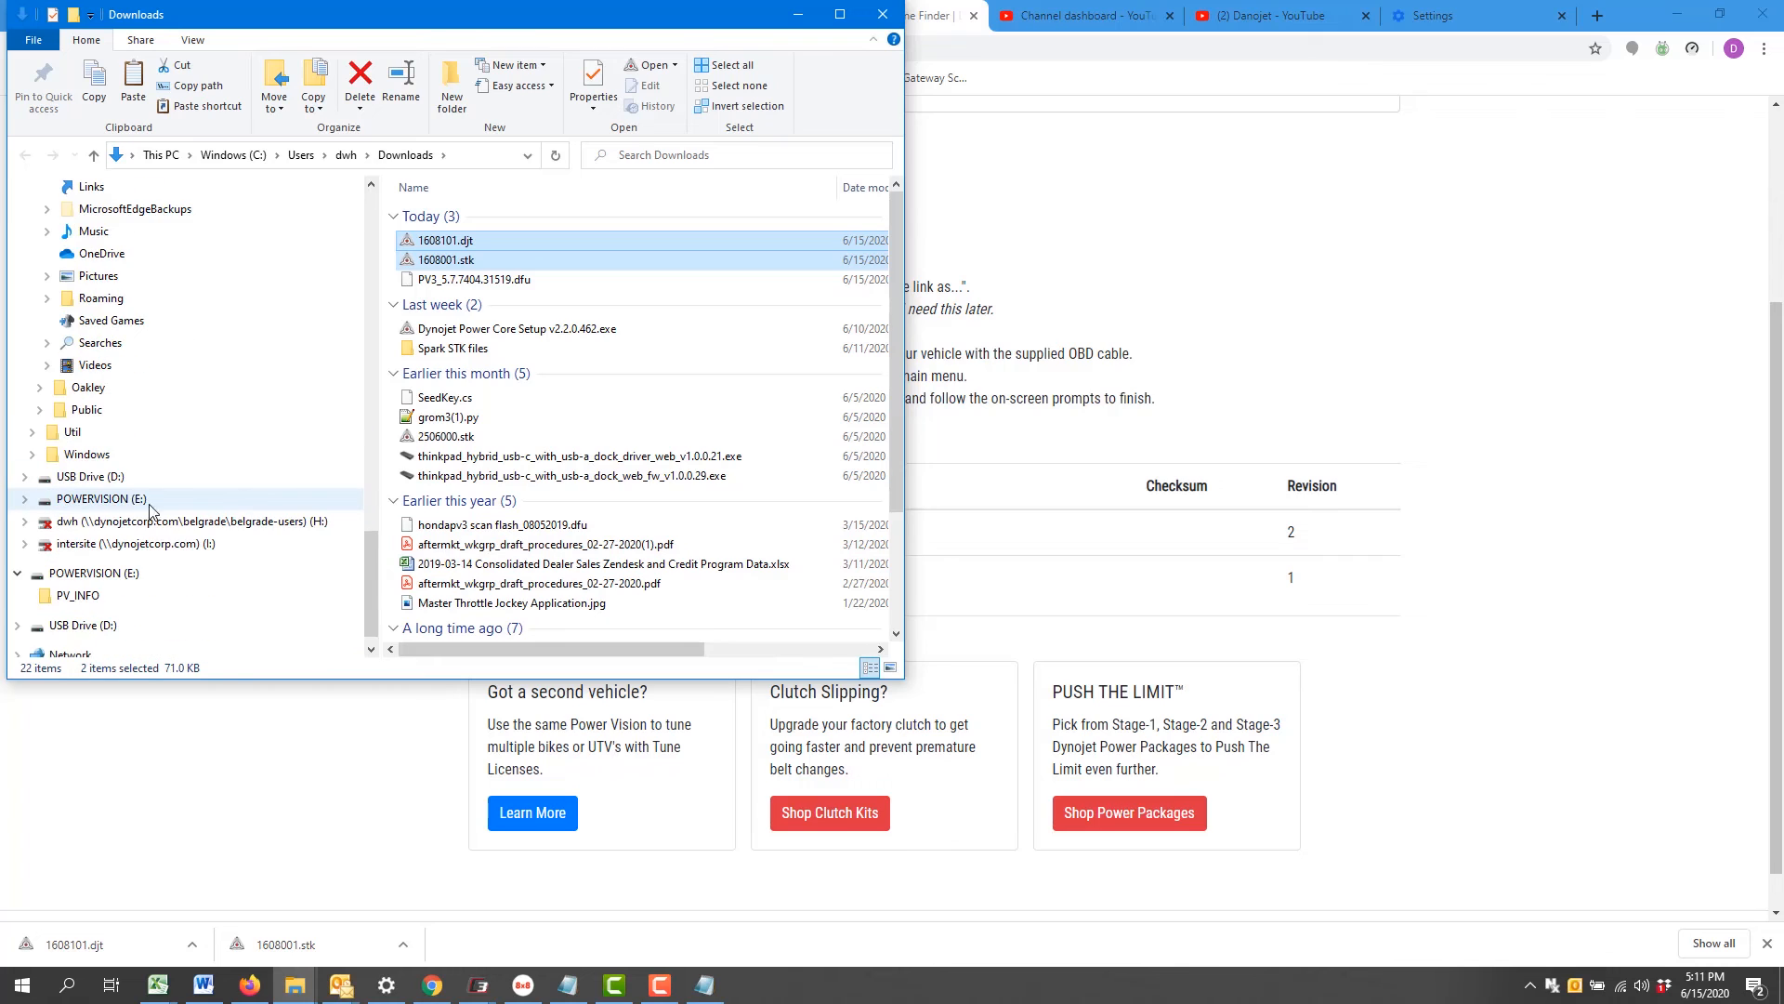
pyautogui.click(100, 498)
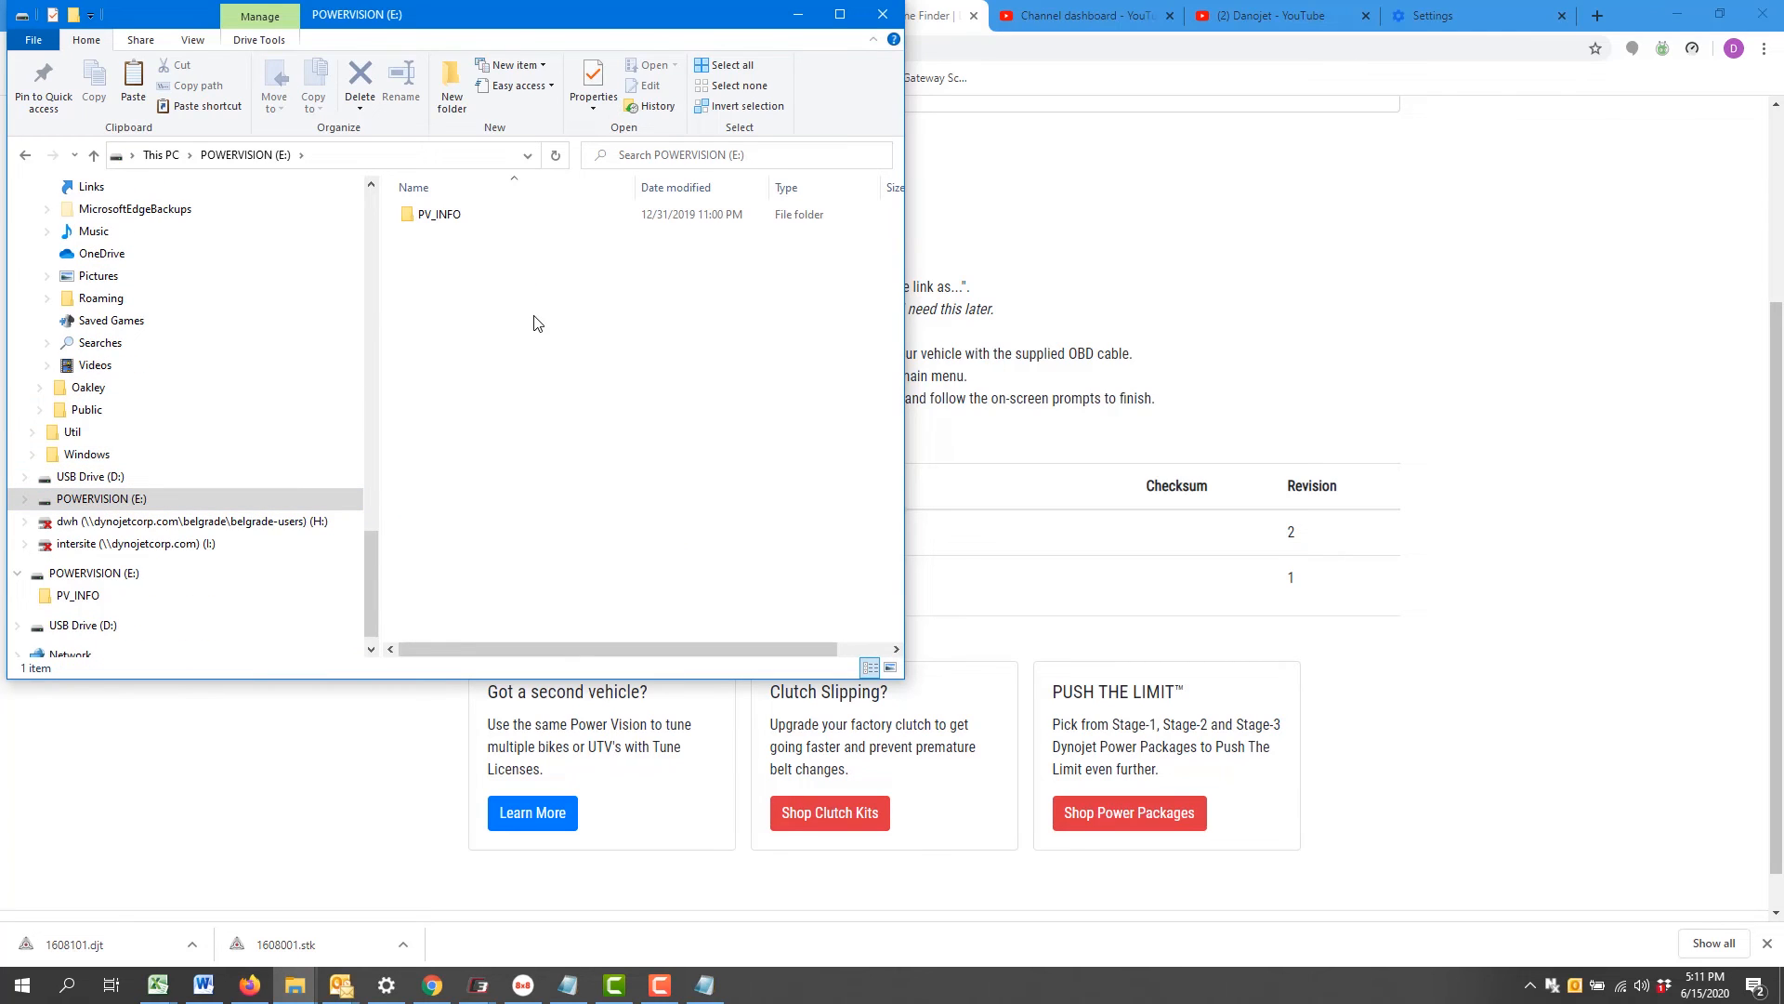
pyautogui.moveTo(589, 459)
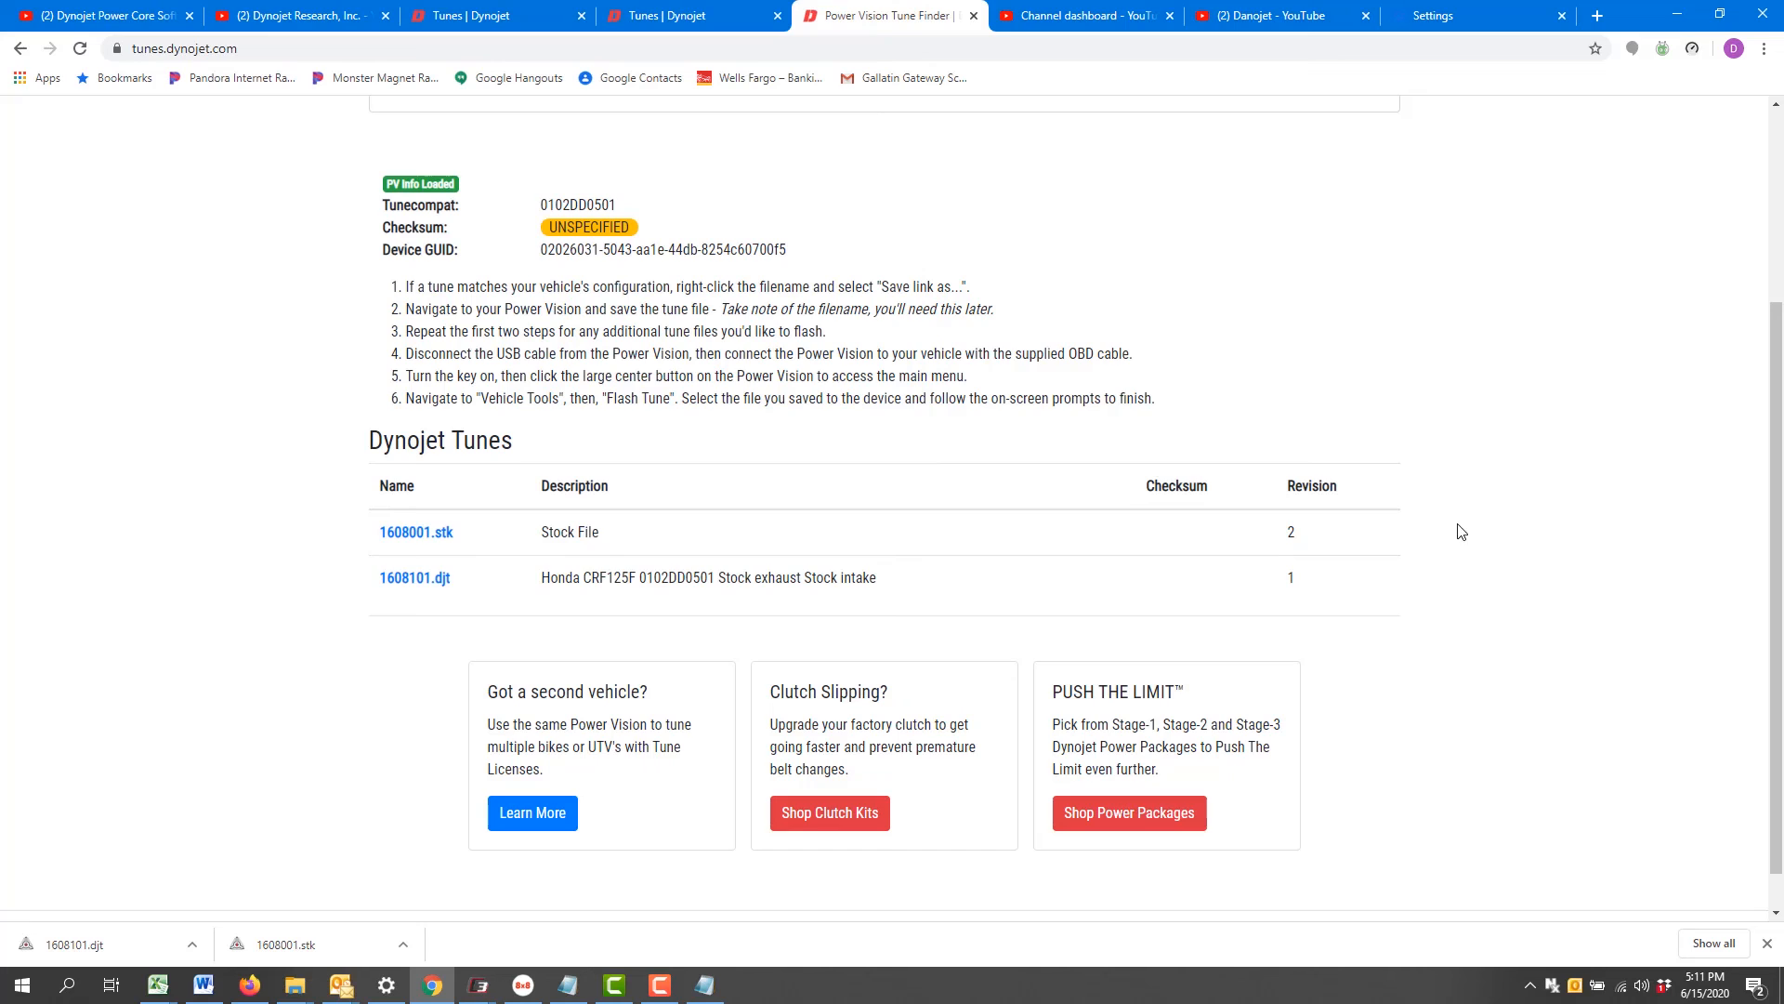
pyautogui.moveTo(580, 618)
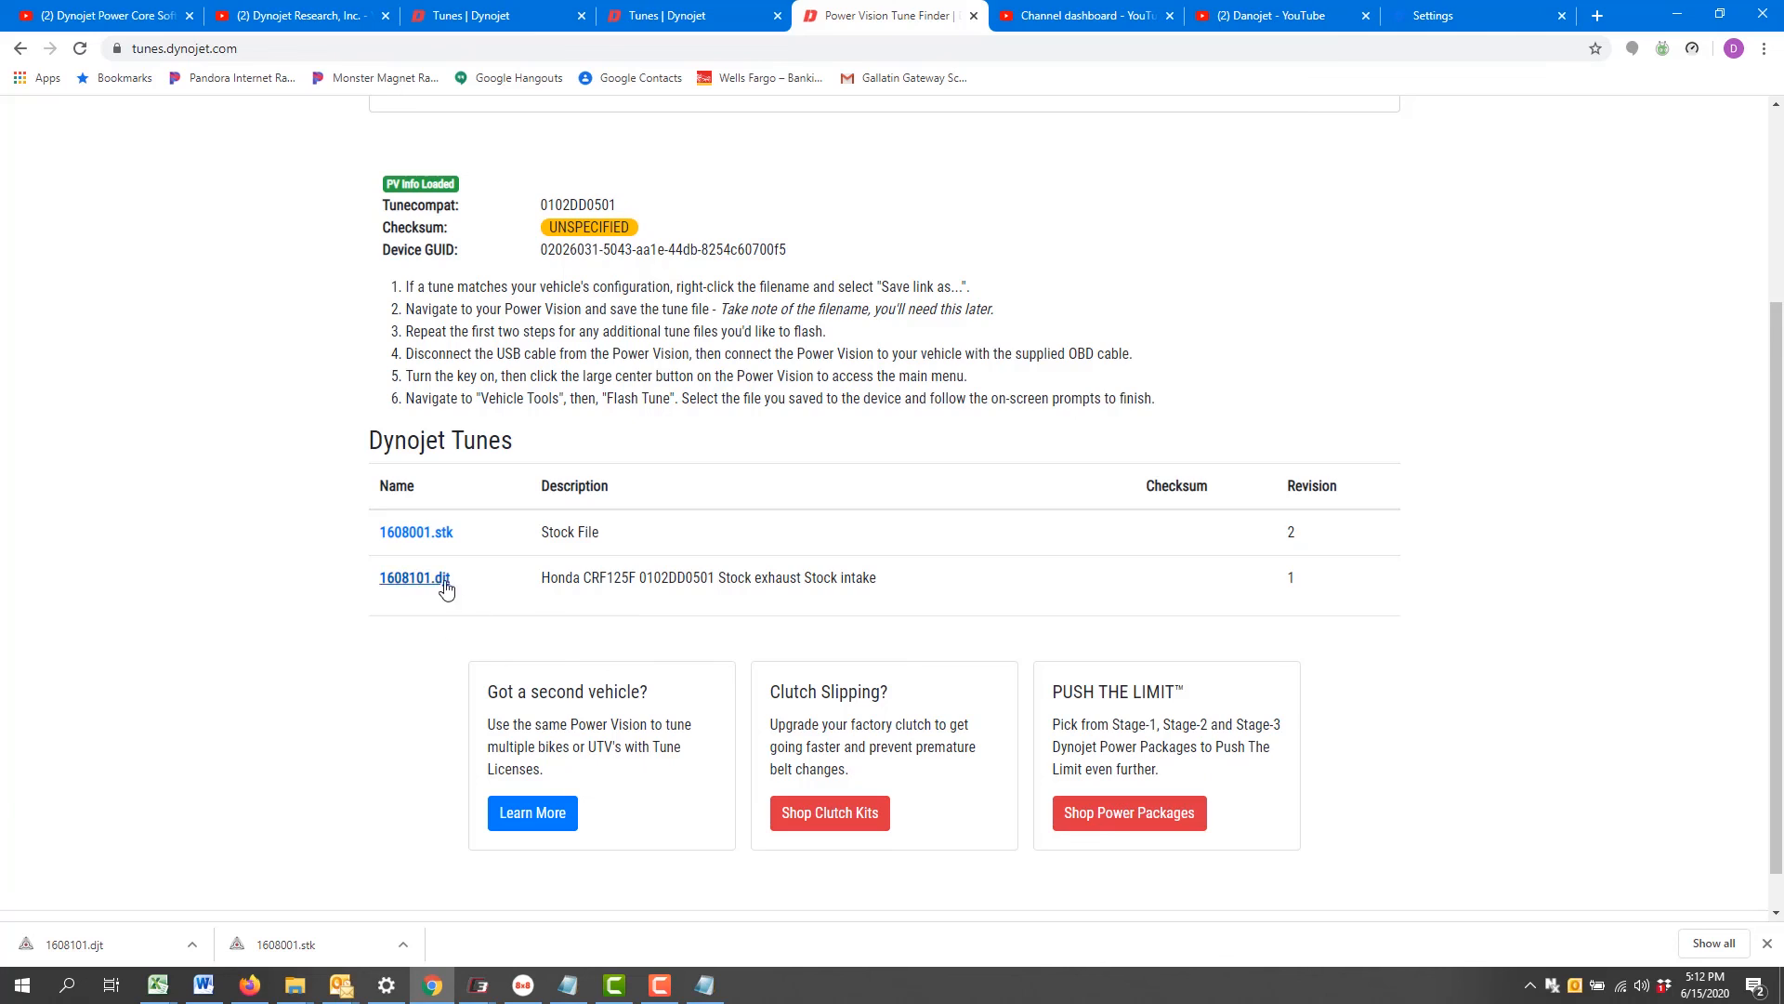
pyautogui.moveTo(415, 577)
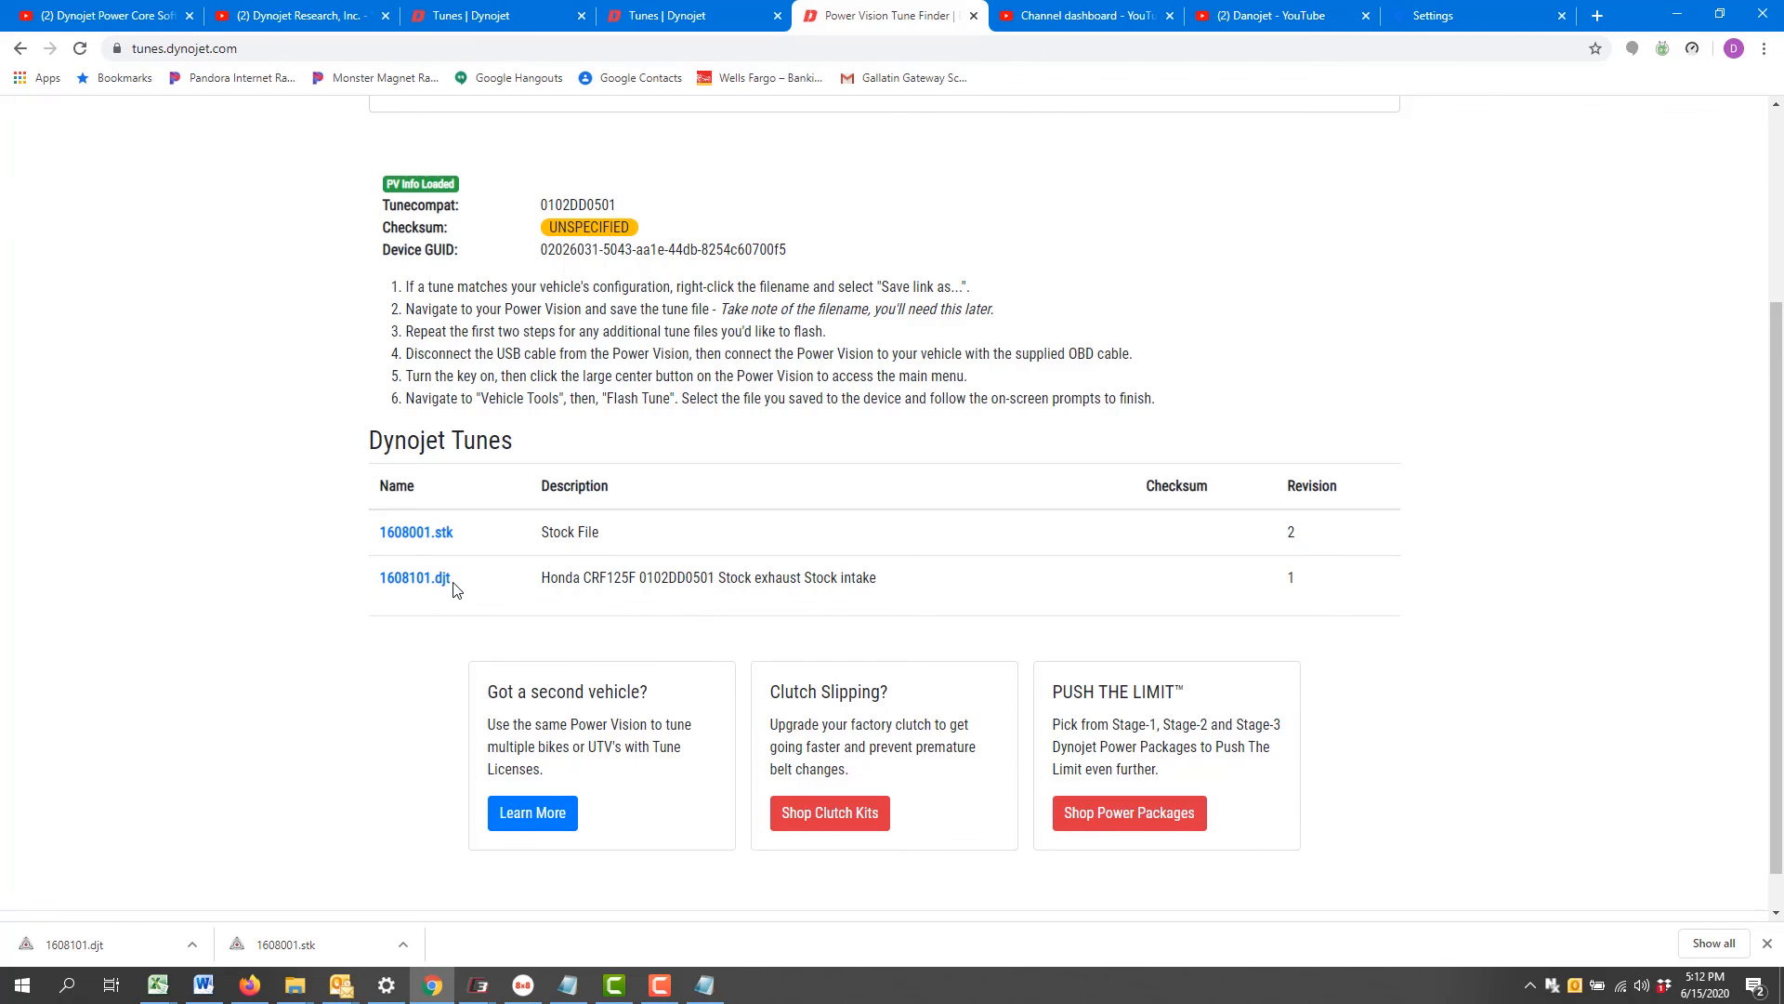
pyautogui.moveTo(420, 552)
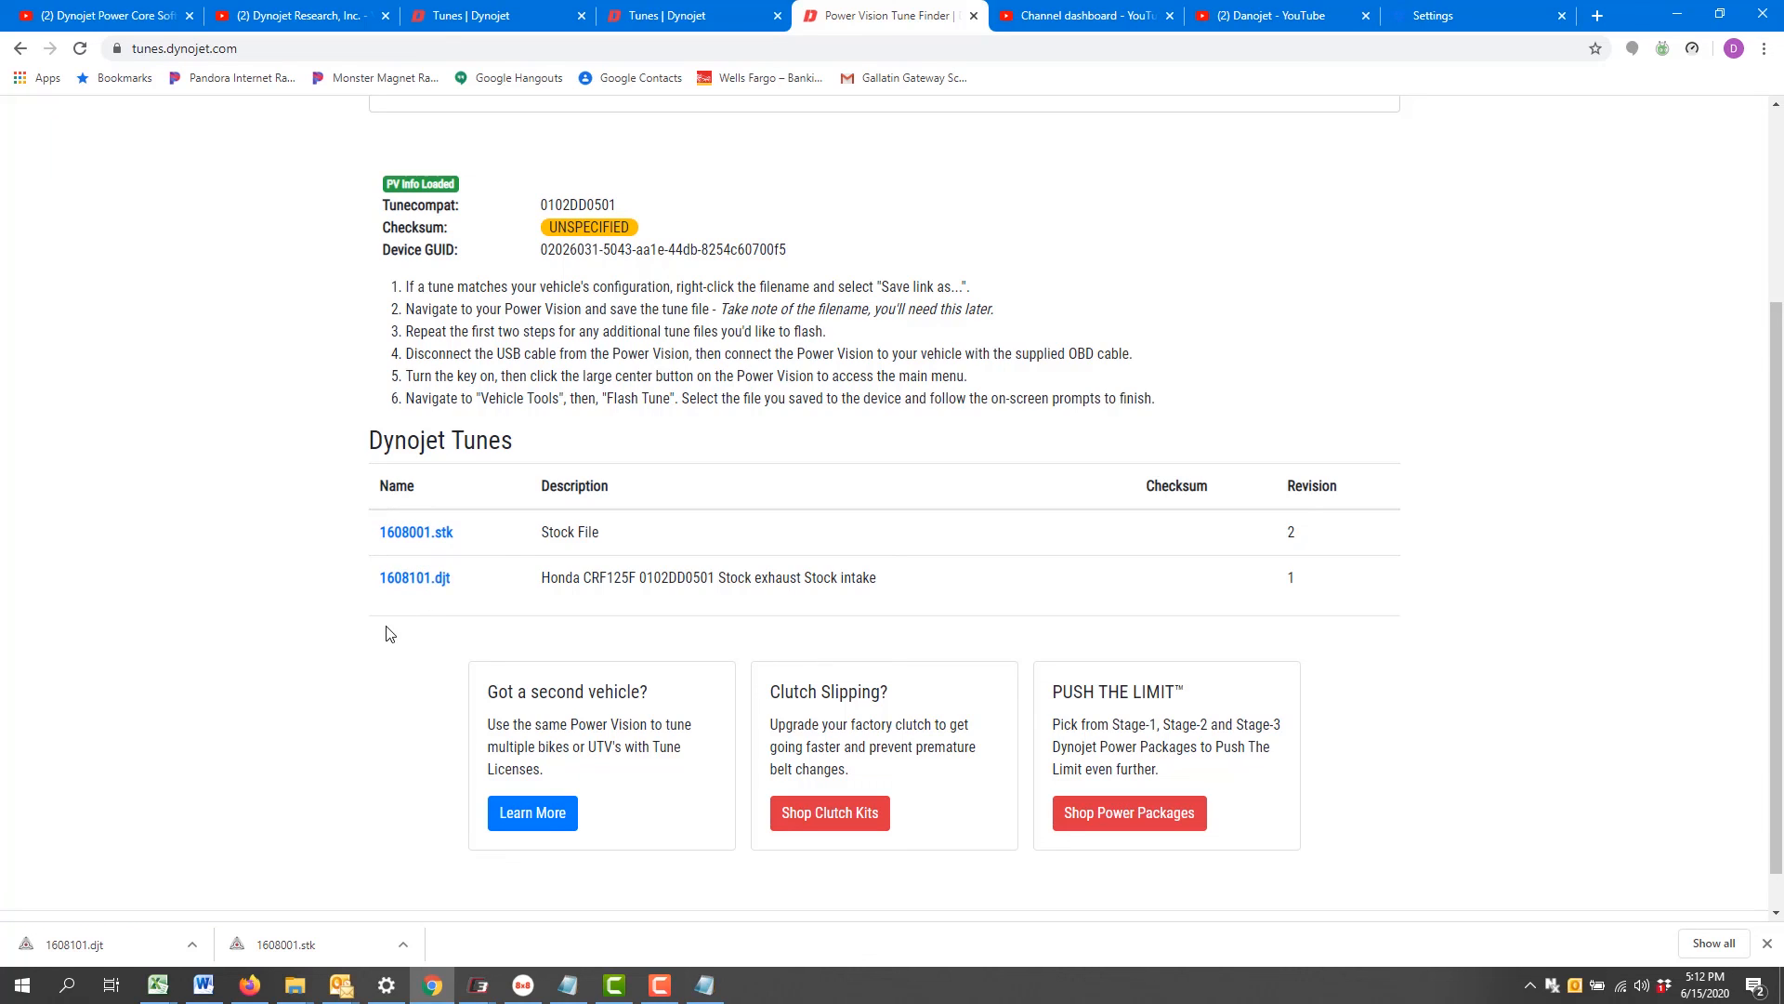
pyautogui.moveTo(720, 550)
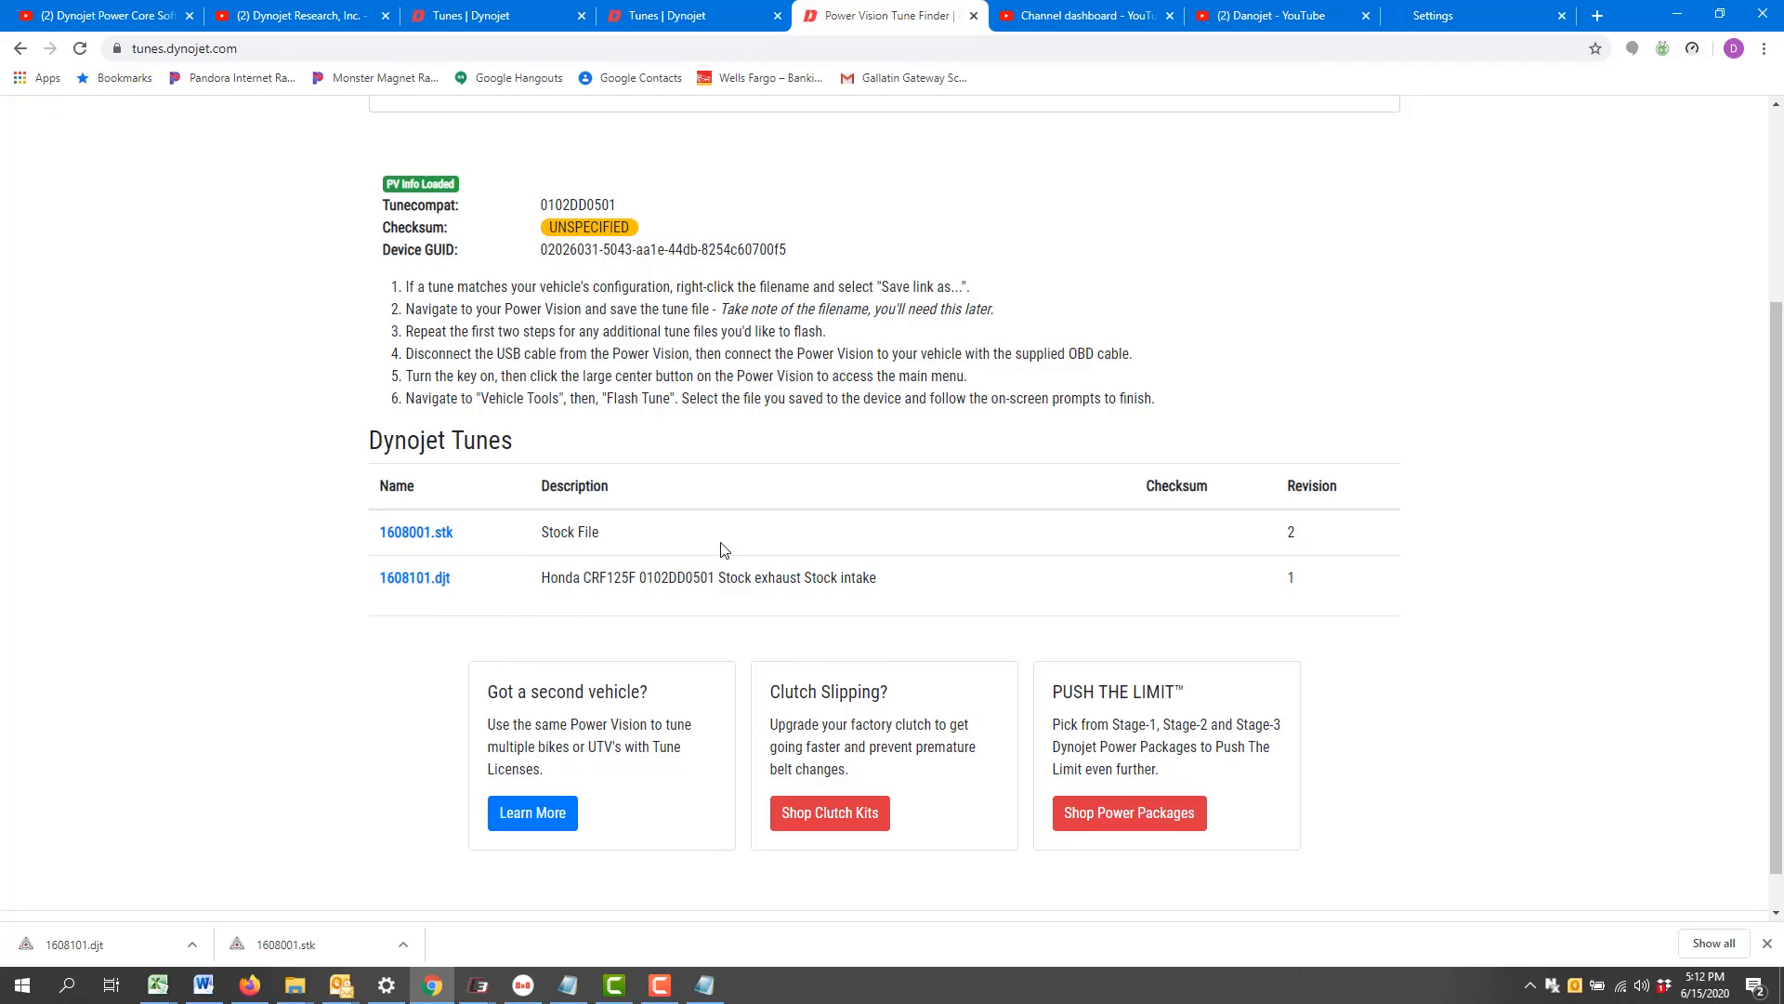
pyautogui.moveTo(1533, 595)
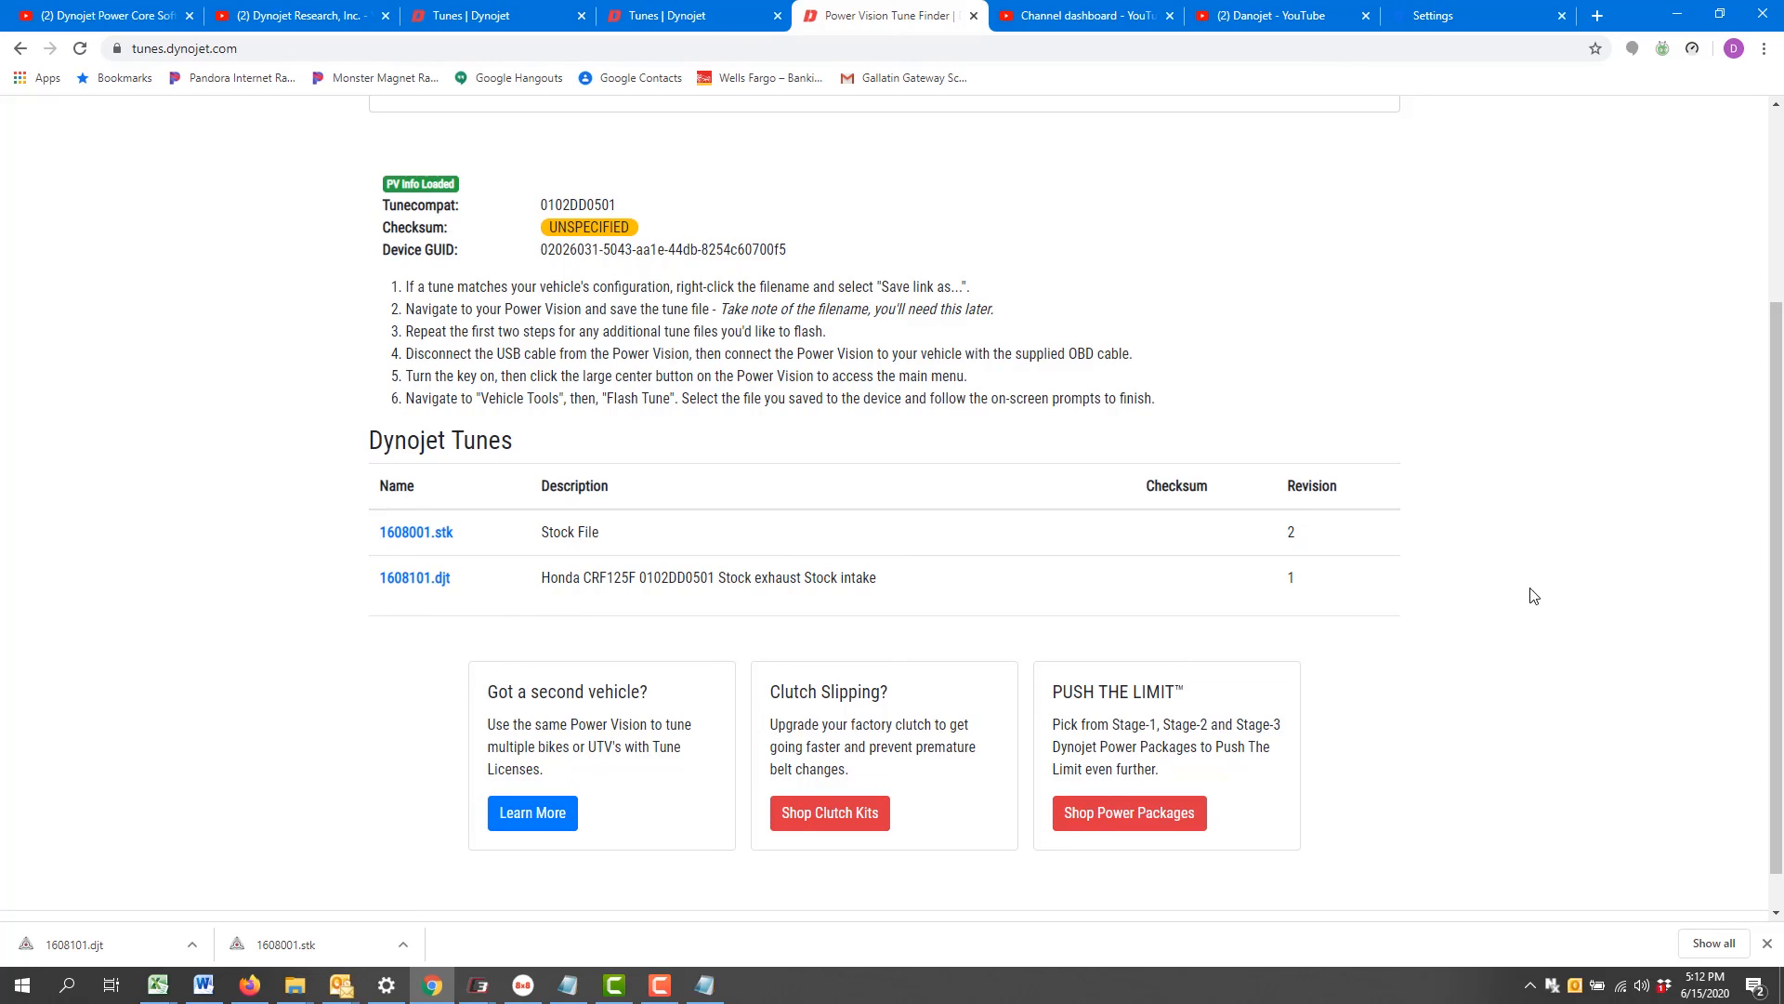
pyautogui.moveTo(1514, 592)
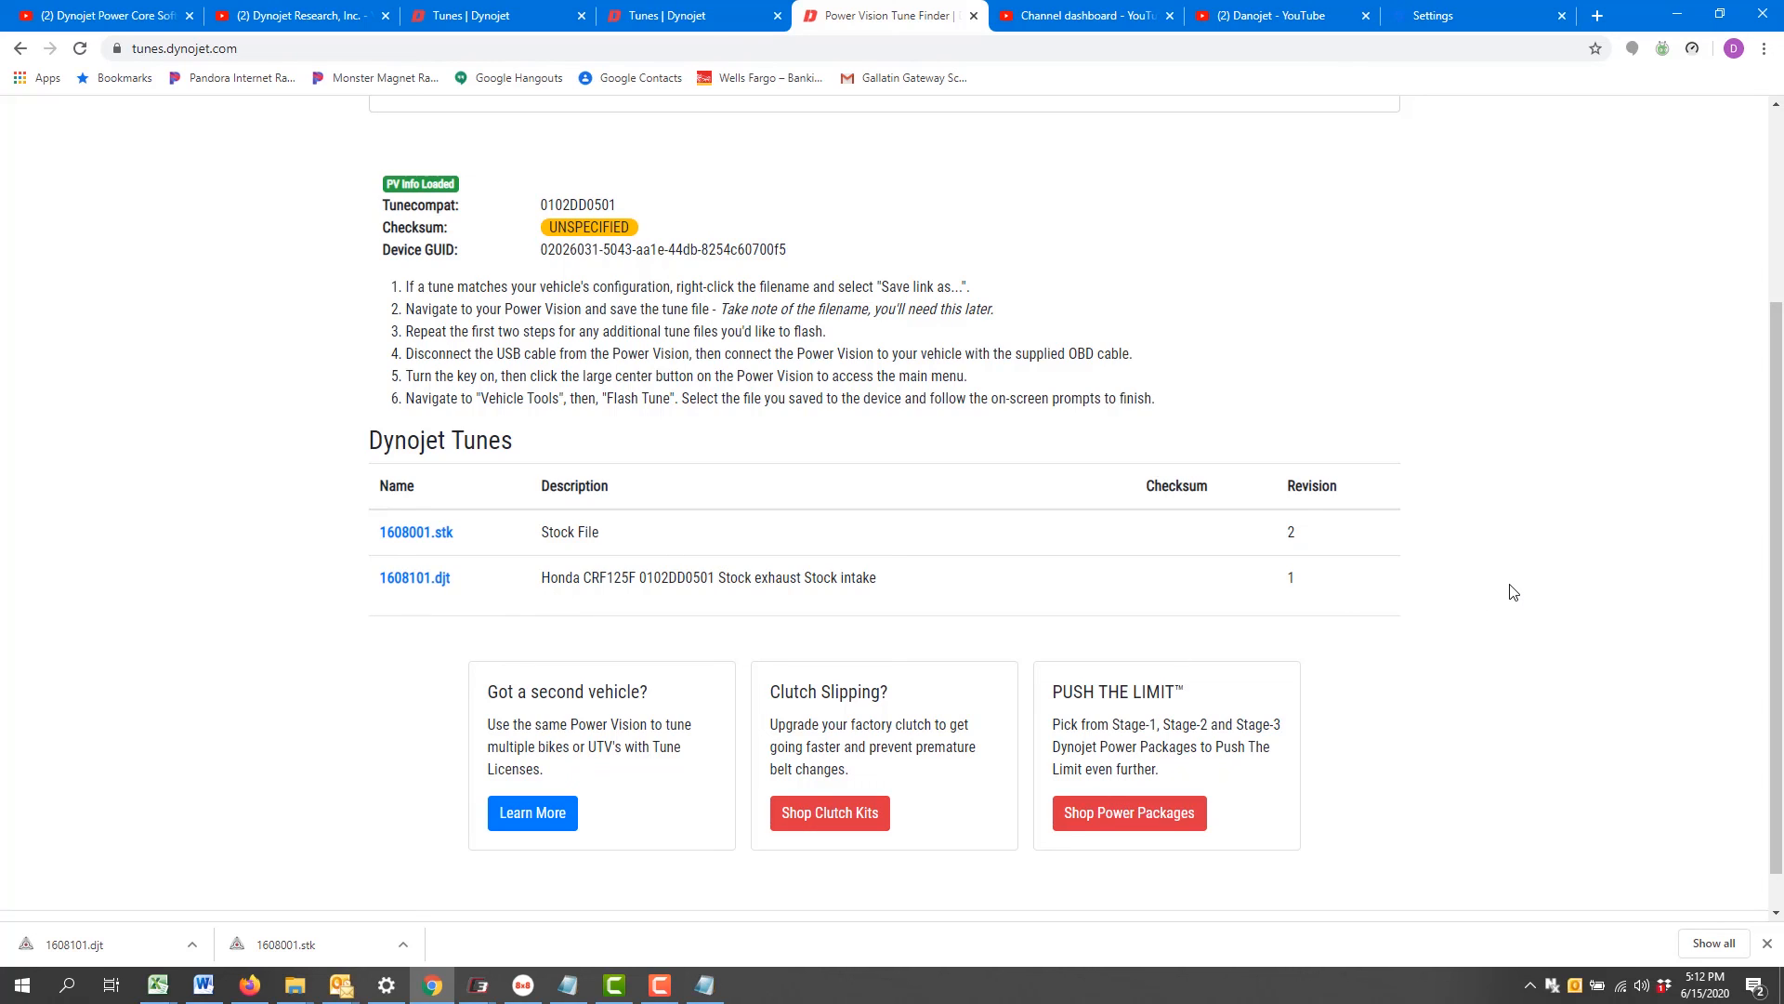